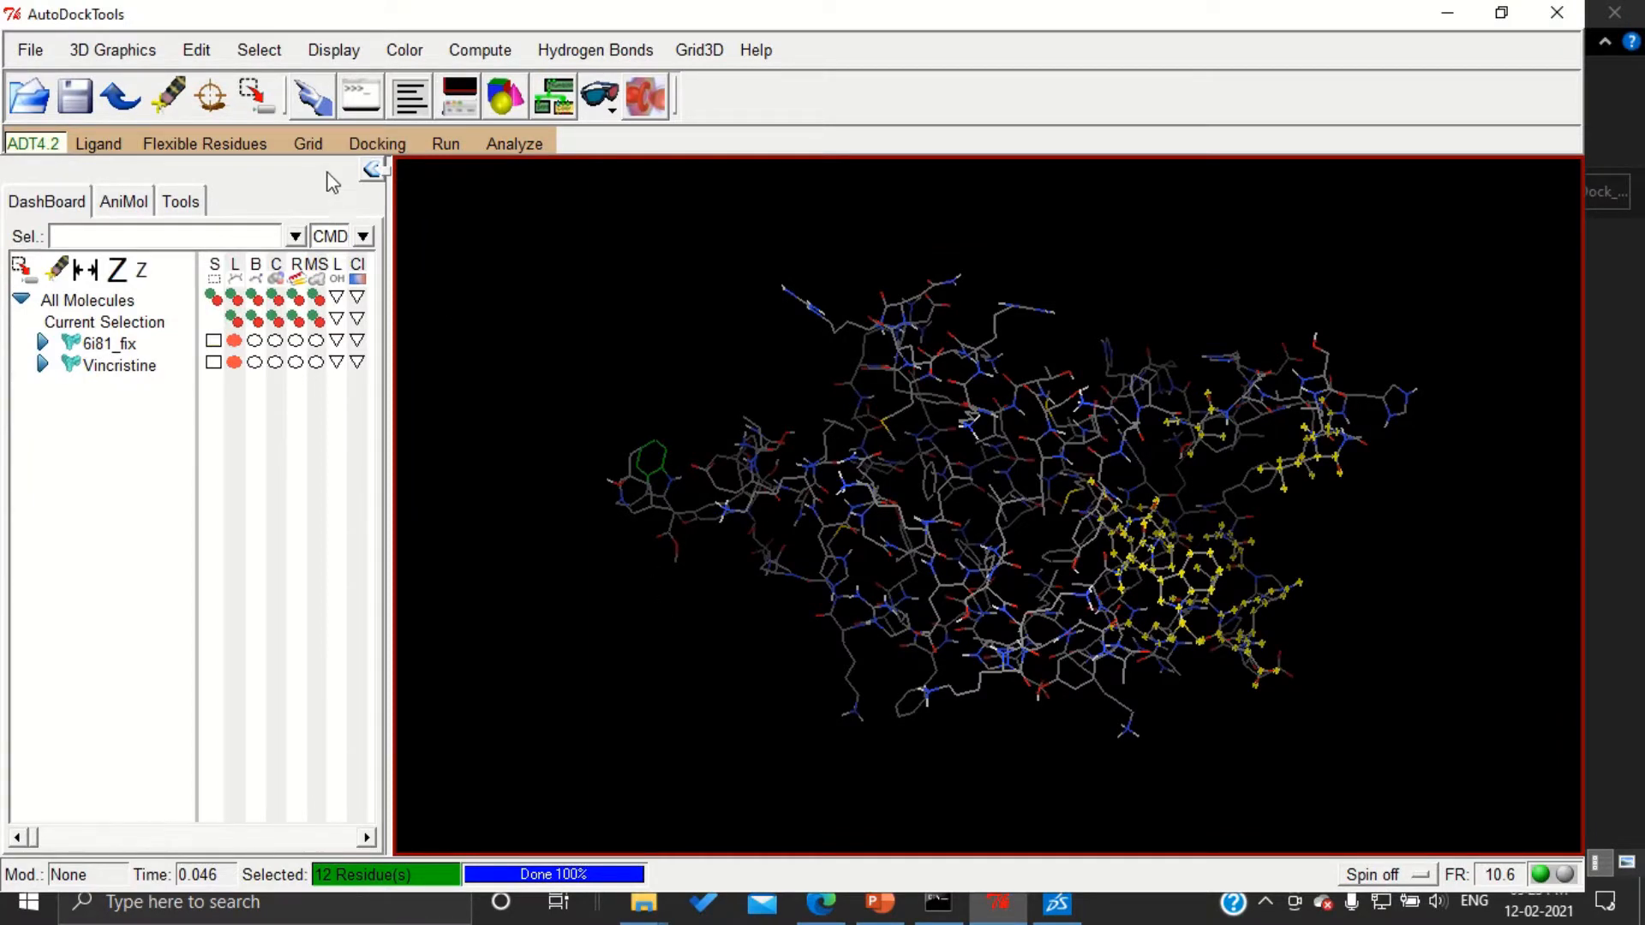
Open the Grid menu in the ADT4.2 menu bar
left_click(308, 144)
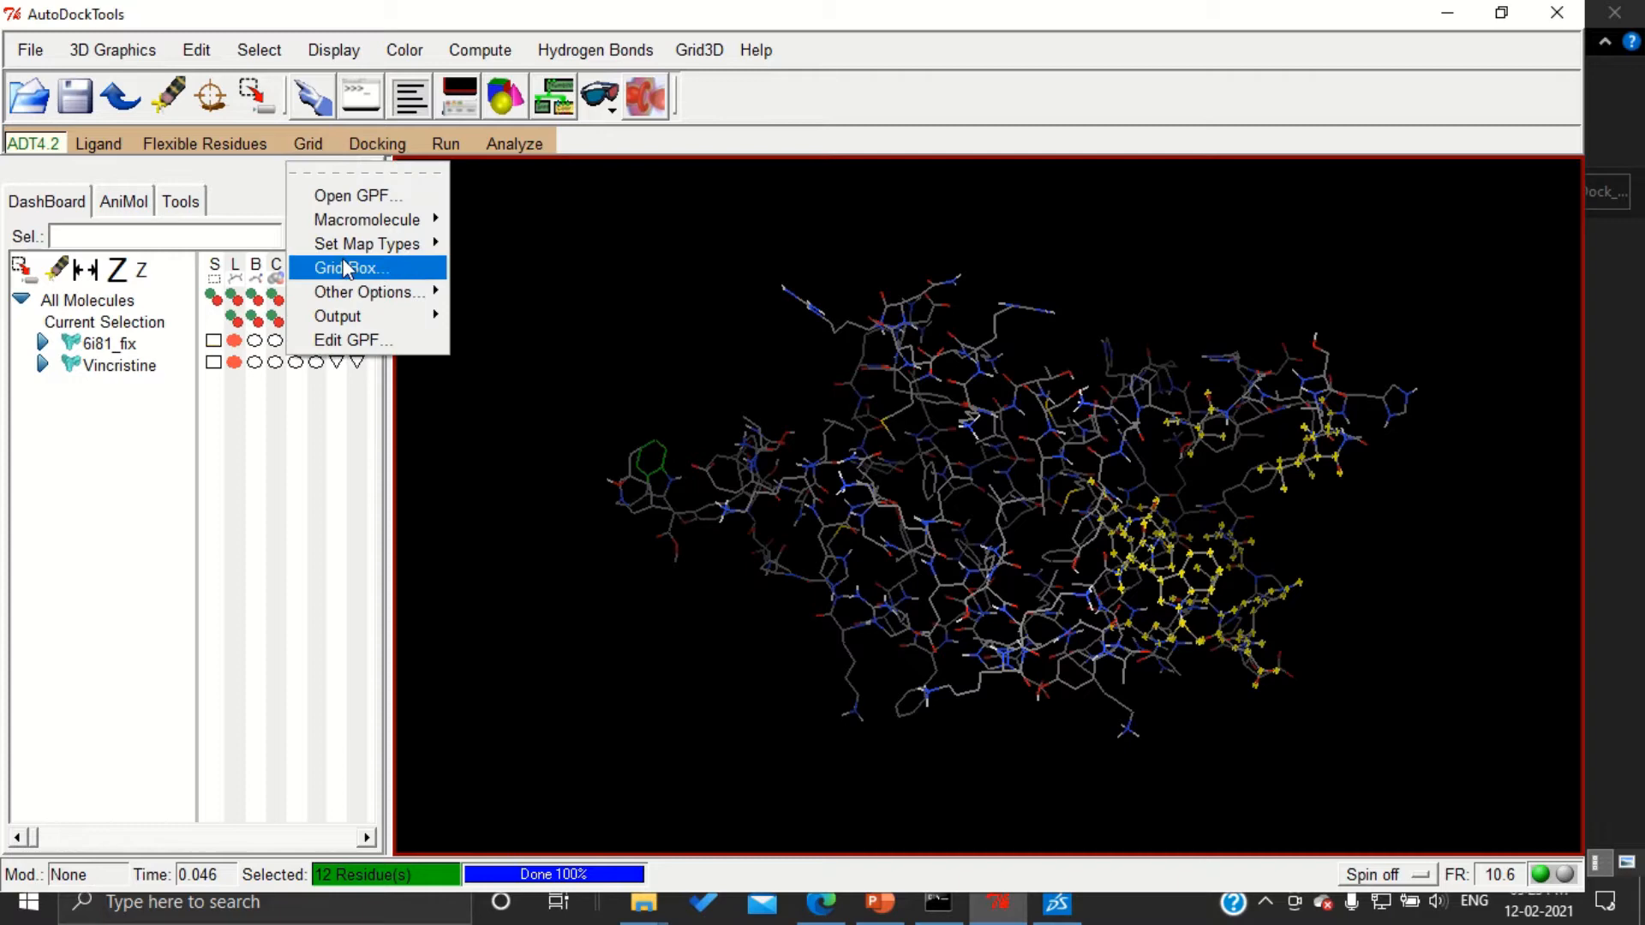
Show the docking grid box and recentre it at -4.292, 28.492, 24.811
left_click(350, 268)
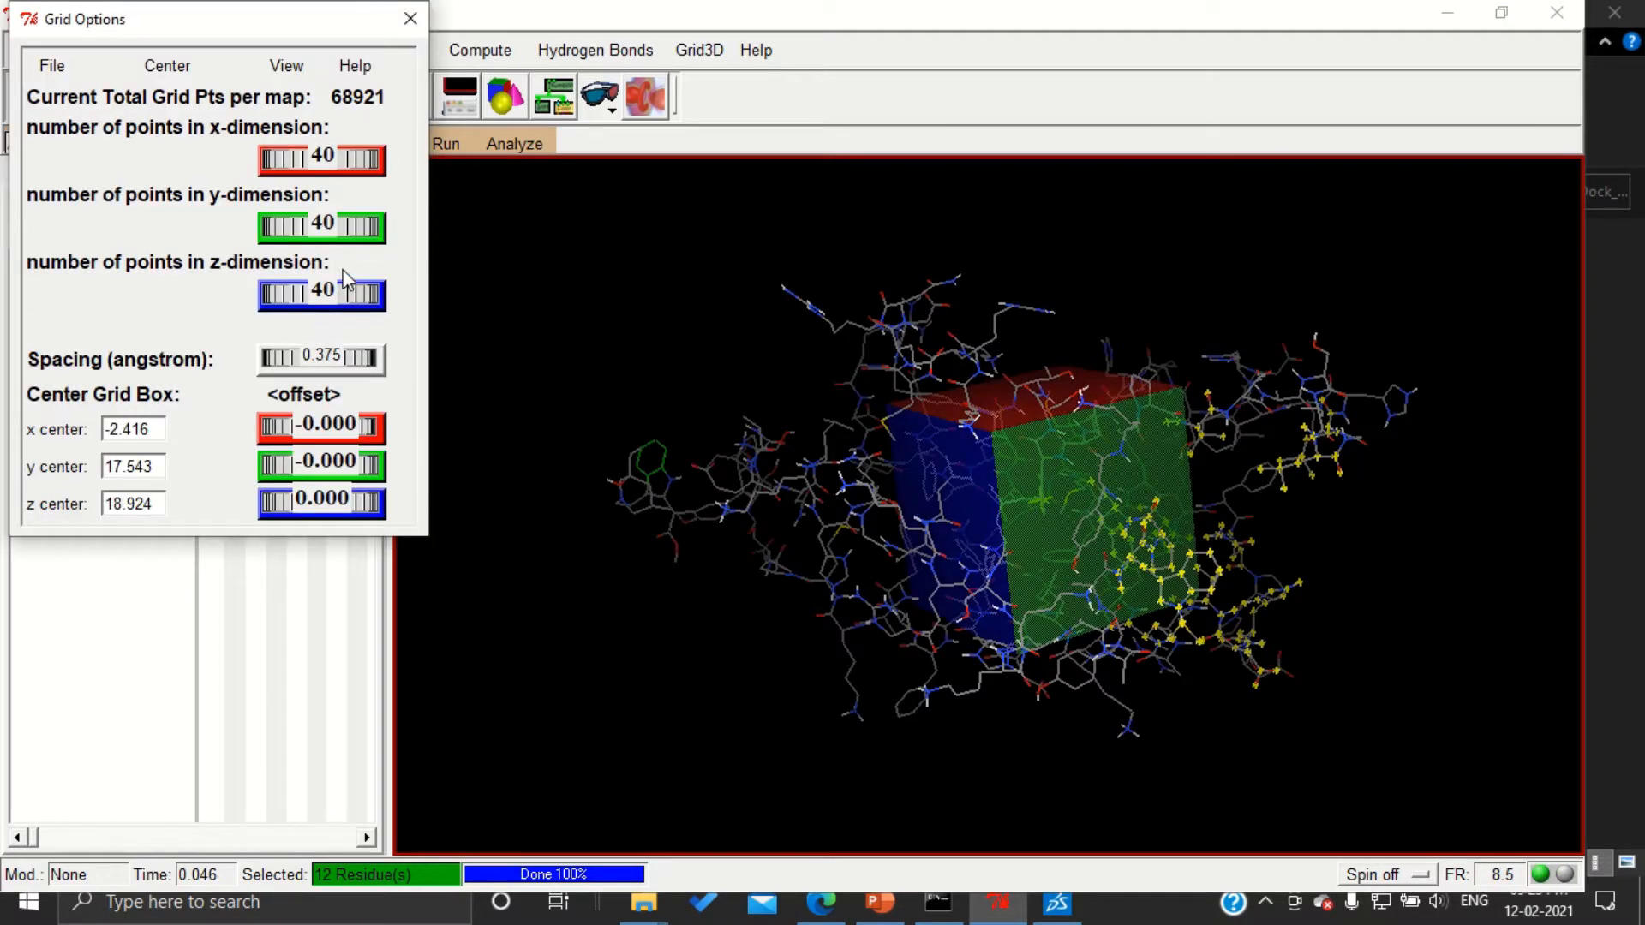
mouse_move(936, 551)
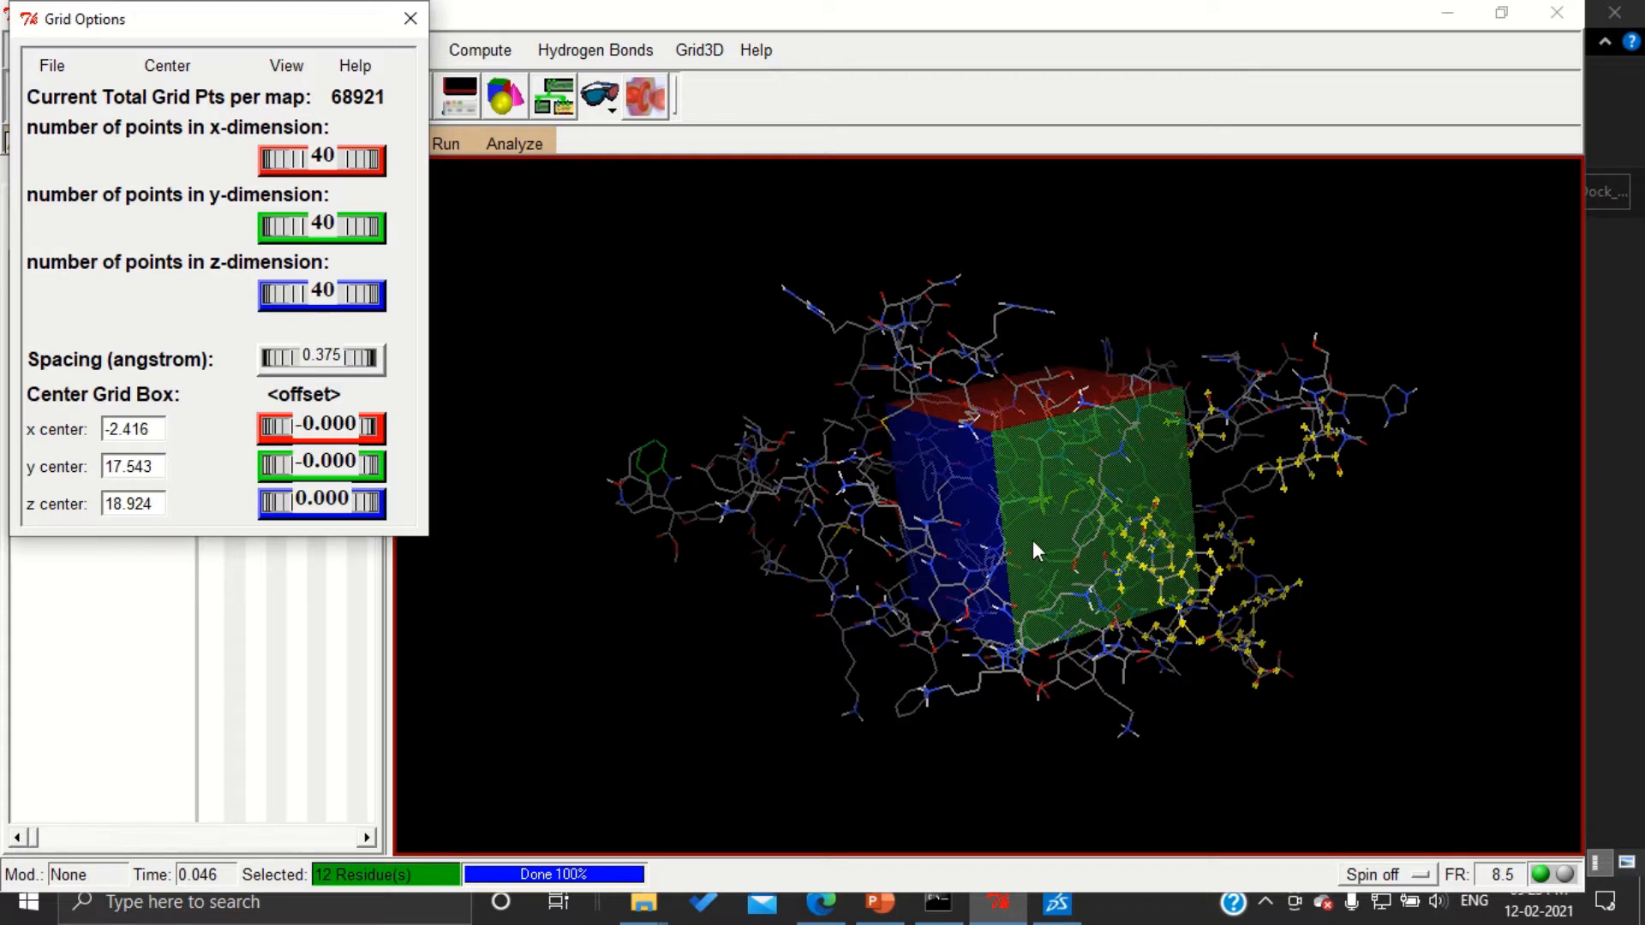
mouse_move(998, 542)
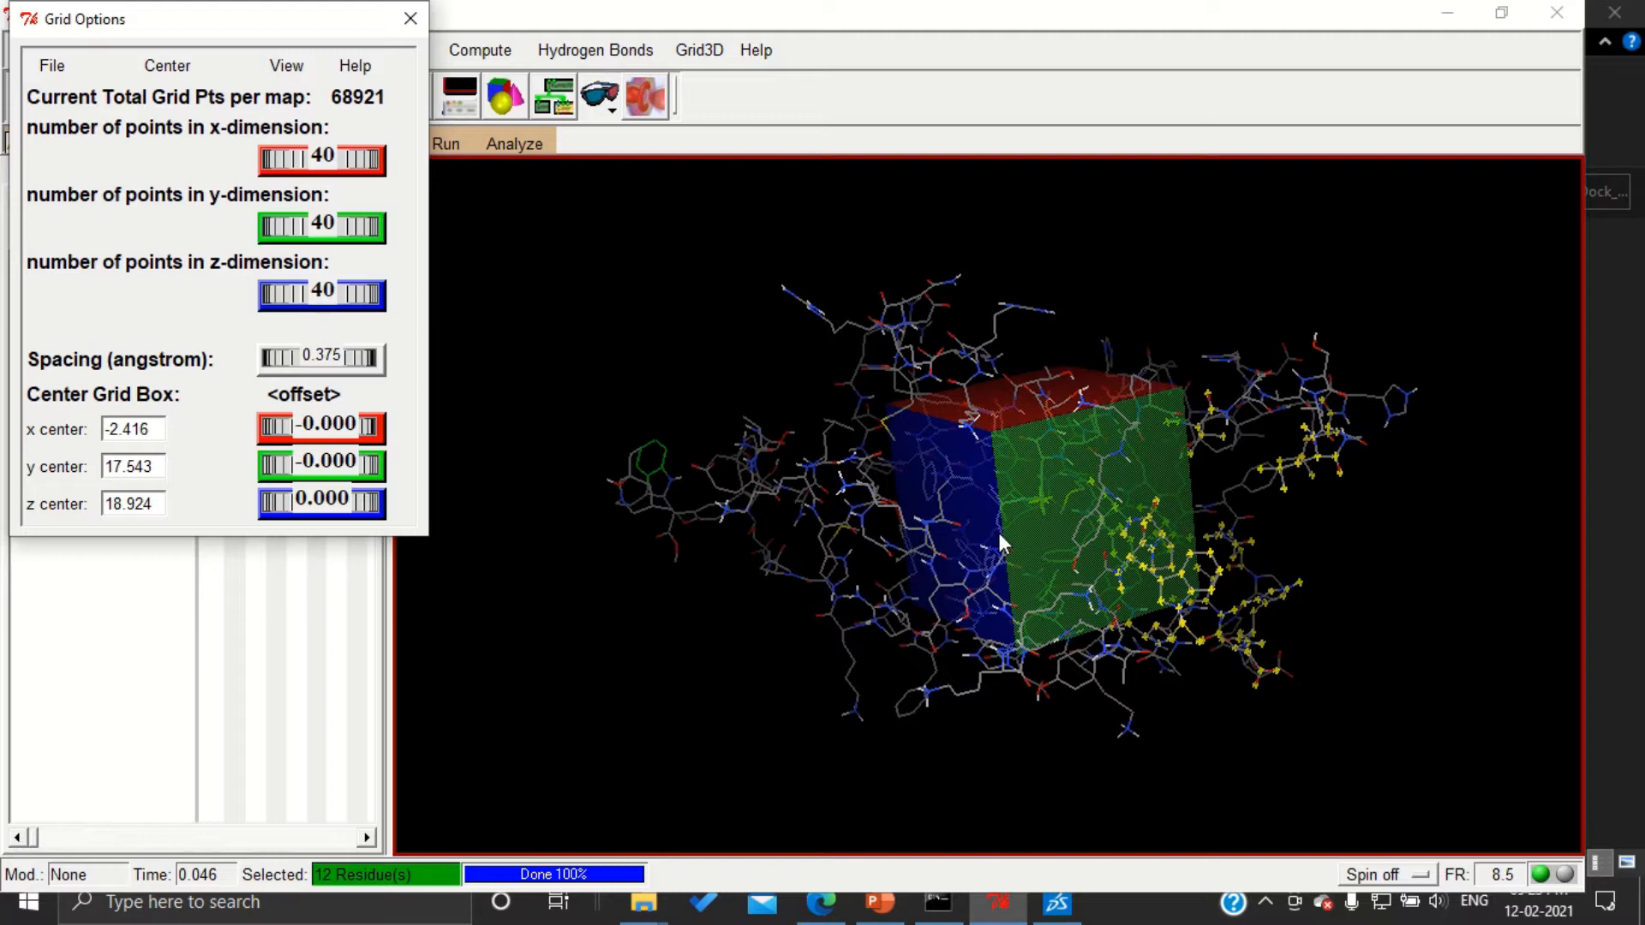
mouse_move(1149, 535)
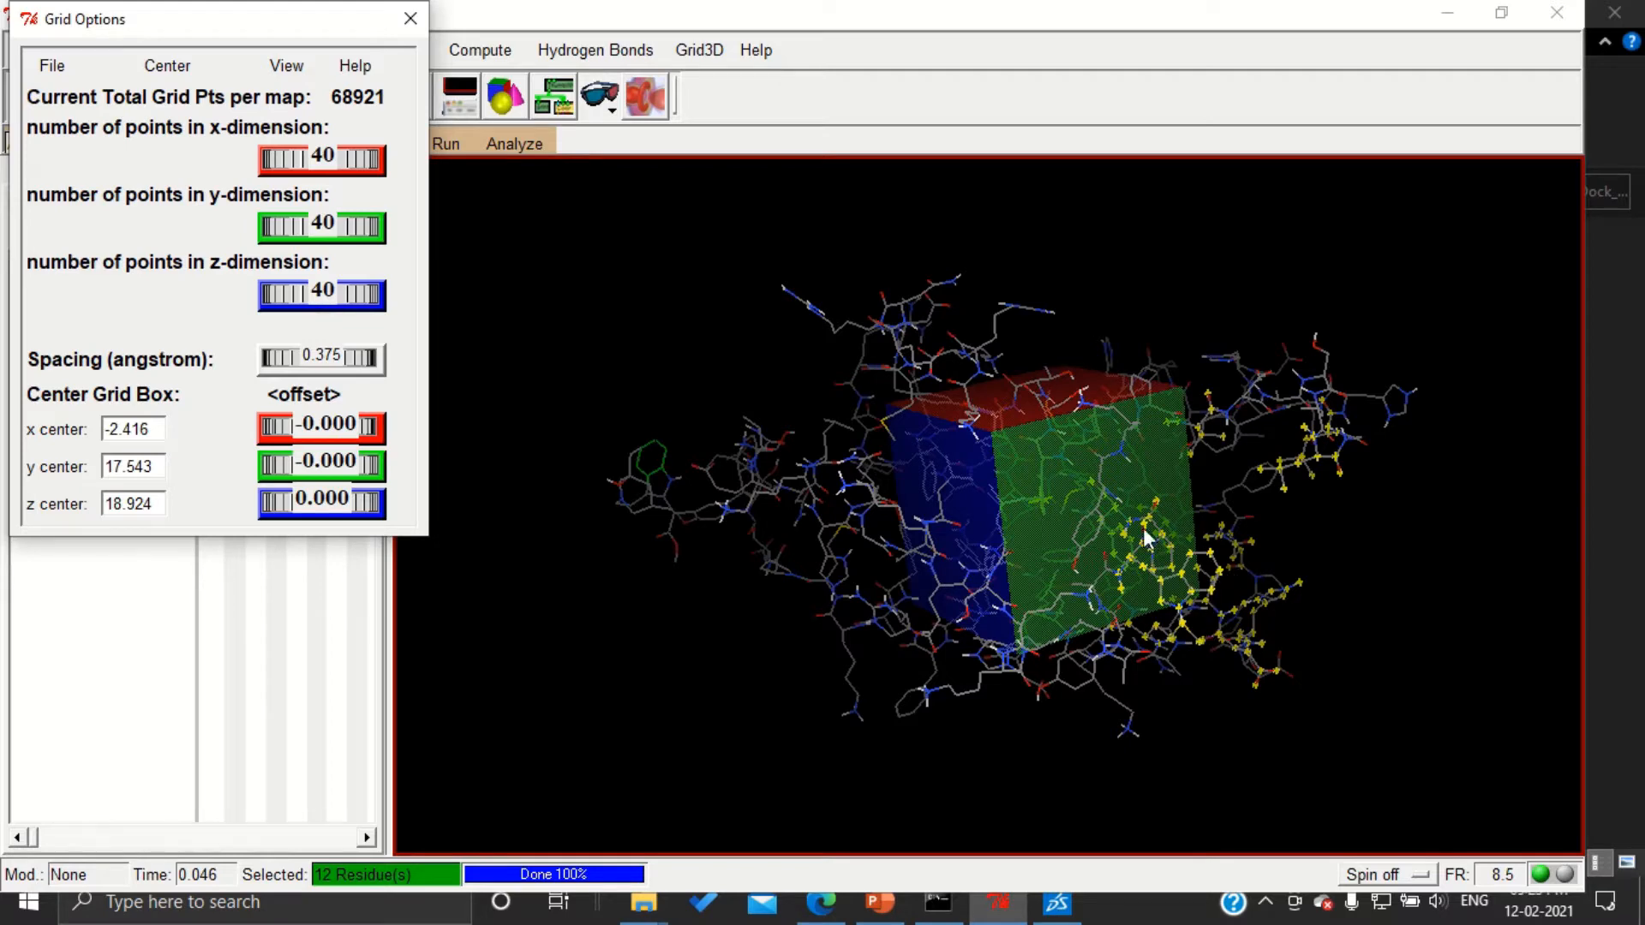
mouse_move(1348, 498)
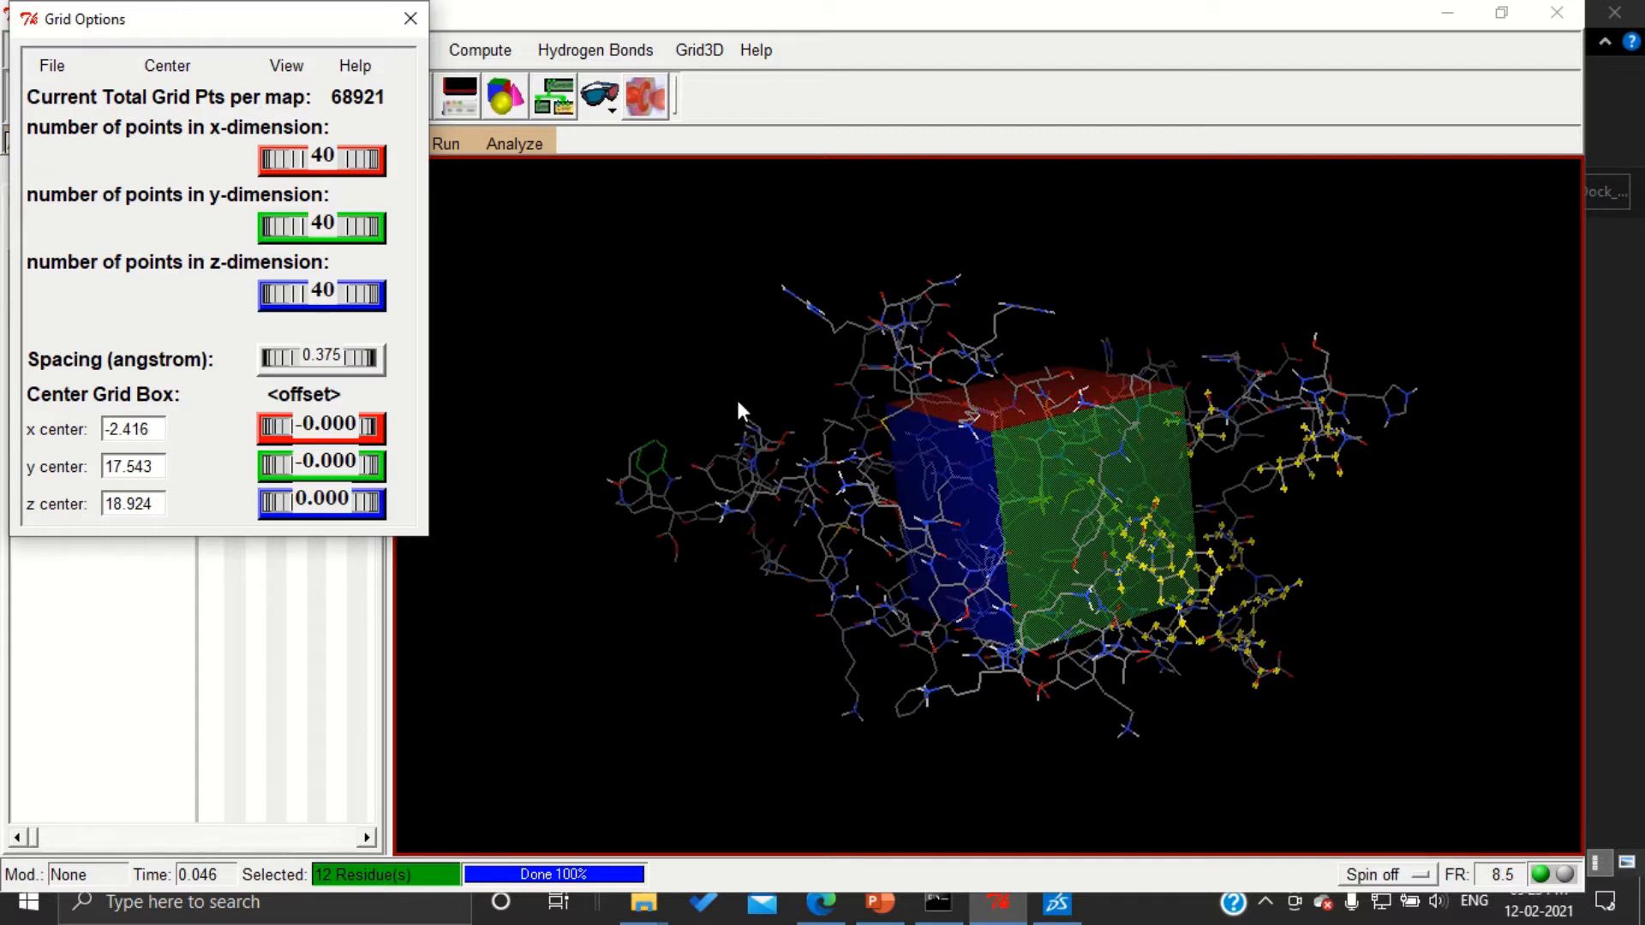
mouse_move(543, 375)
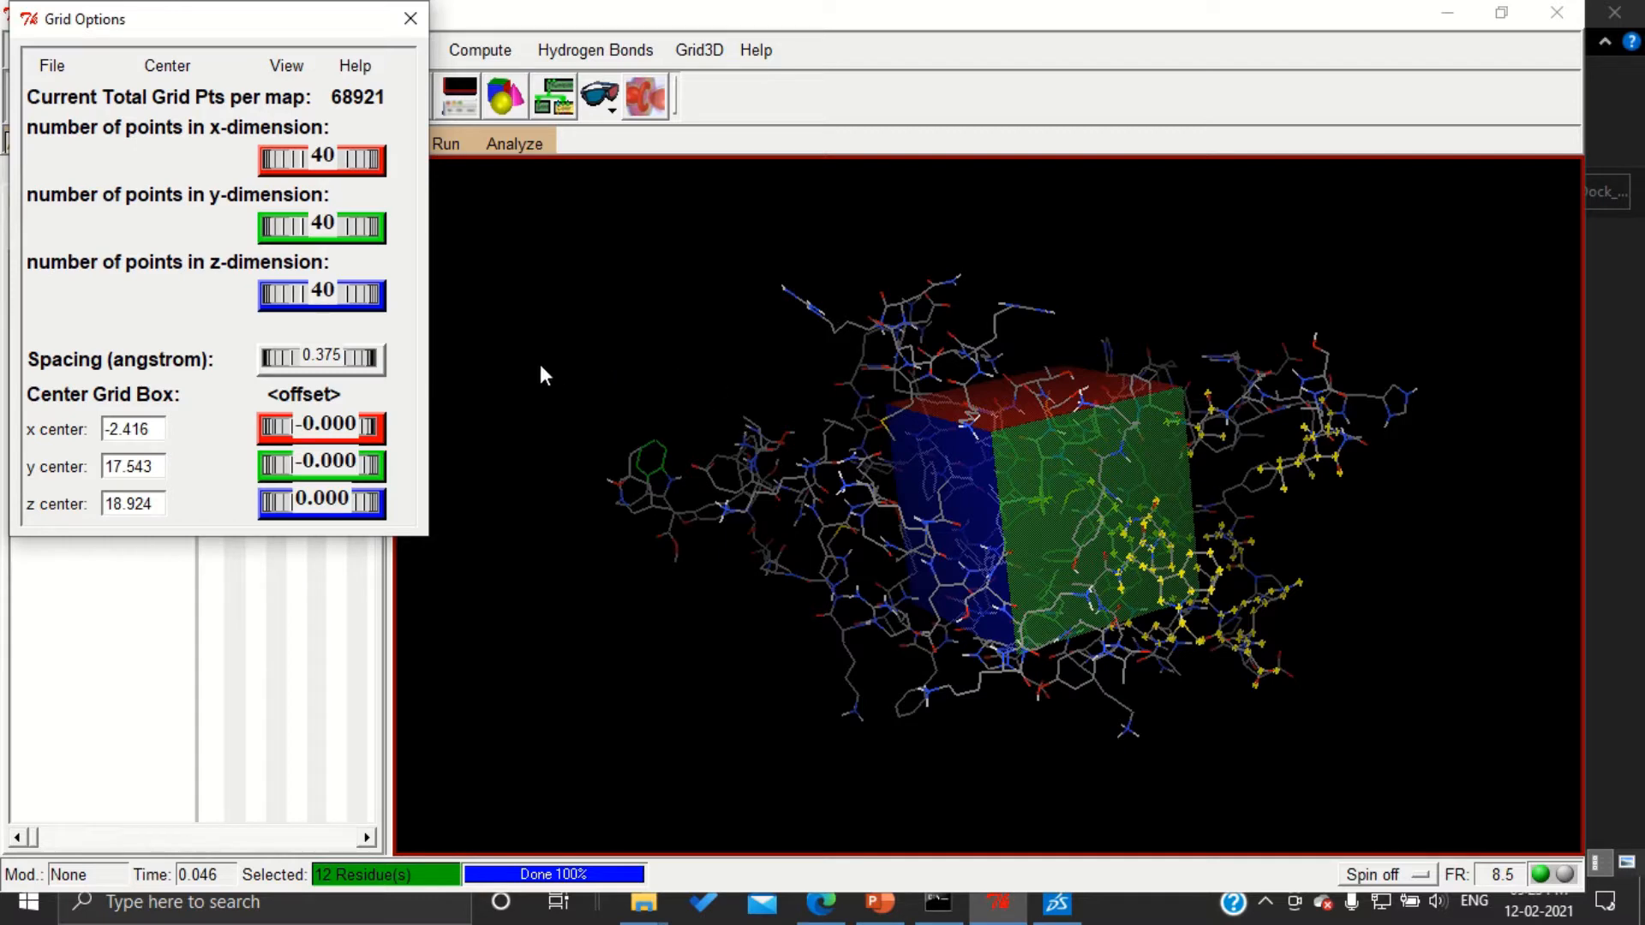
mouse_move(1107, 546)
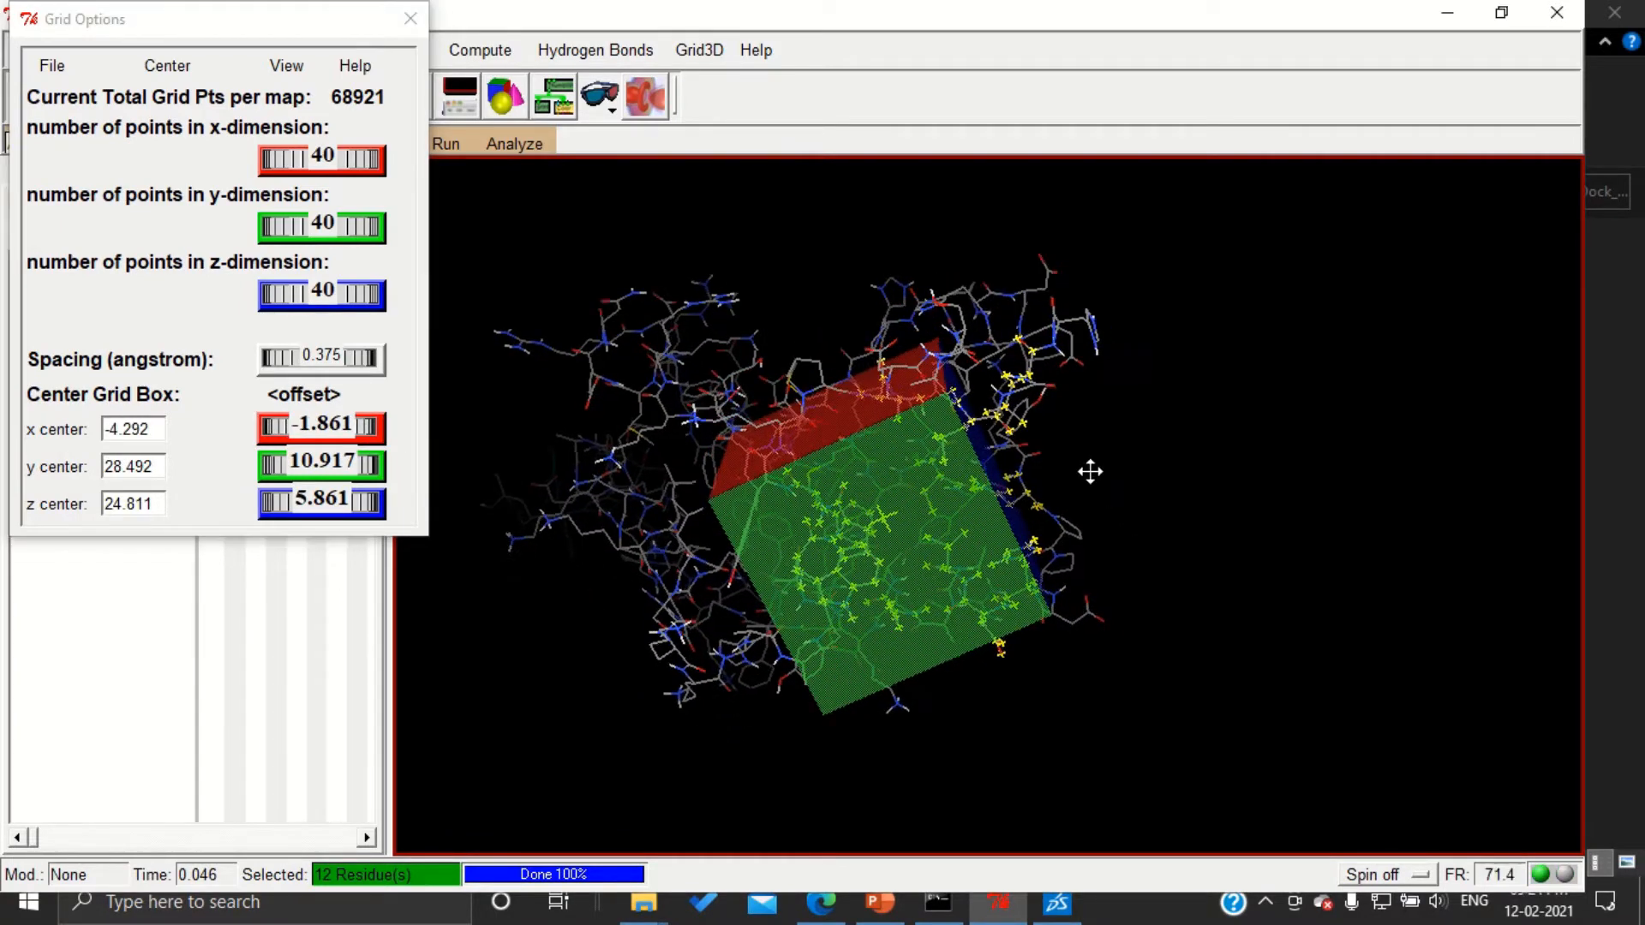
Rotate the molecule to view the grid box face-on
left_click_drag(1091, 472, 1065, 388)
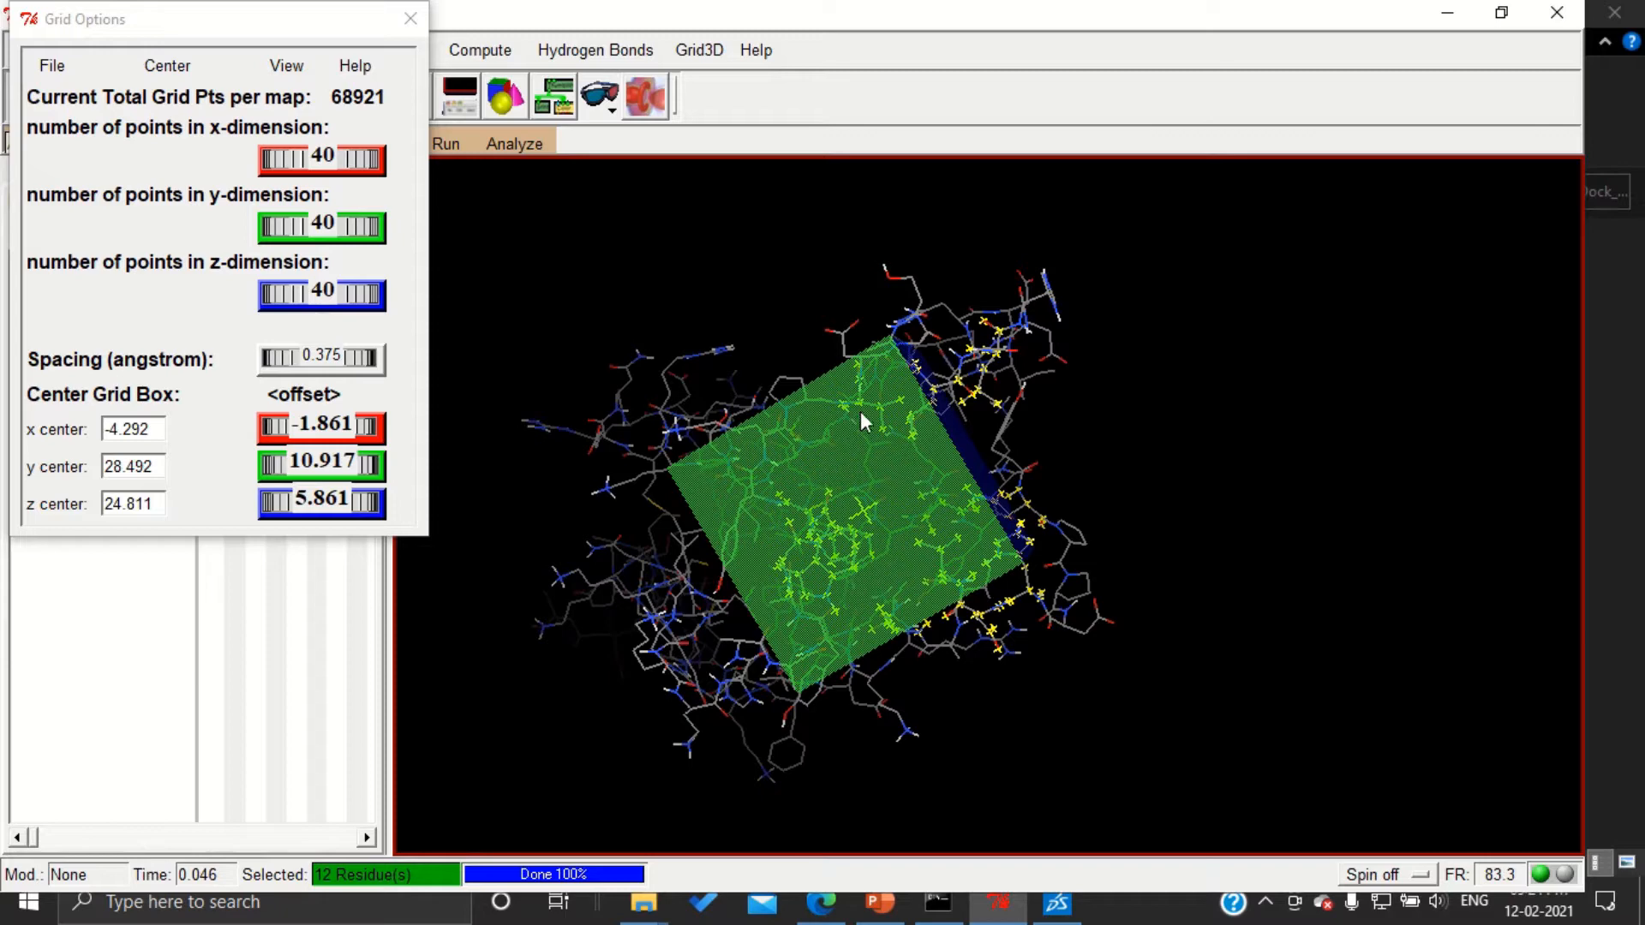
mouse_move(564, 299)
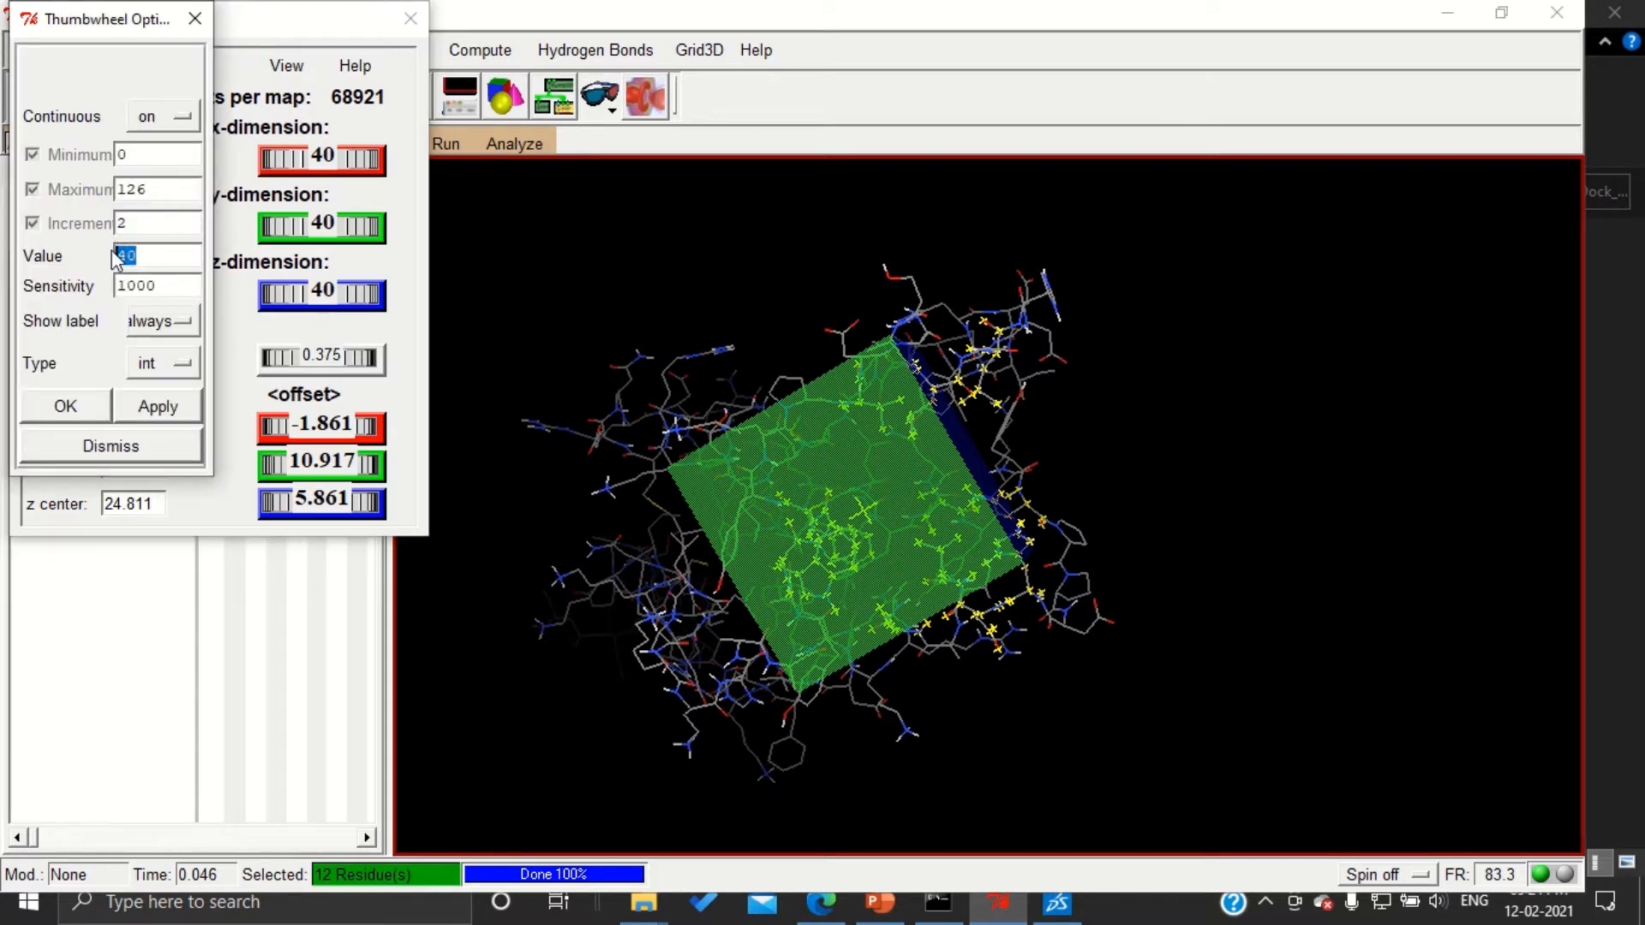
Set the grid box to 50 points in x, y and z, shifting the z centre to 23.917
left_click(156, 407)
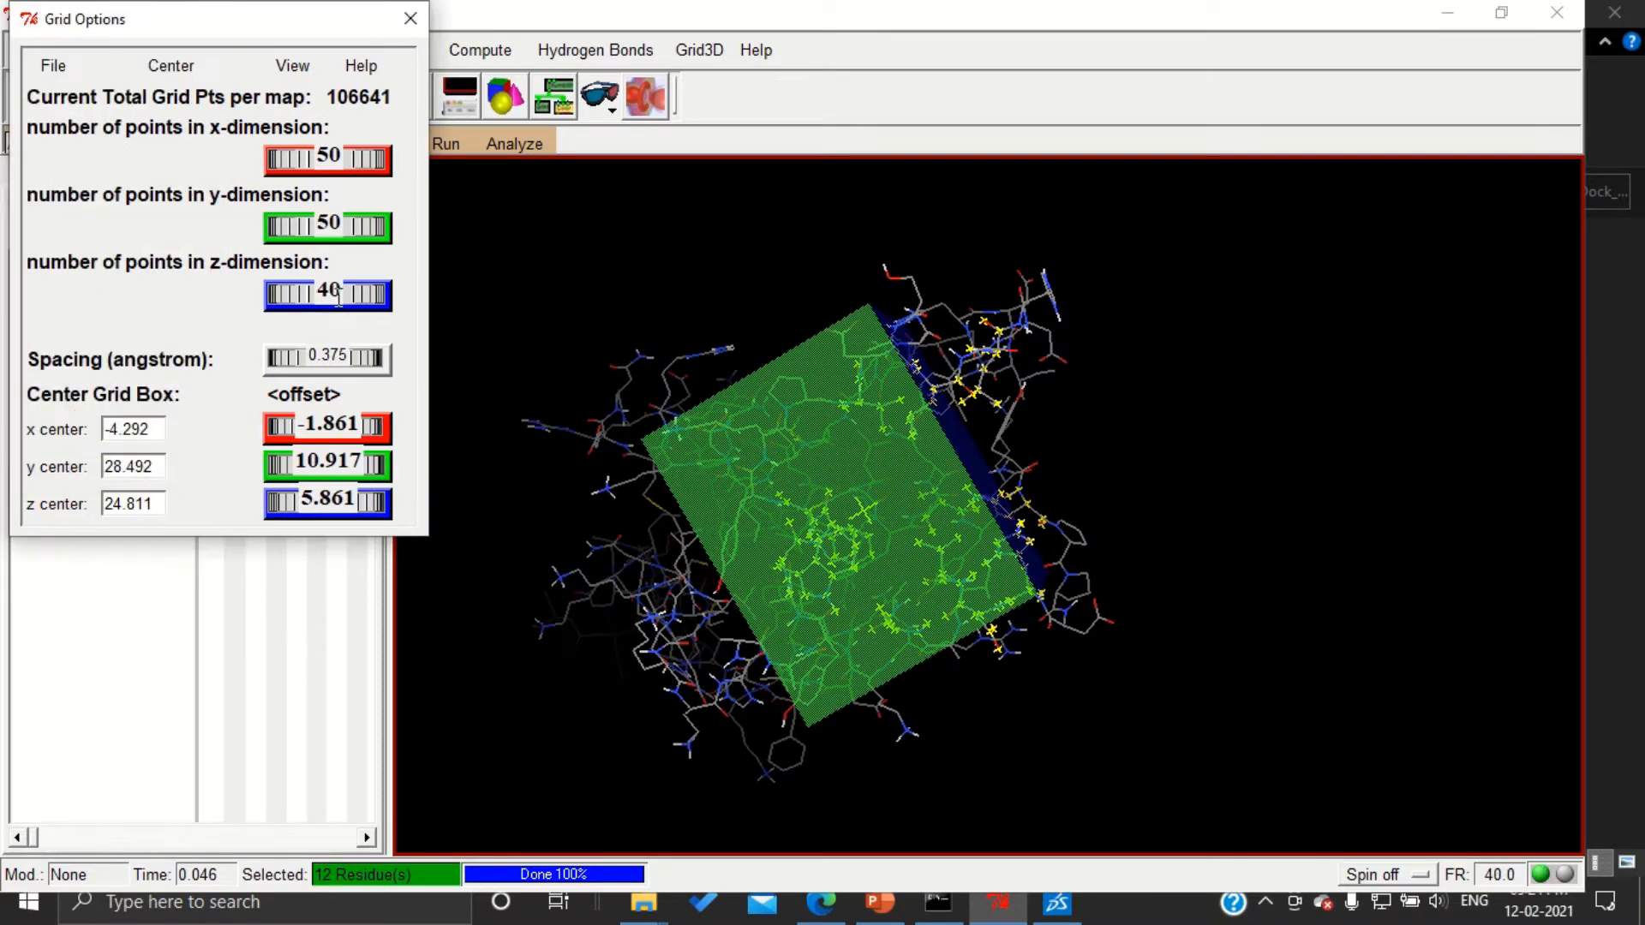
left_click(328, 291)
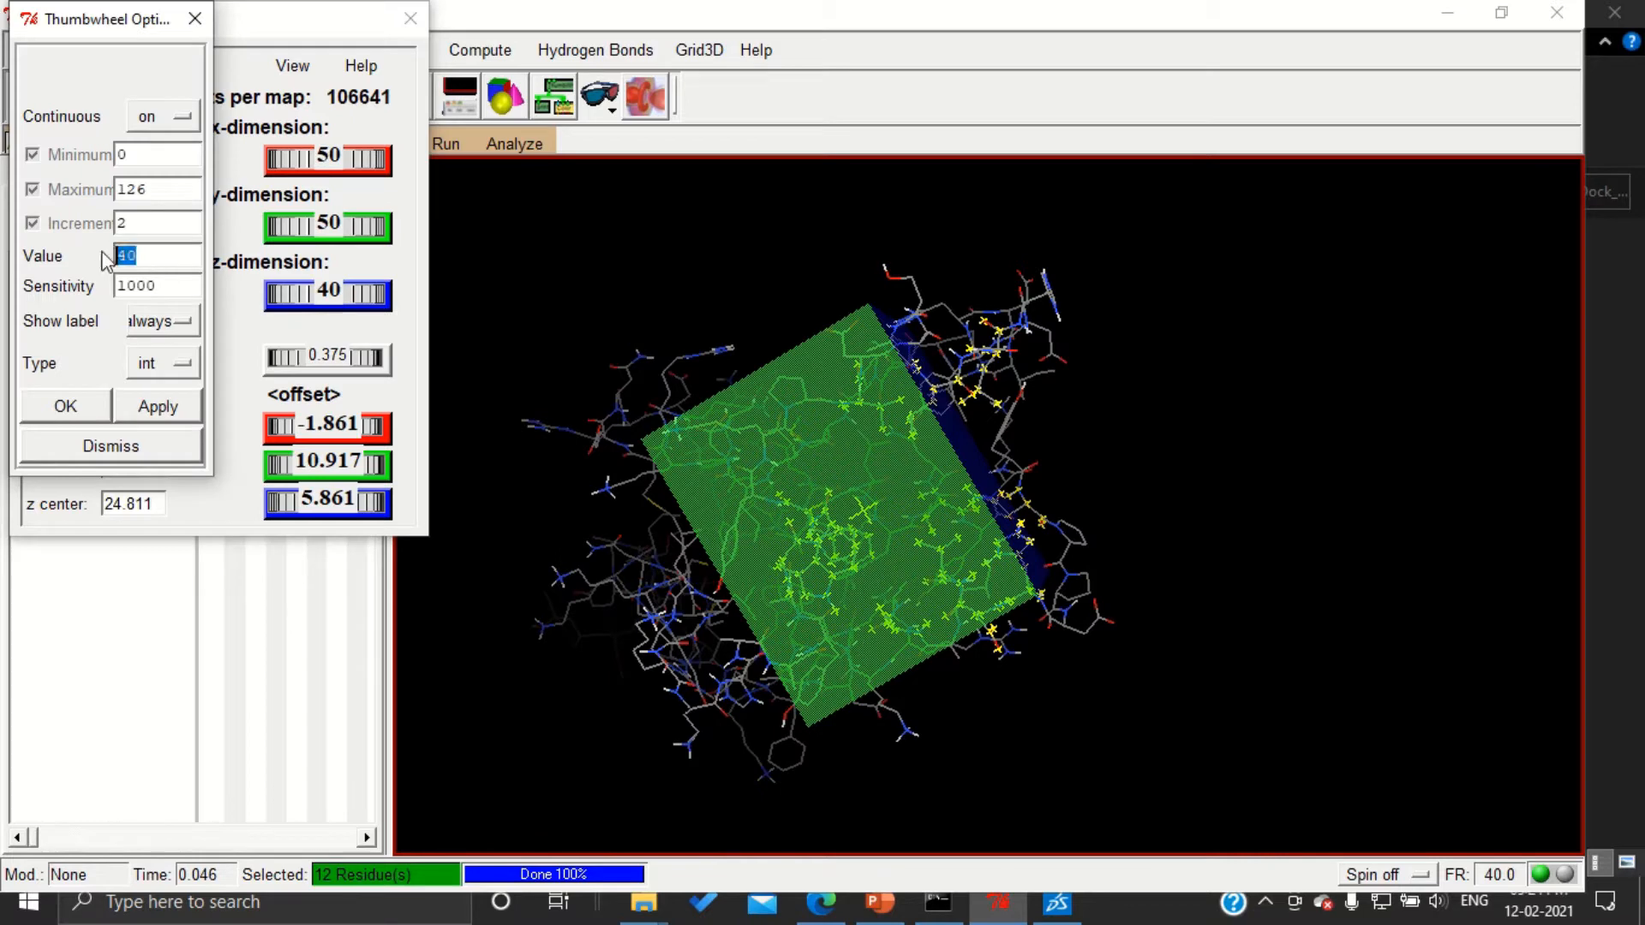
type("50")
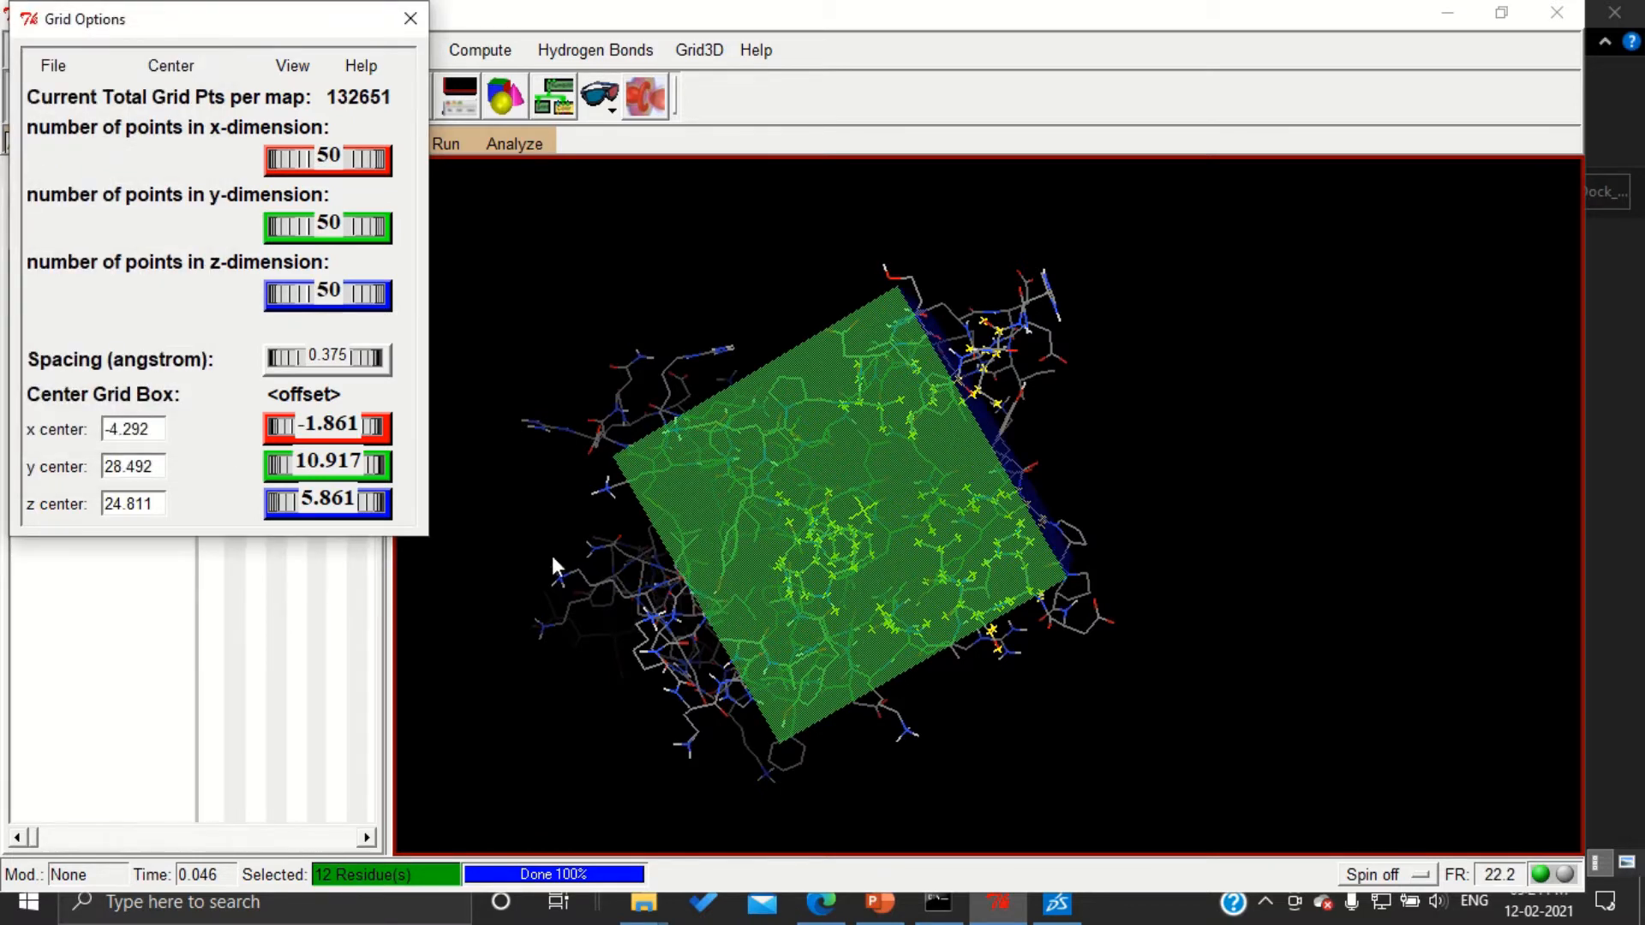
left_click(284, 504)
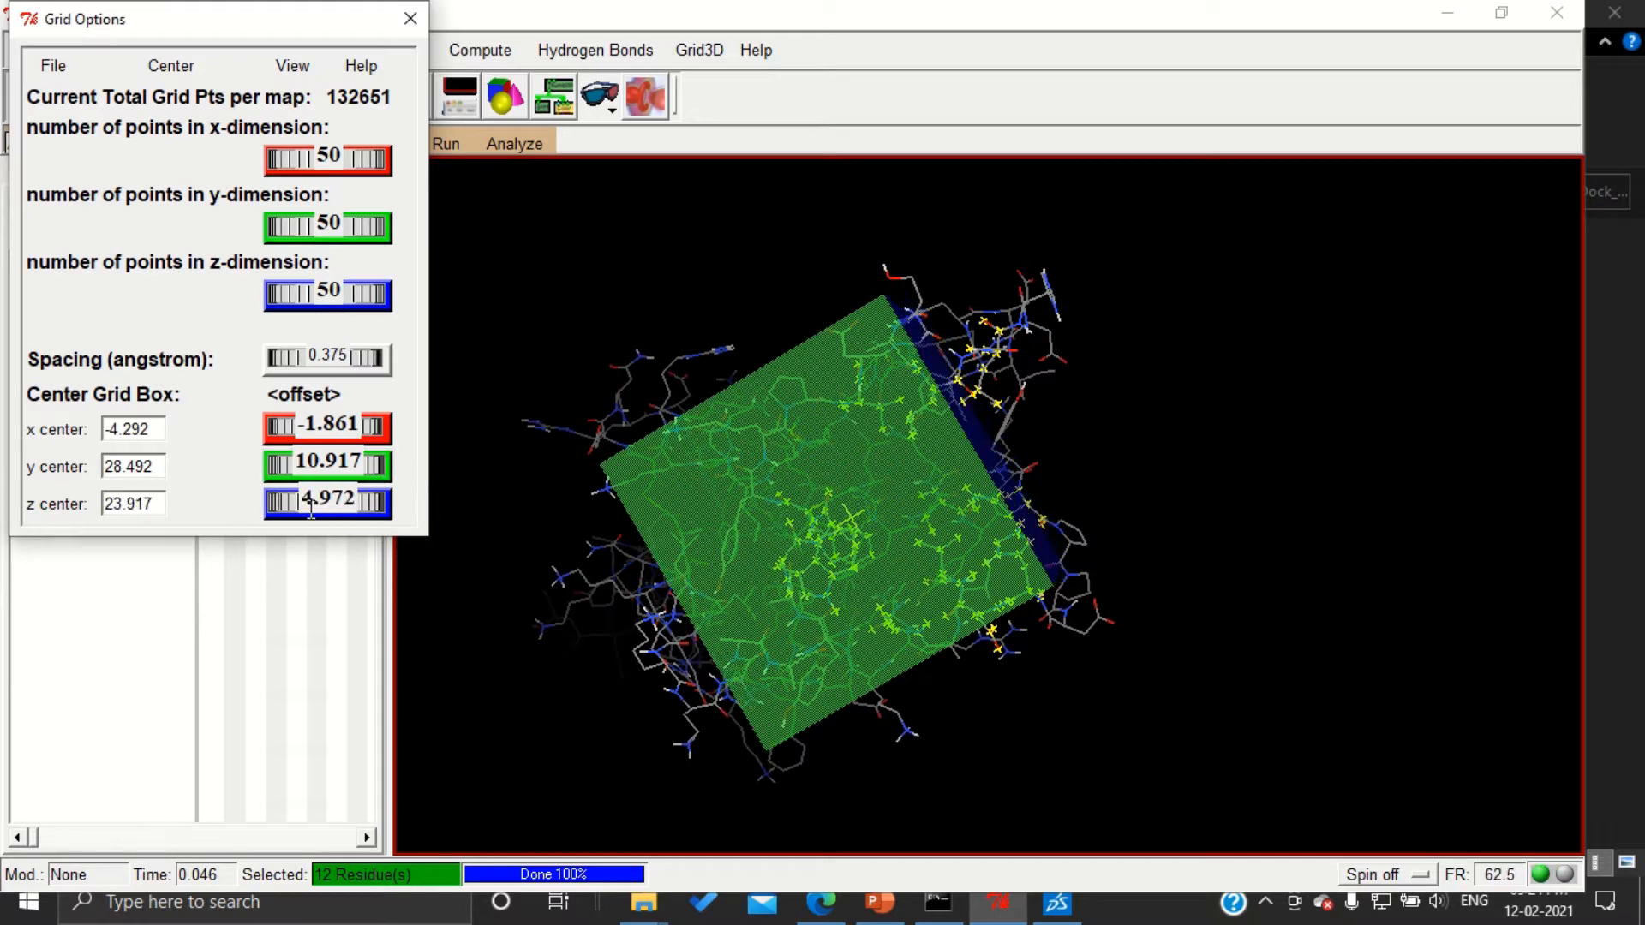
Widen the box to 60 x-points and move its centre to -4.656, 28.492, 29.911
left_click_drag(310, 504, 368, 504)
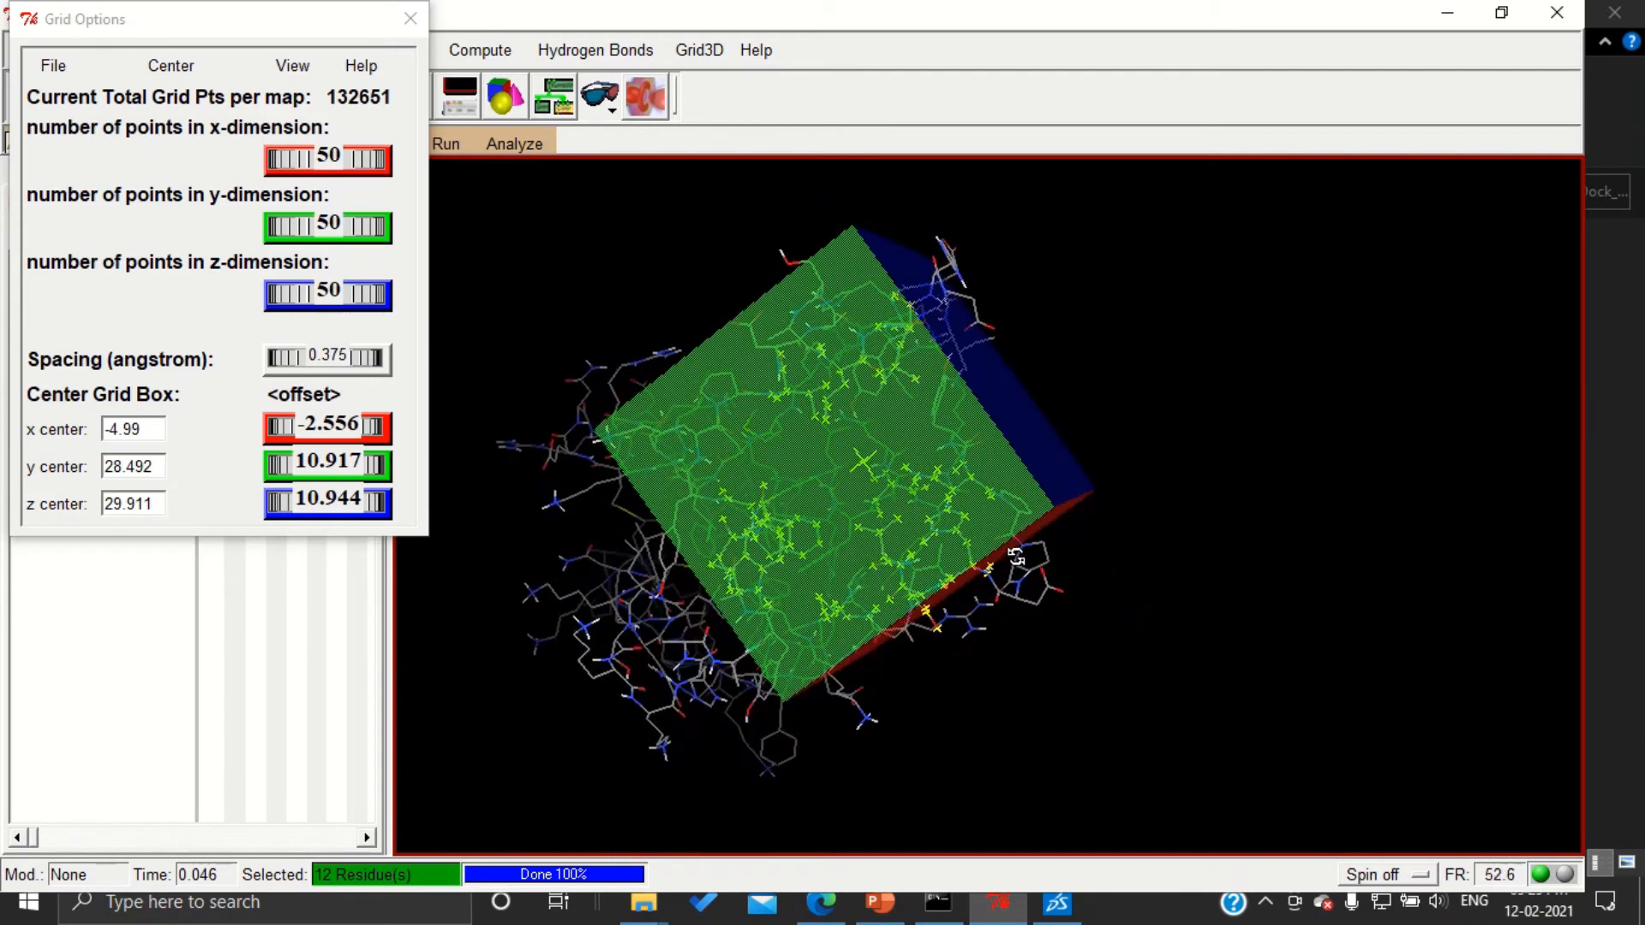
left_click(277, 428)
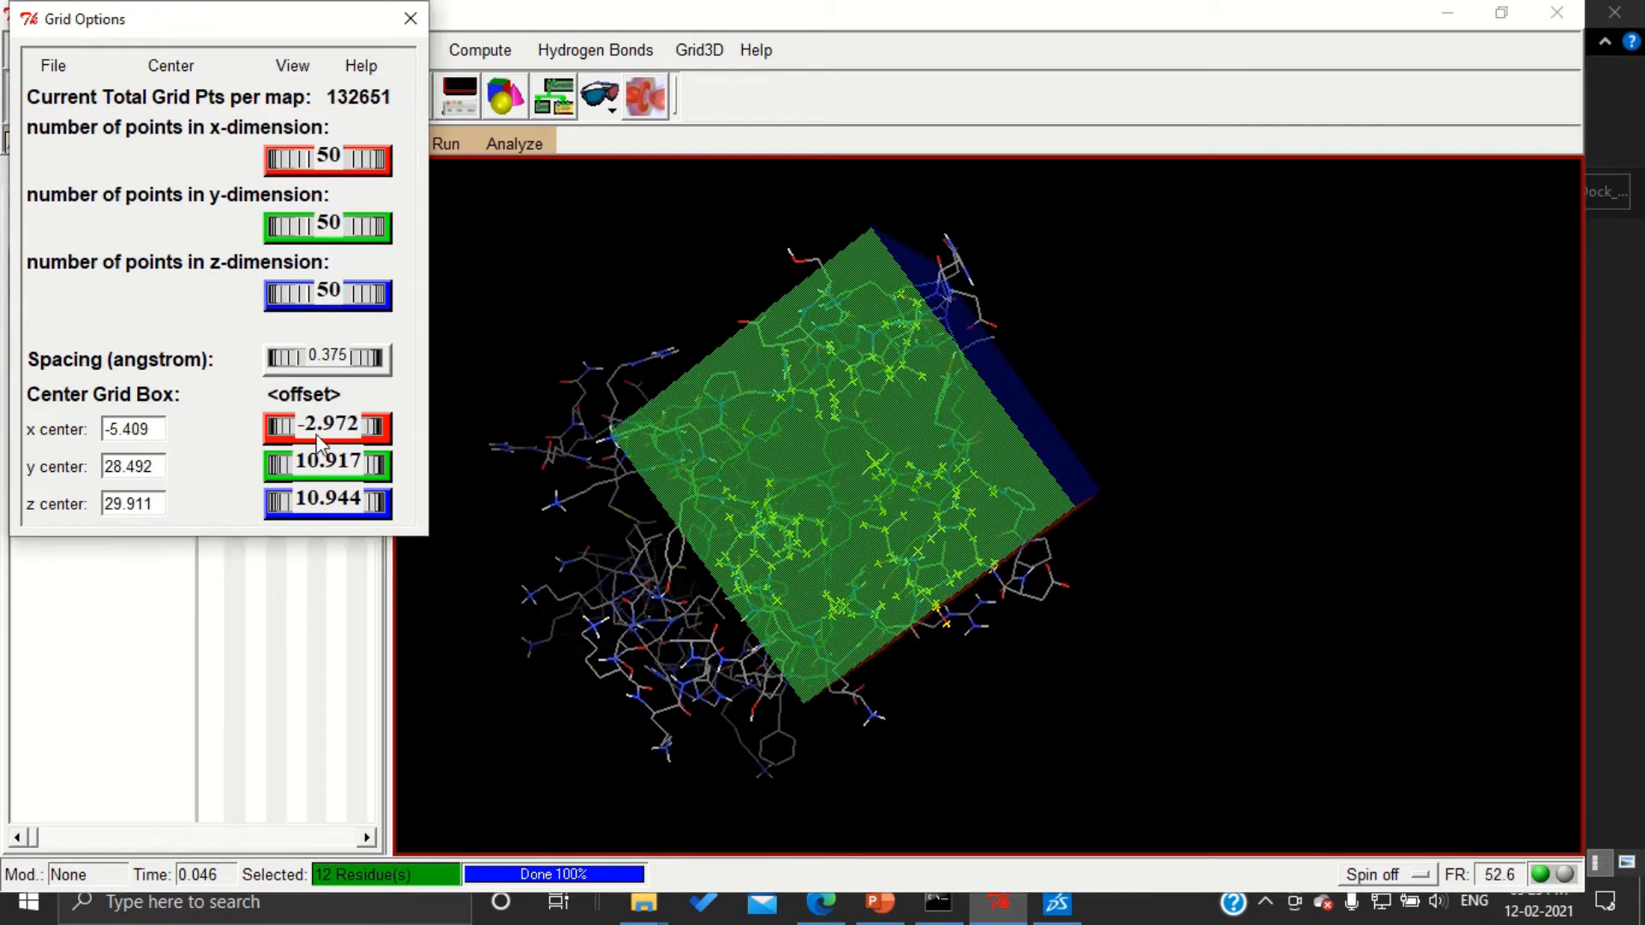
left_click(281, 425)
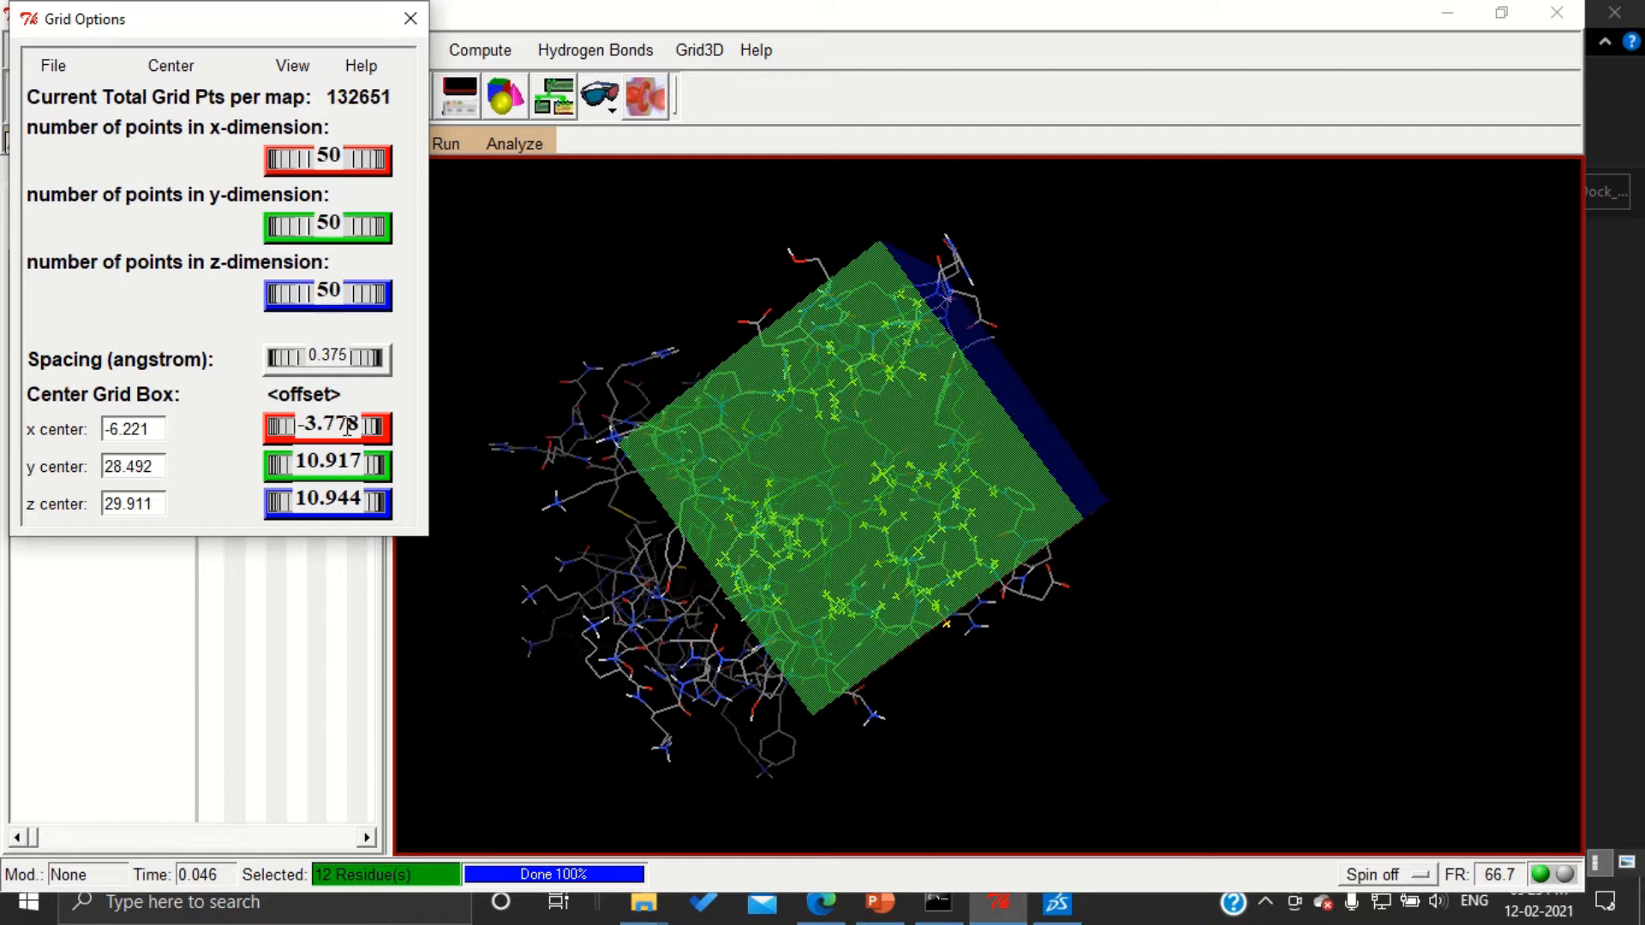
left_click(276, 426)
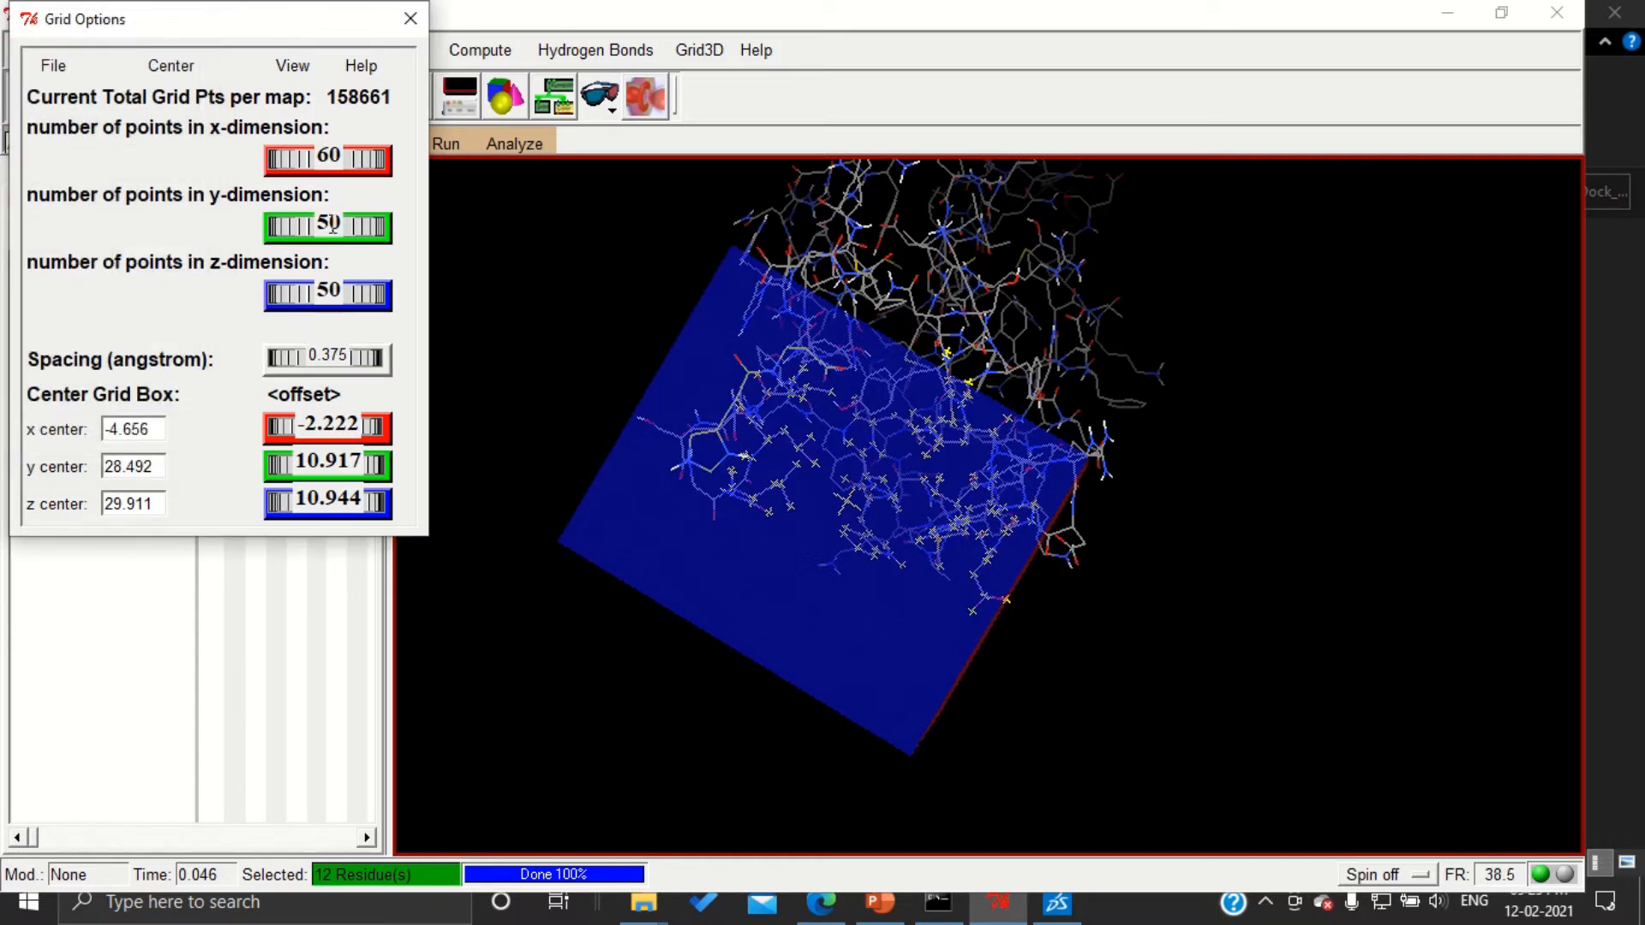
Set y and z to 60 points and shift the x centre to -7.28
left_click(327, 226)
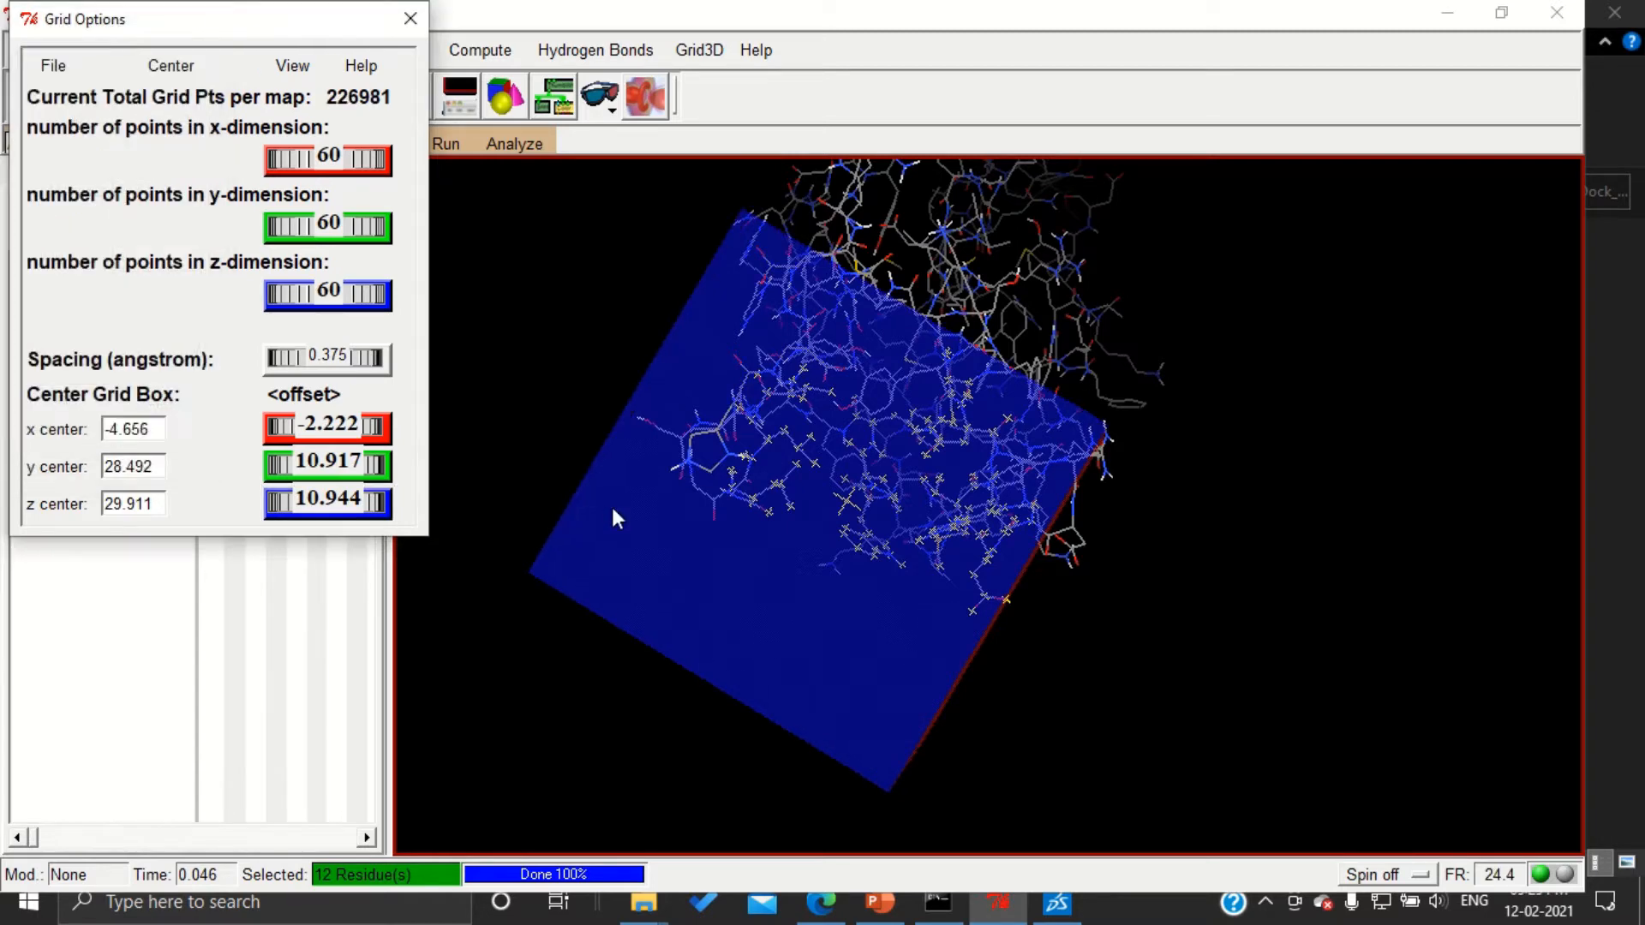
left_click(325, 424)
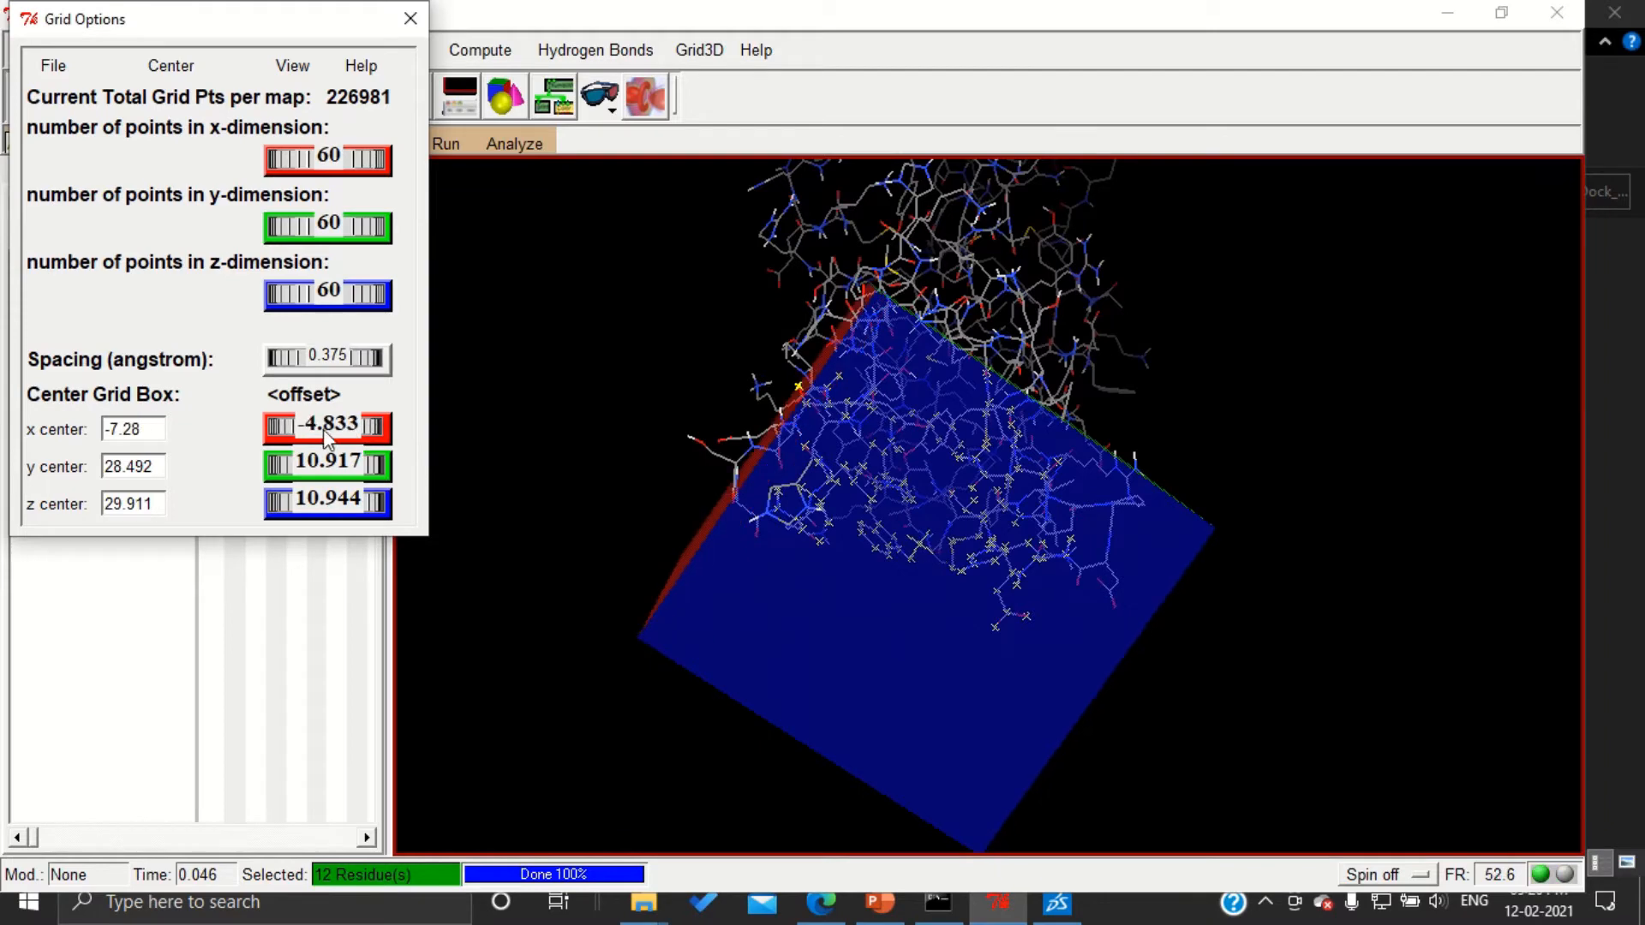
Adjust the x, y and z offsets to centre the box at -5.632, 25.001, 27.429
left_click(379, 424)
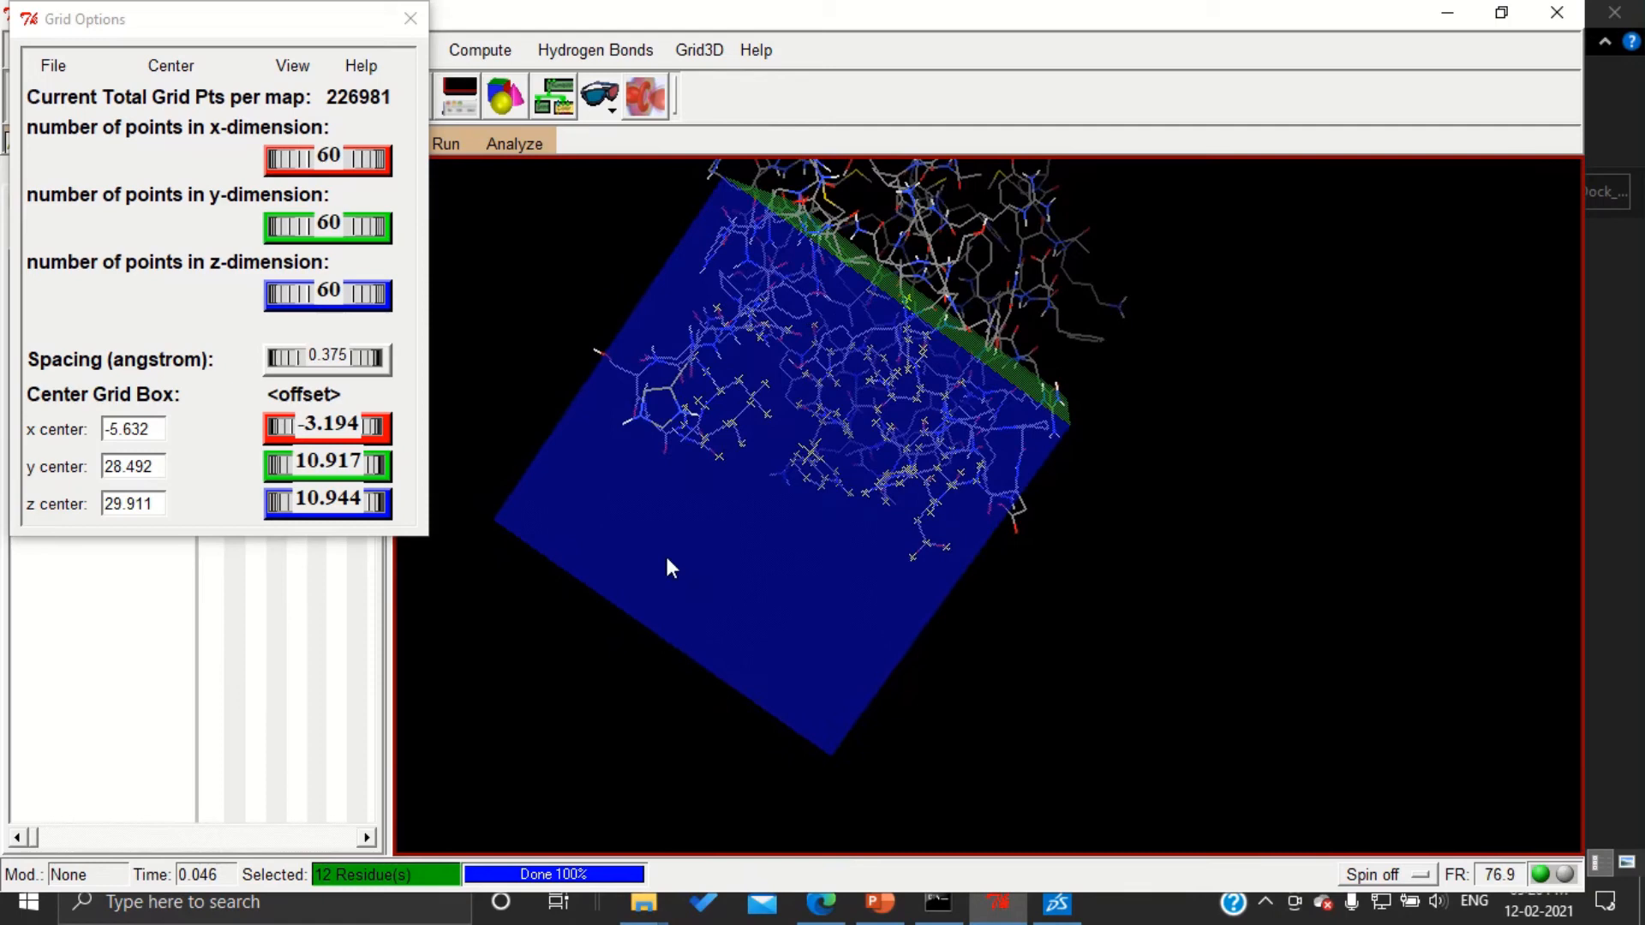
left_click(327, 466)
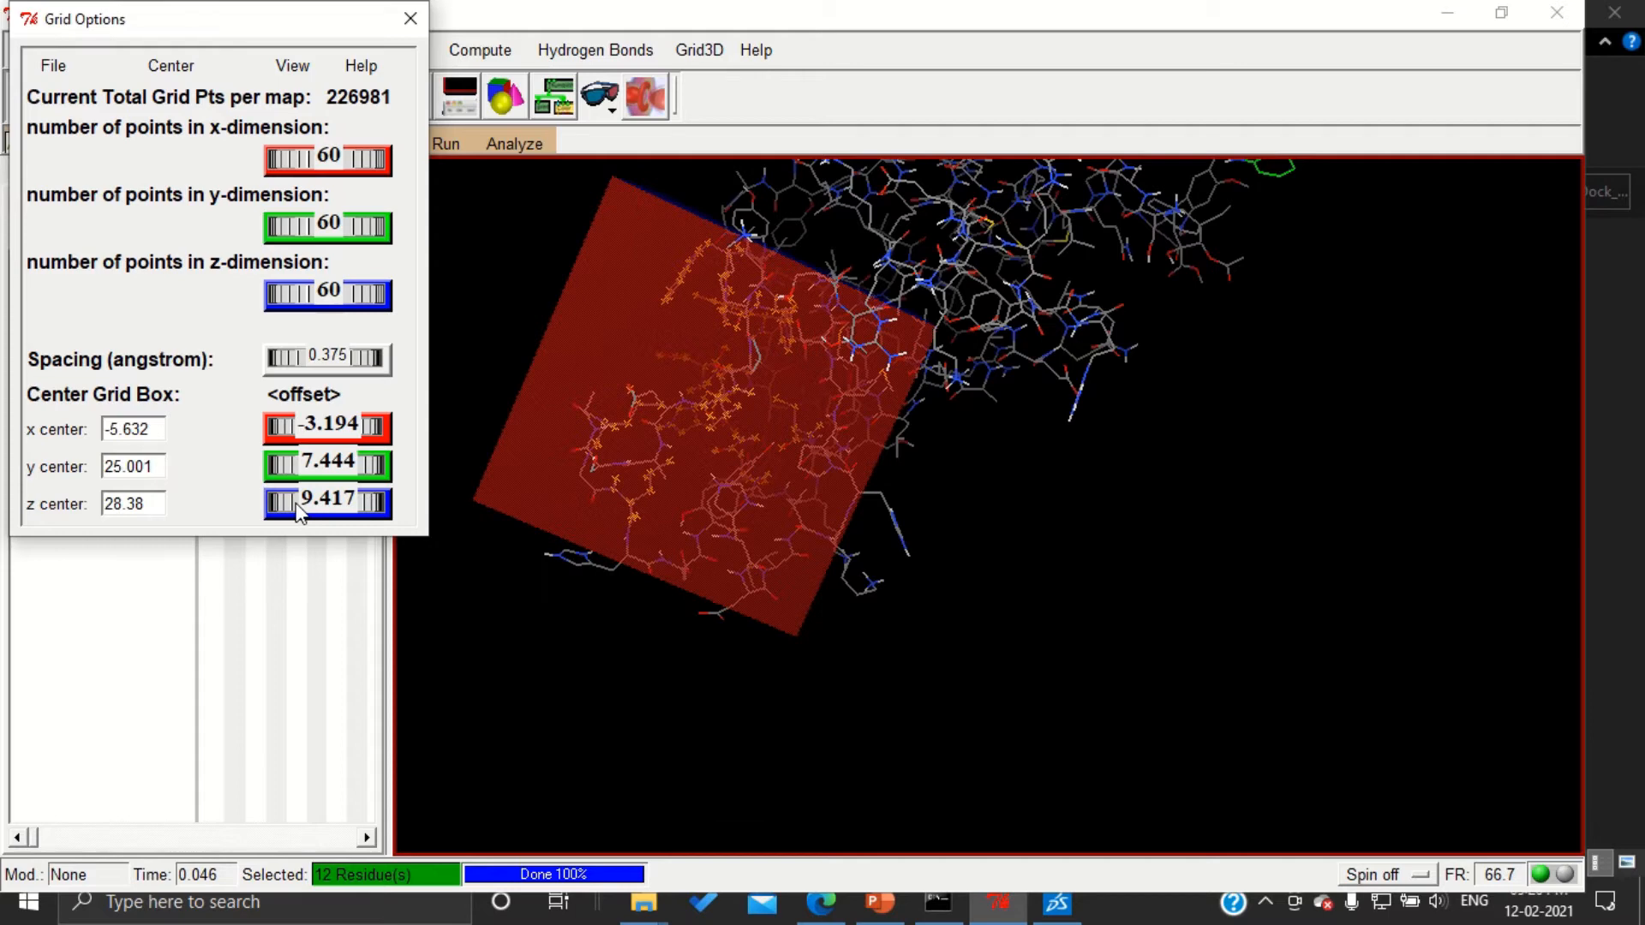
left_click(276, 504)
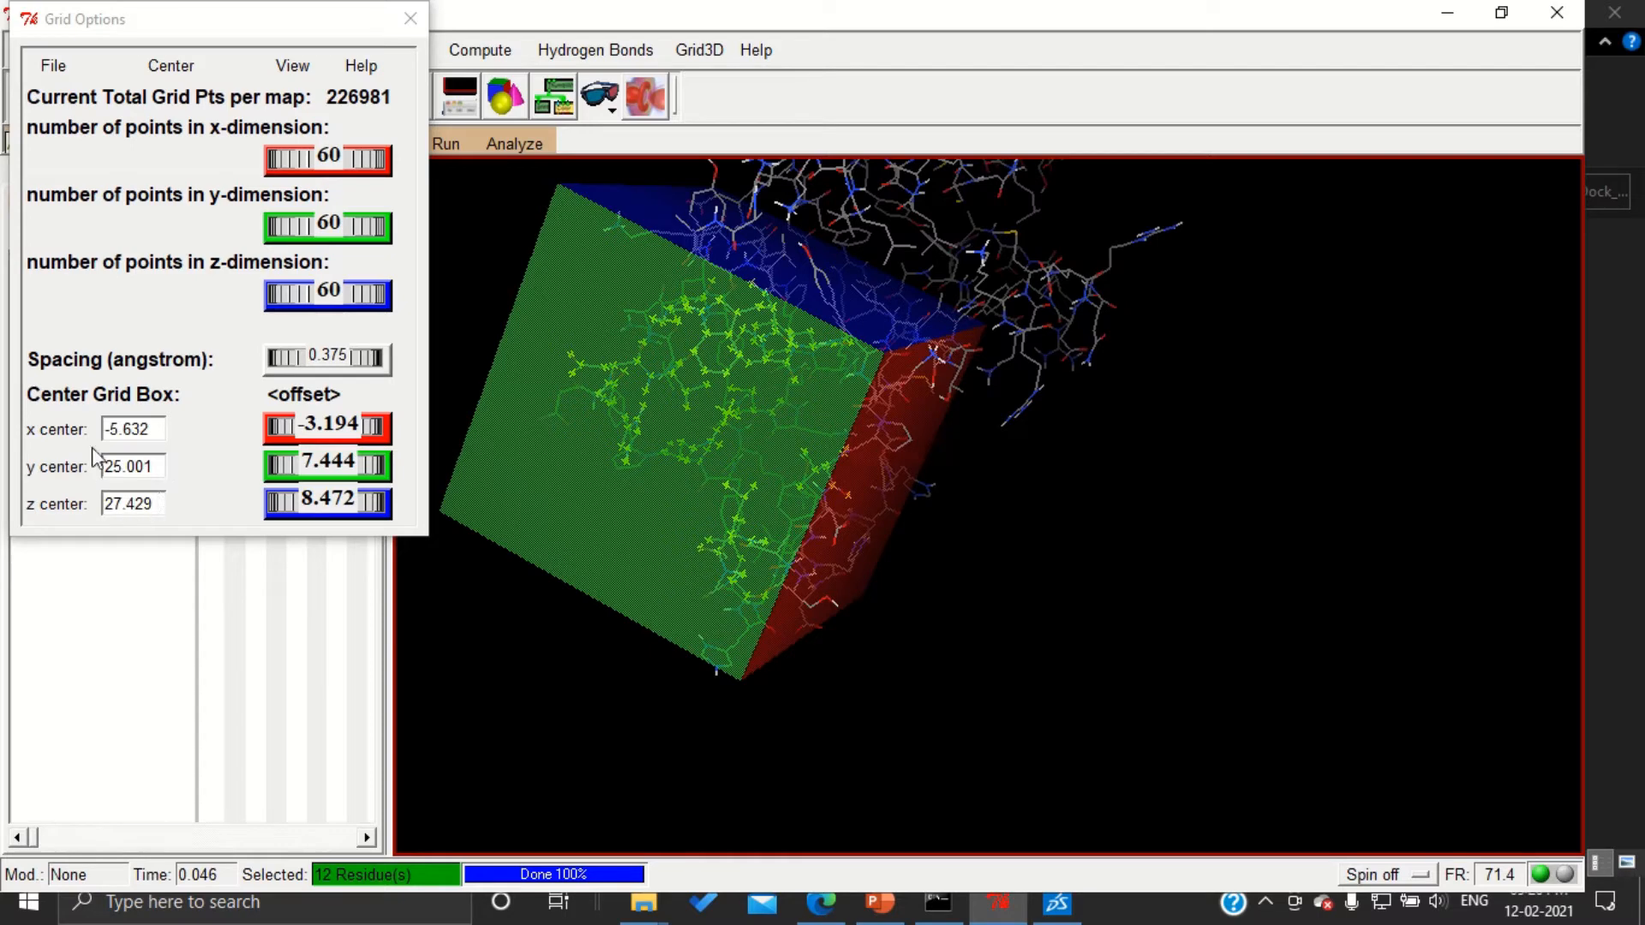
left_click(134, 429)
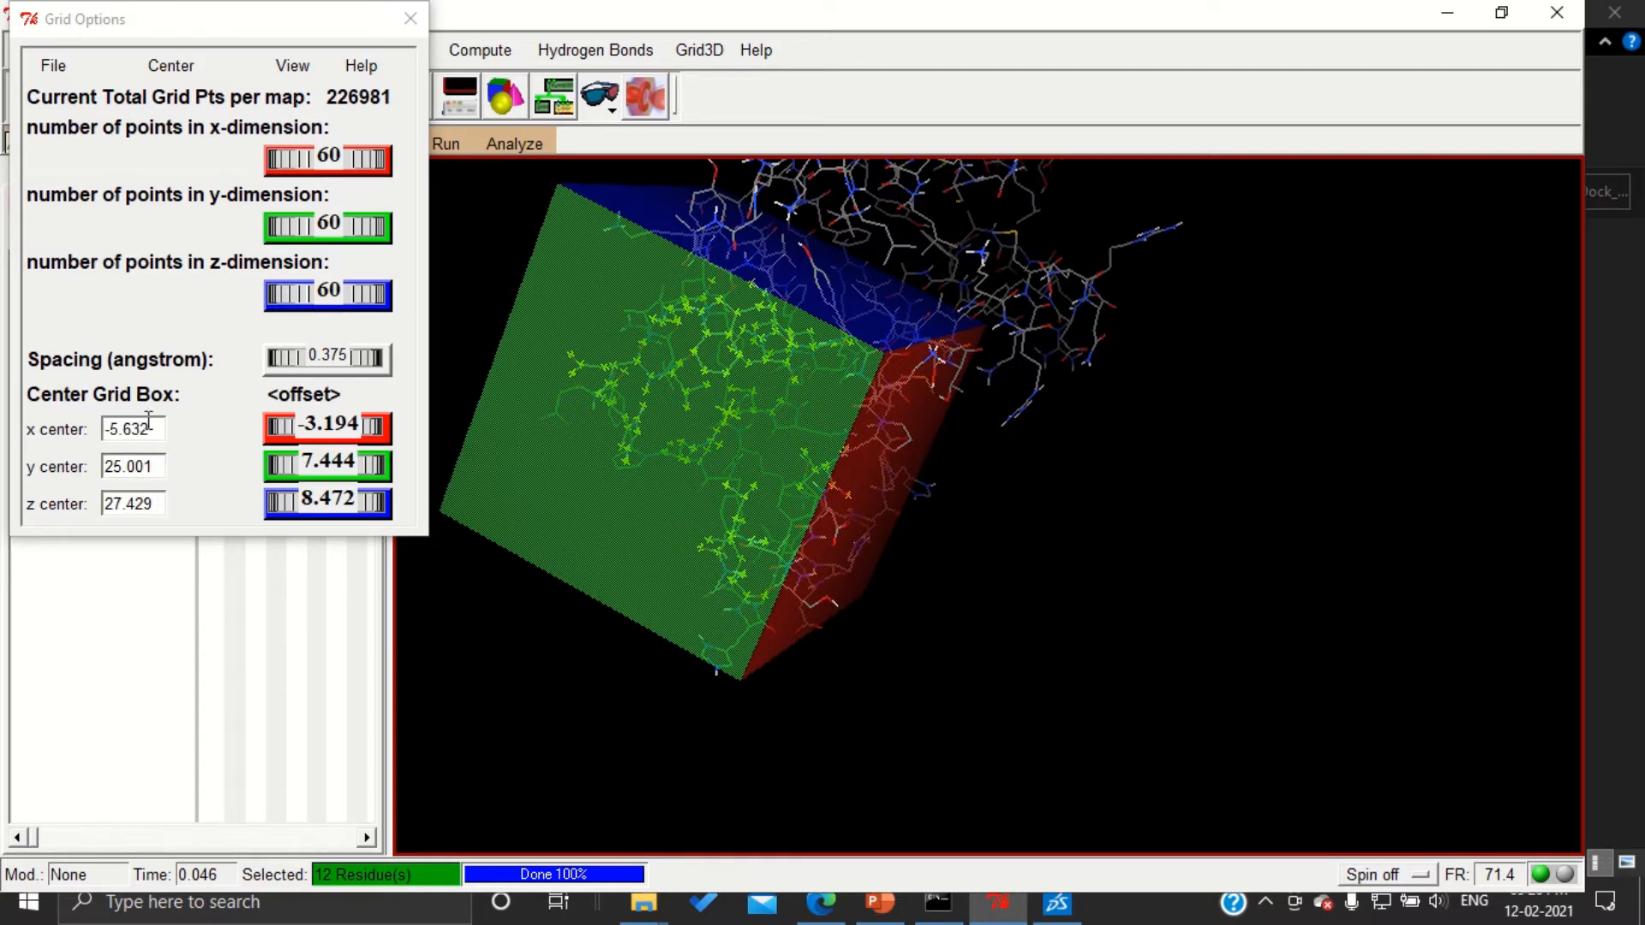
mouse_move(57, 84)
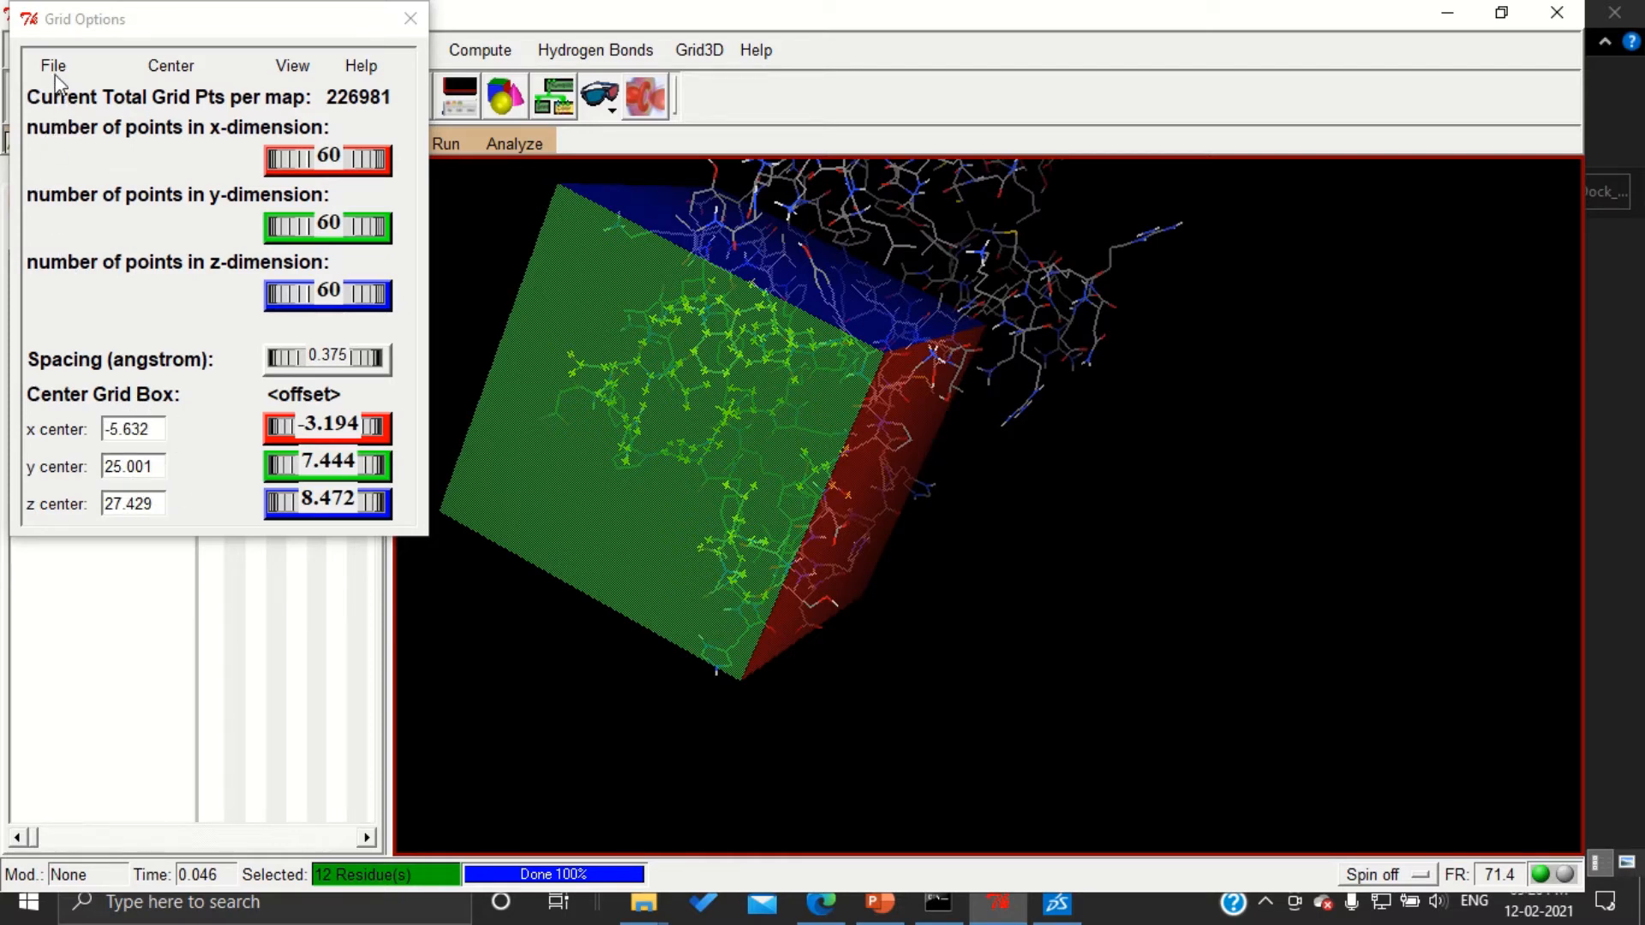
Close Grid Options with File > Close saving current
left_click(51, 65)
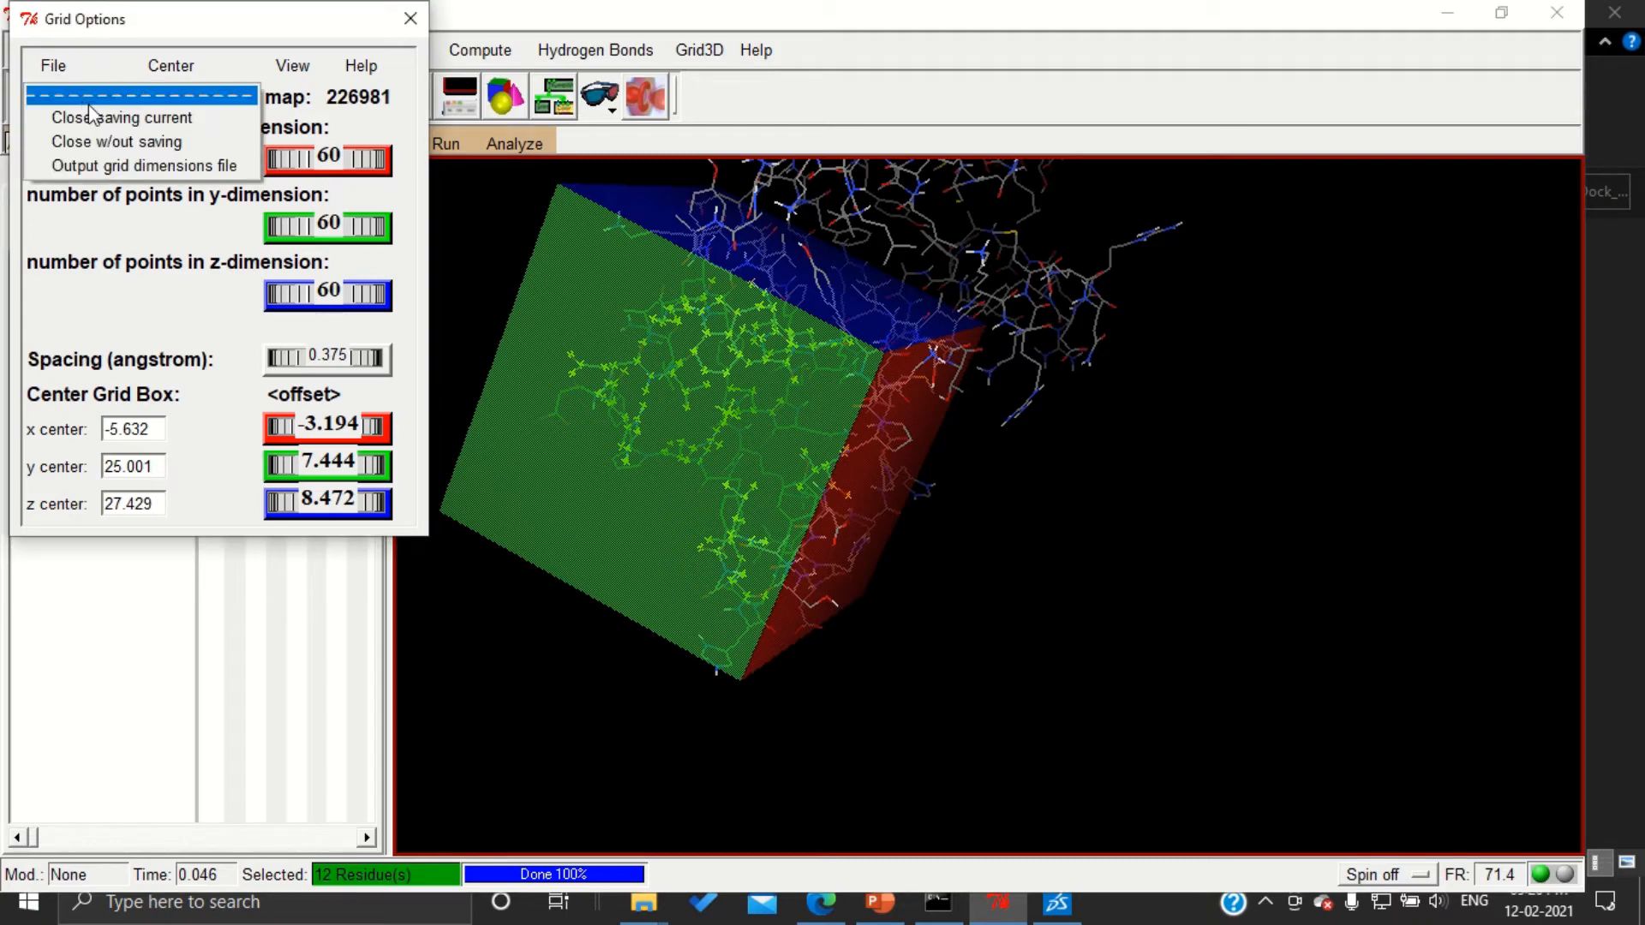
mouse_move(123, 118)
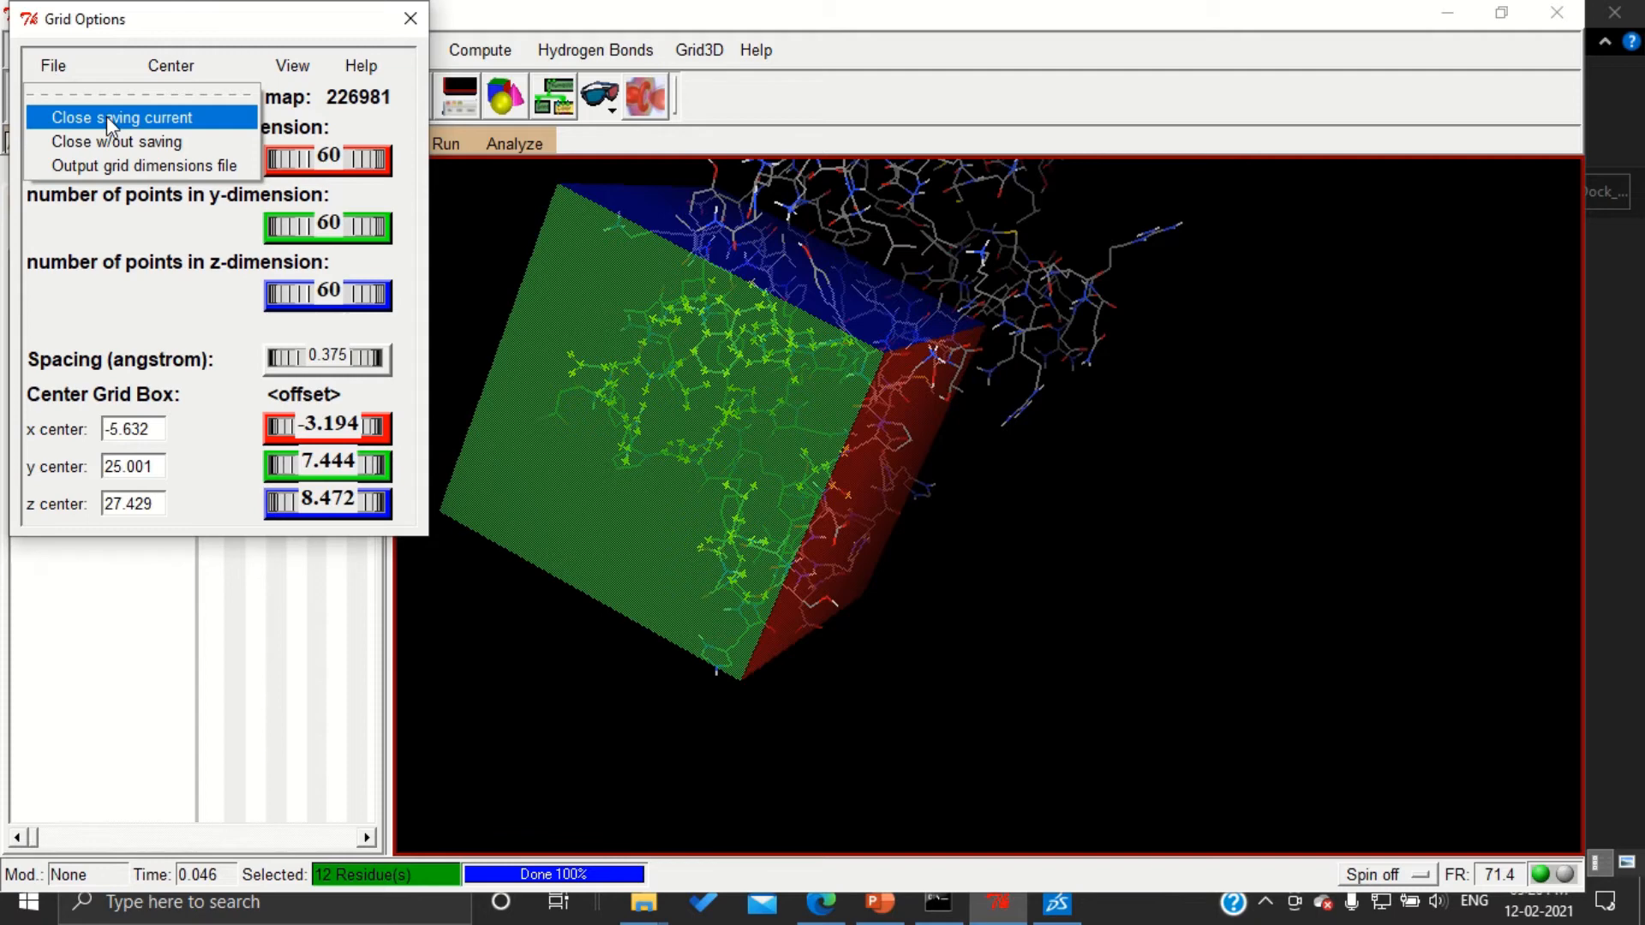
left_click(120, 118)
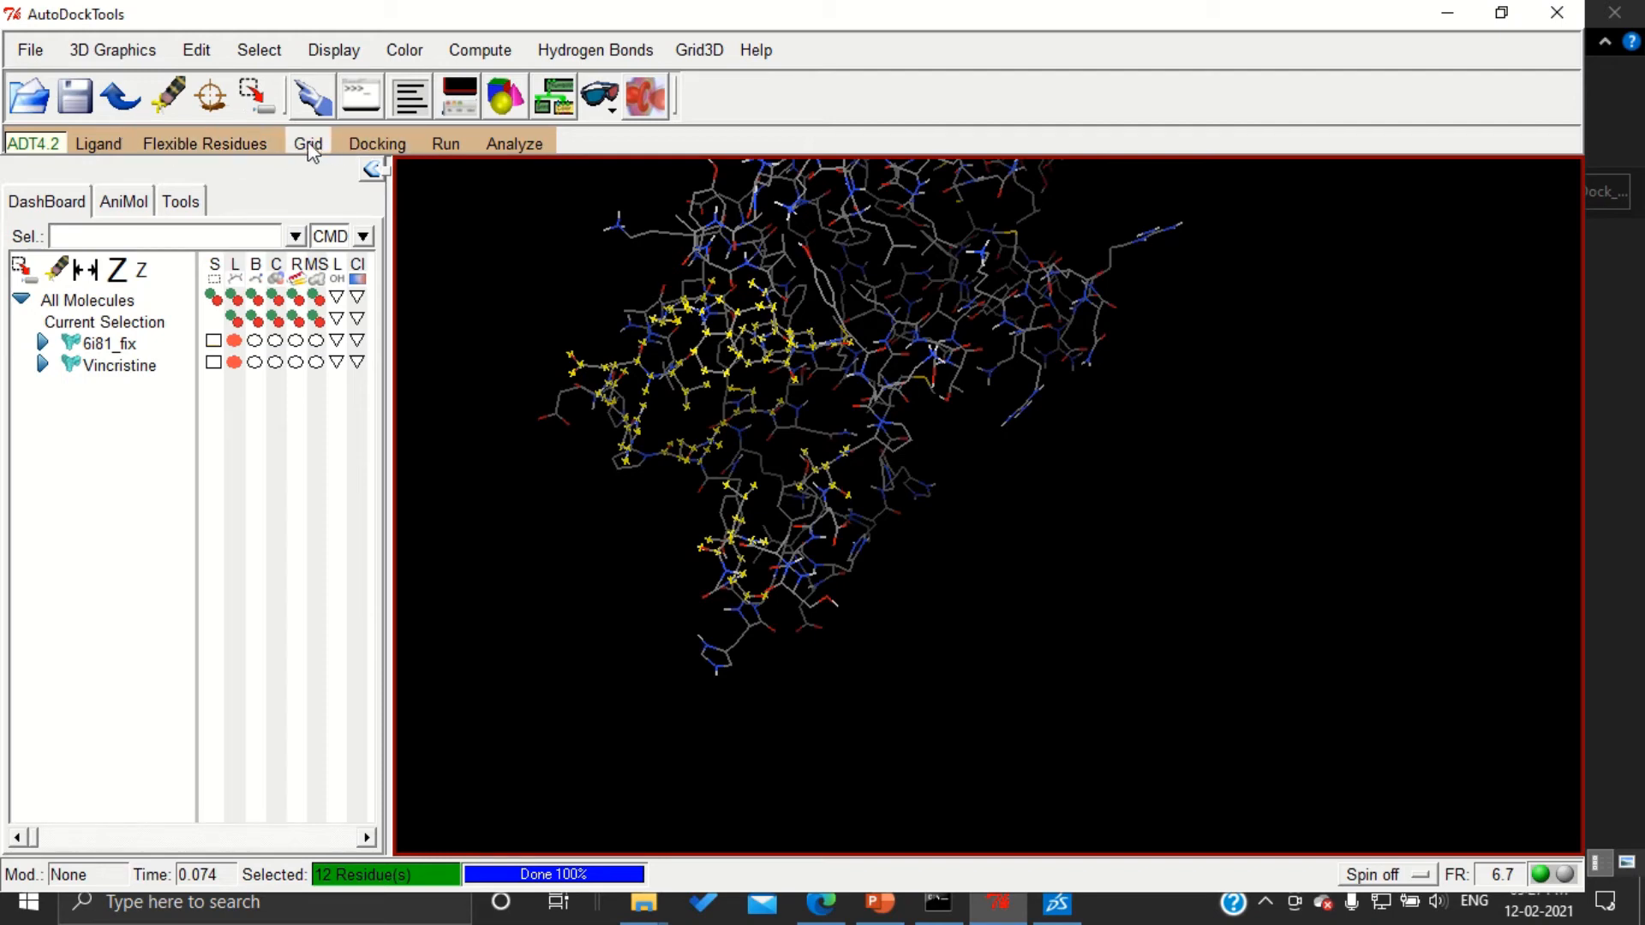
Save the grid parameters as 6i81_vincristine.gpf in AutoDock_Demo
left_click(307, 144)
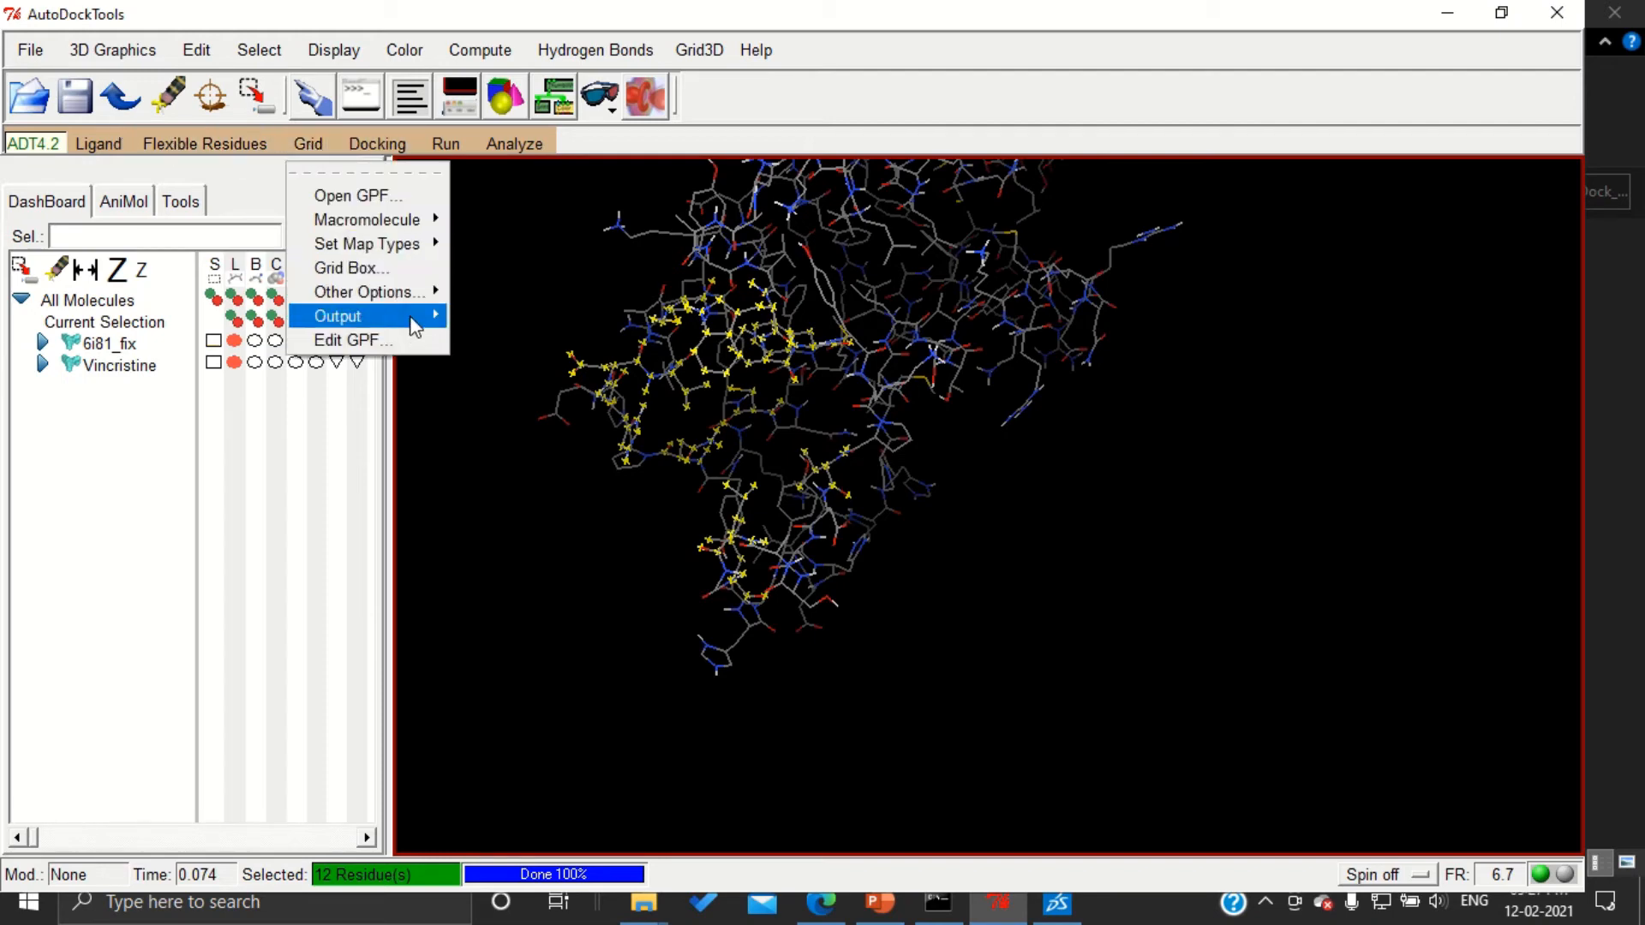
mouse_move(337, 315)
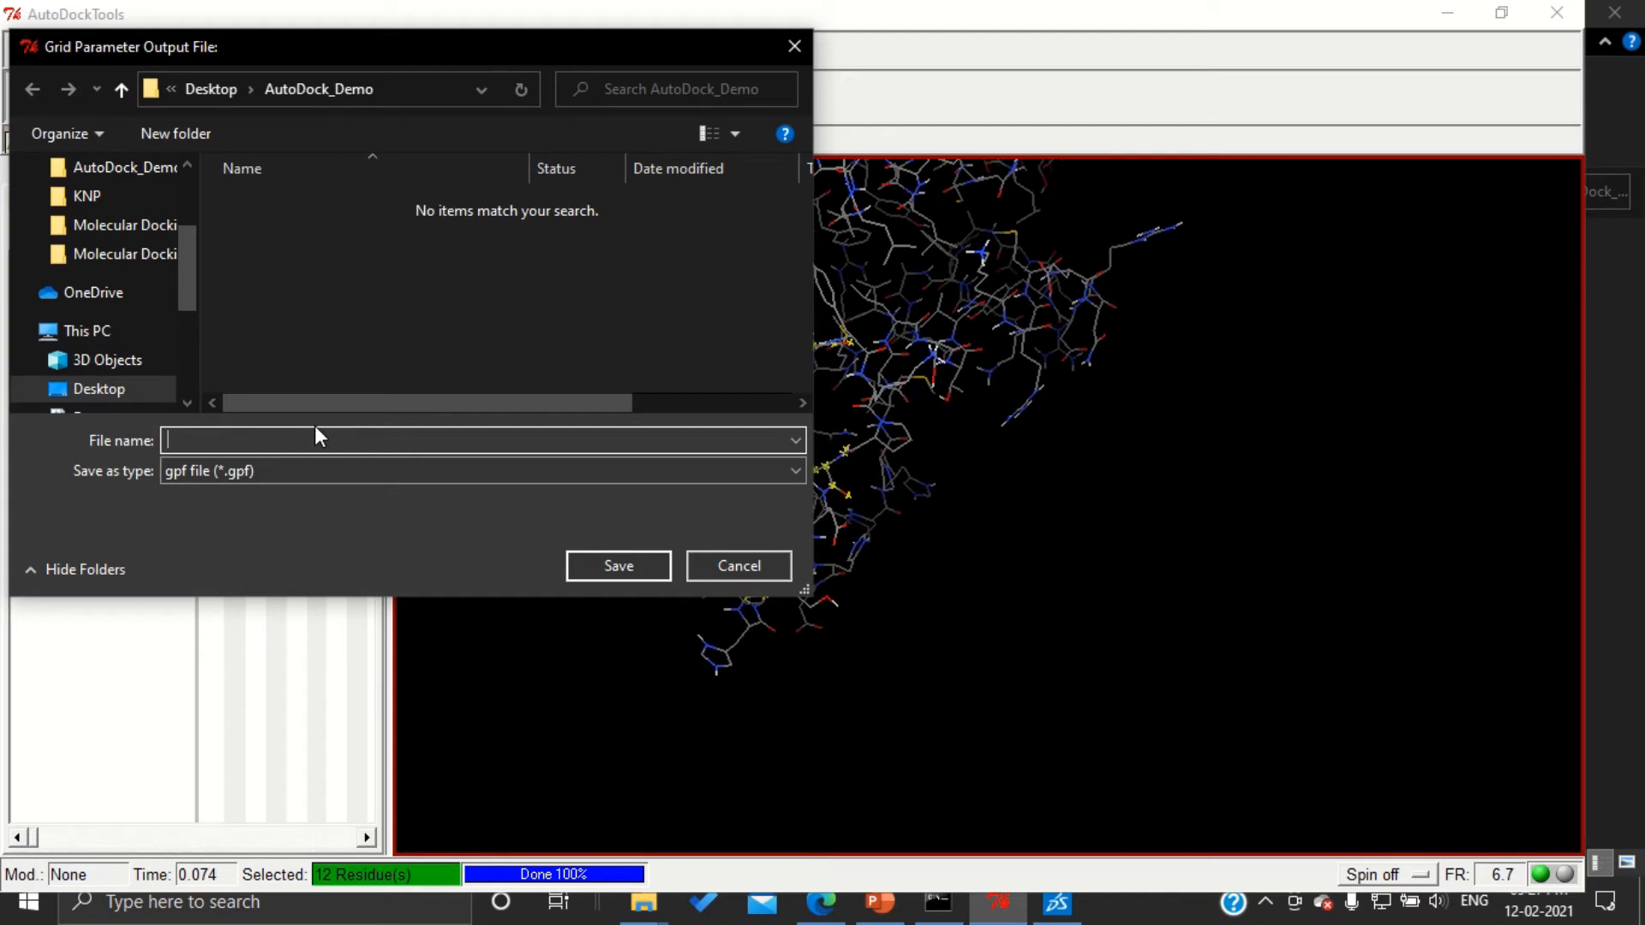
type("6i")
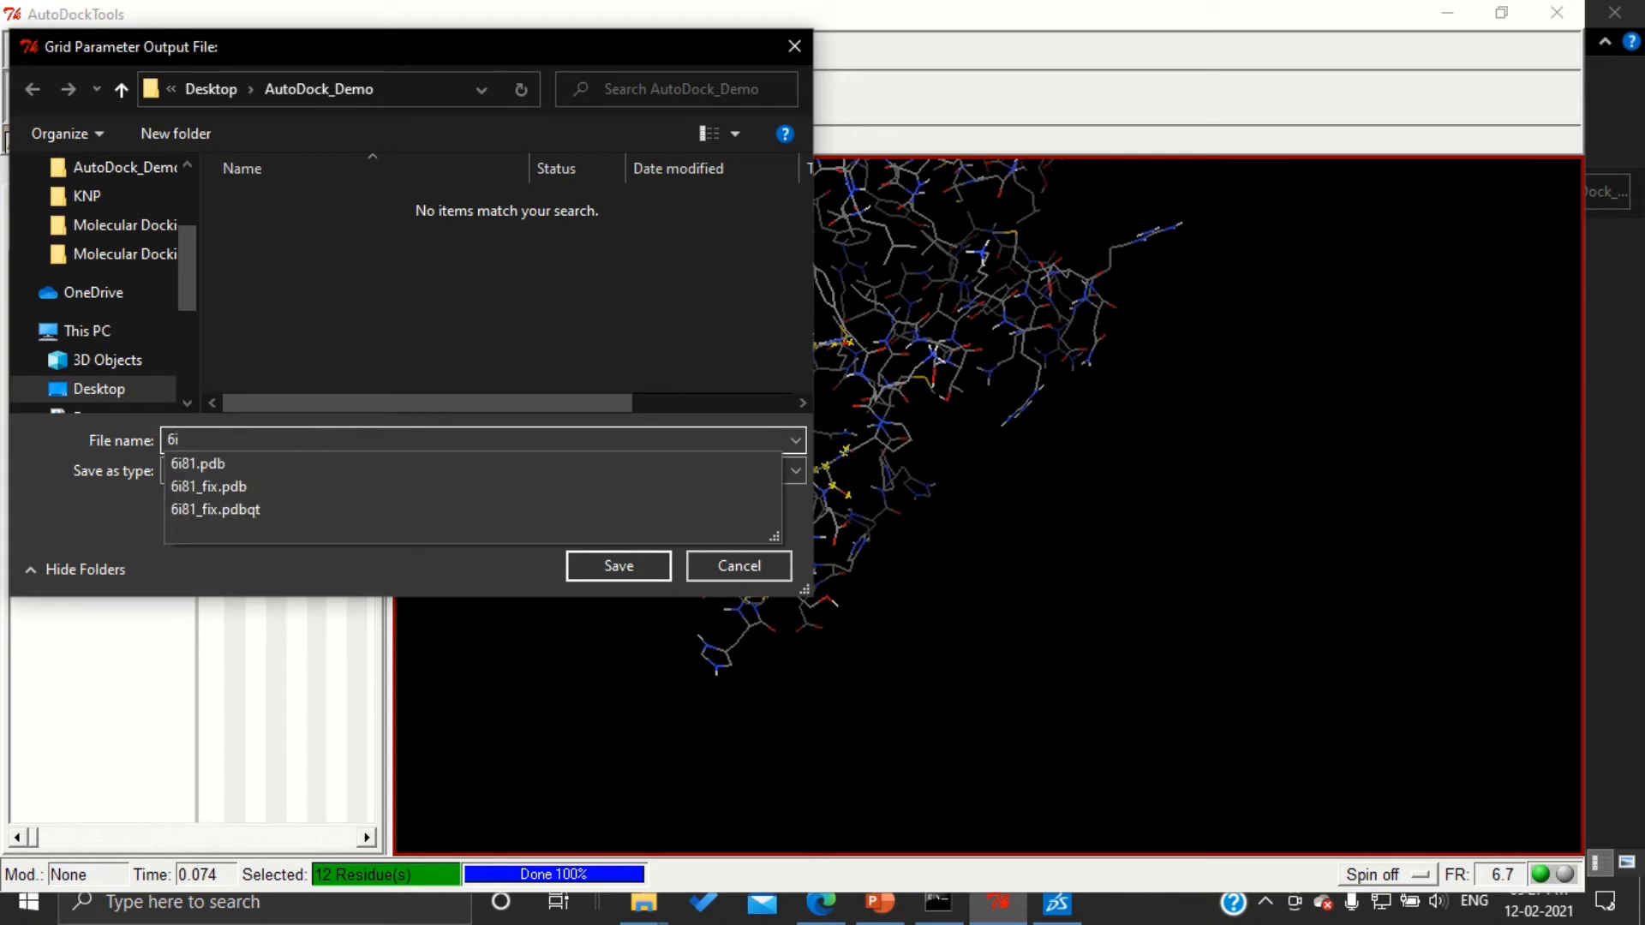
type("81_vincristi")
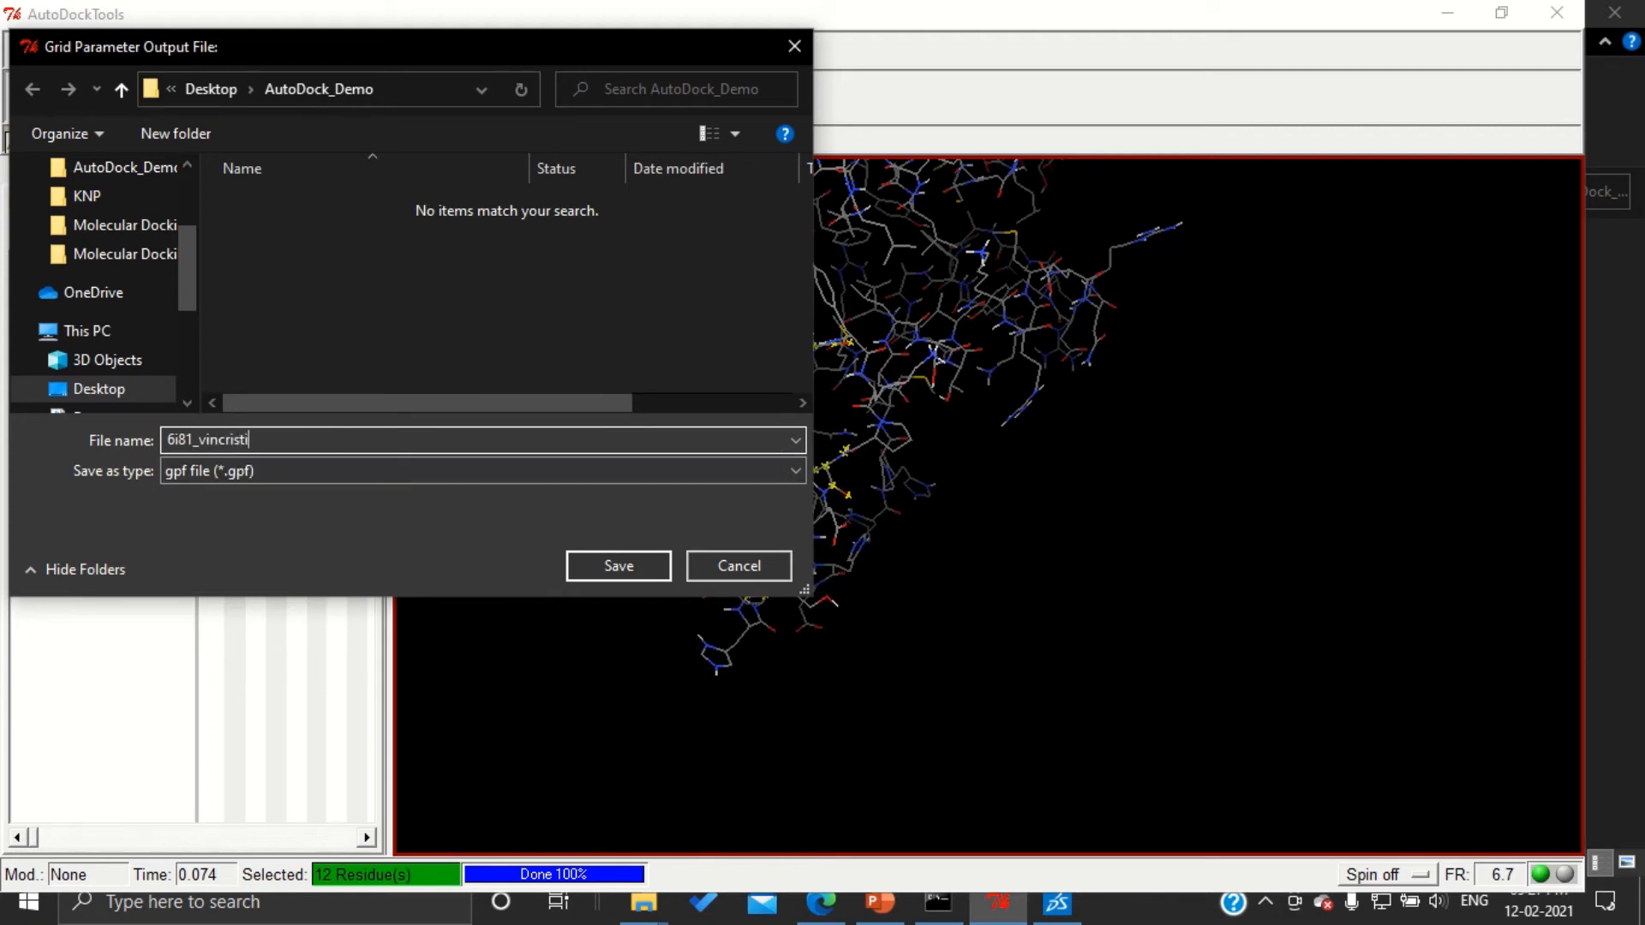
type("ne.")
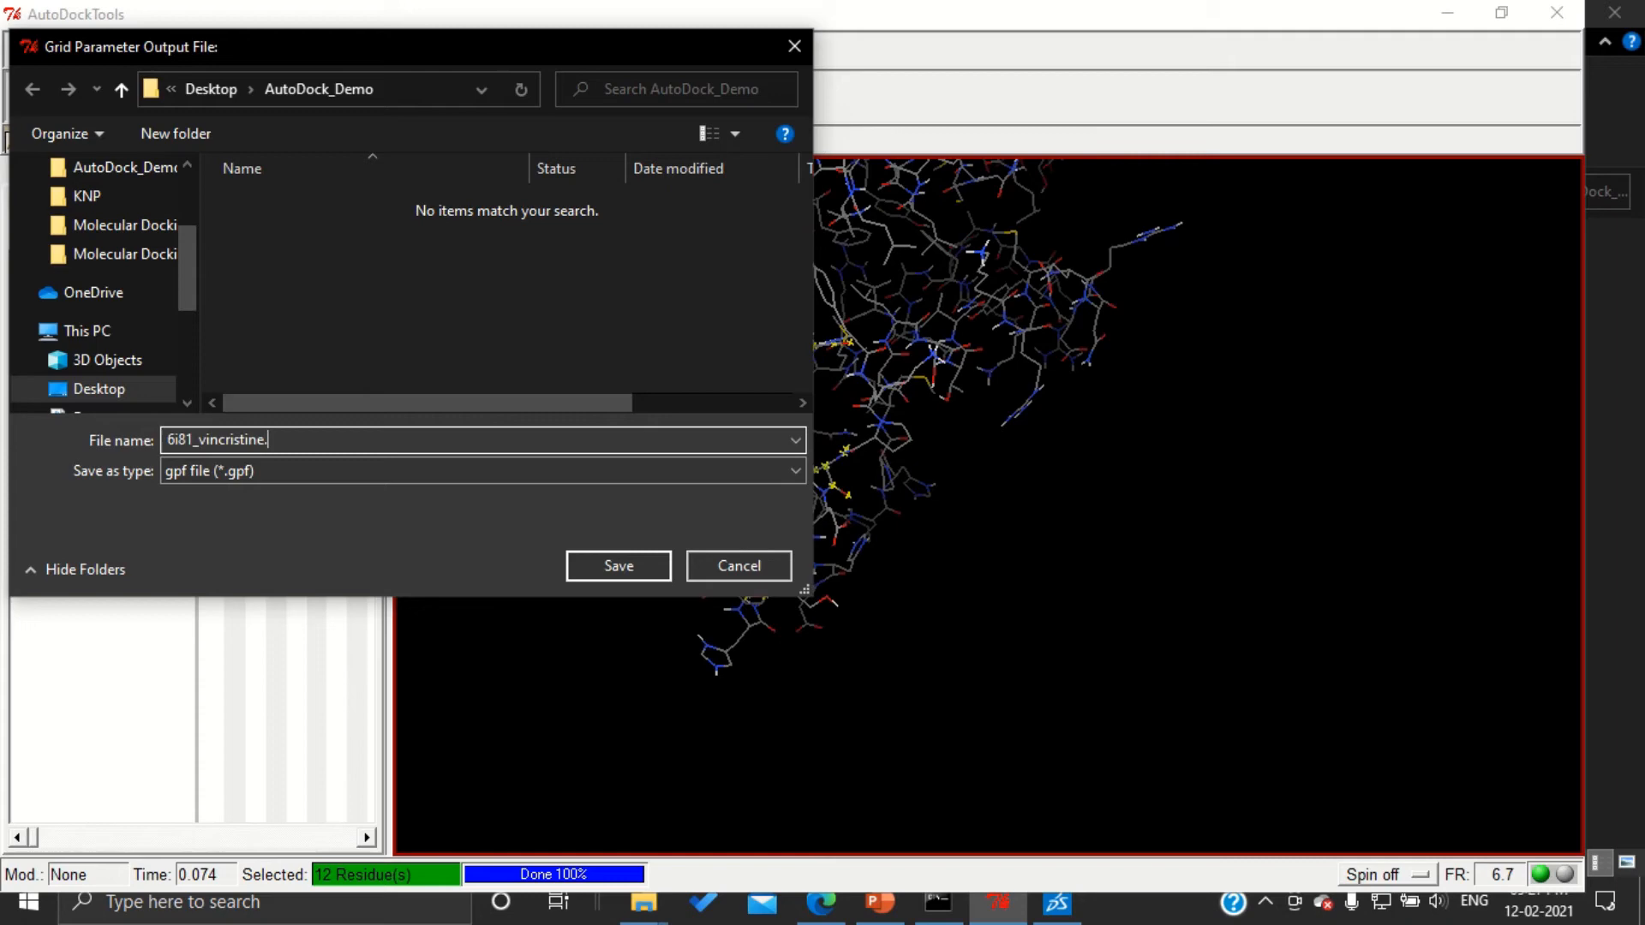
type("gpf")
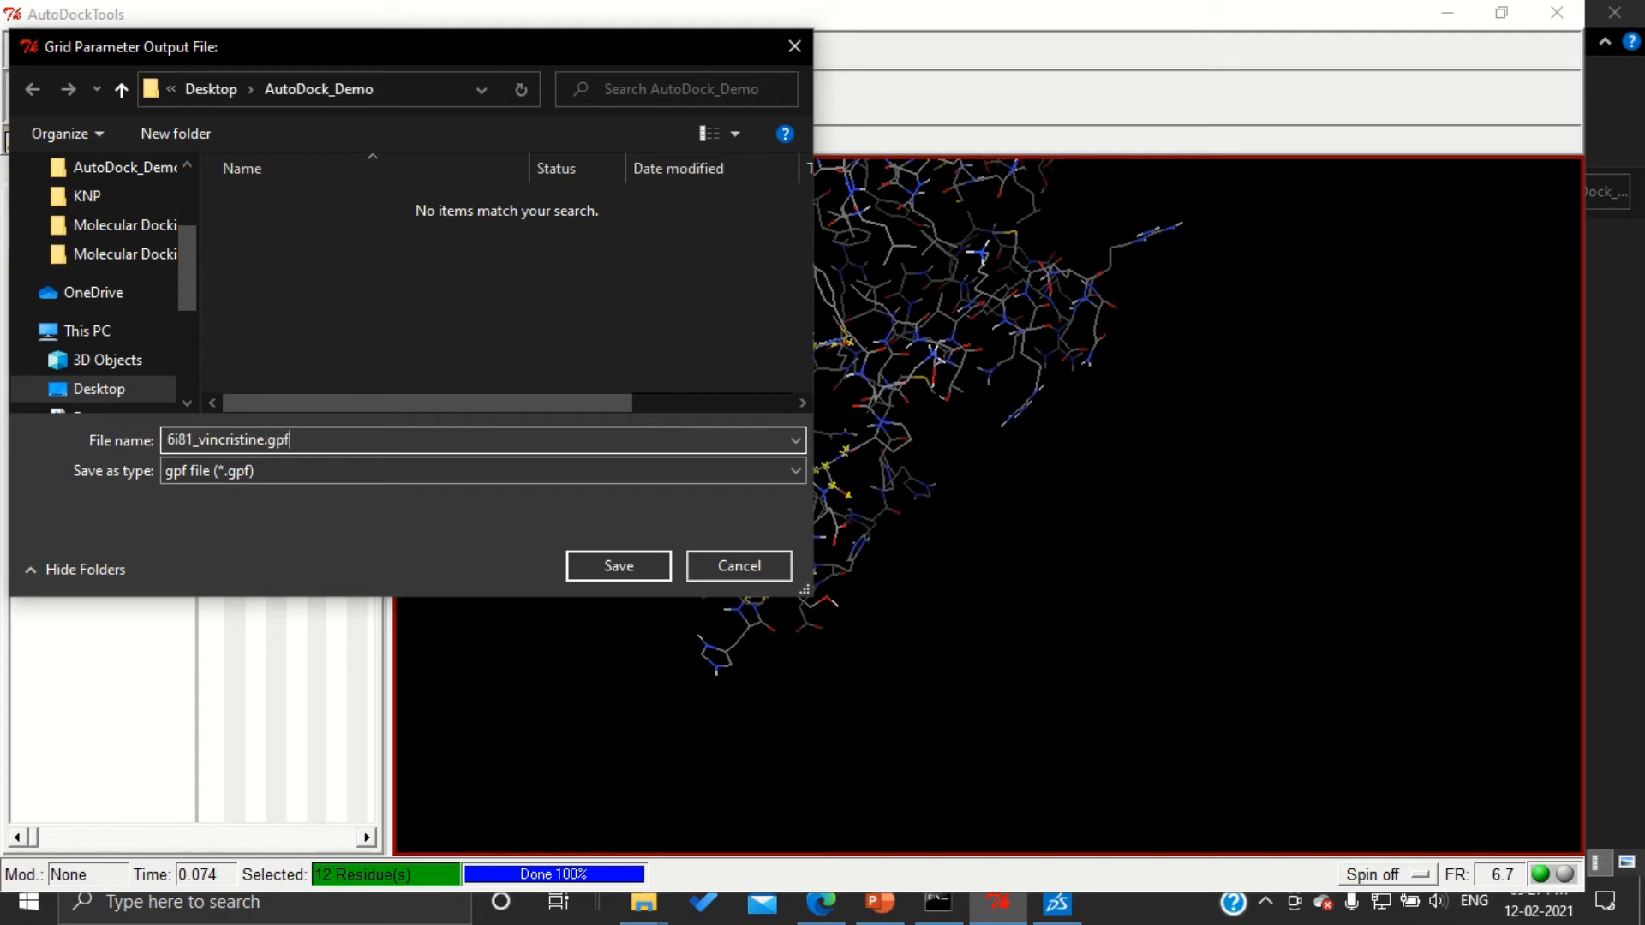
left_click(617, 566)
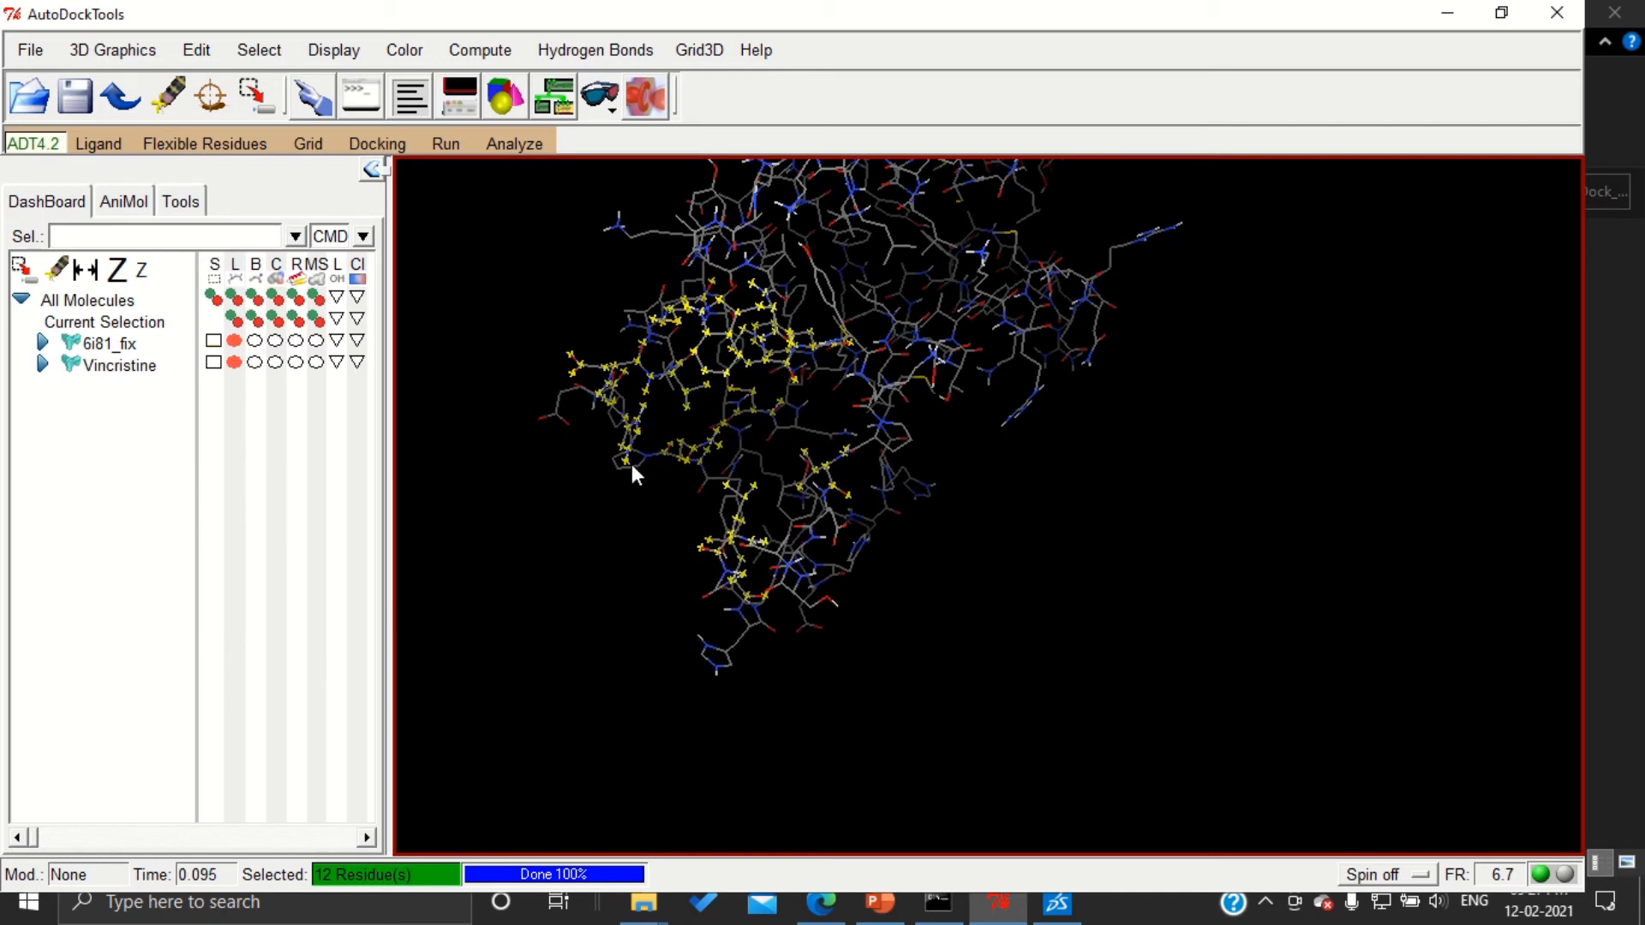
mouse_move(637, 449)
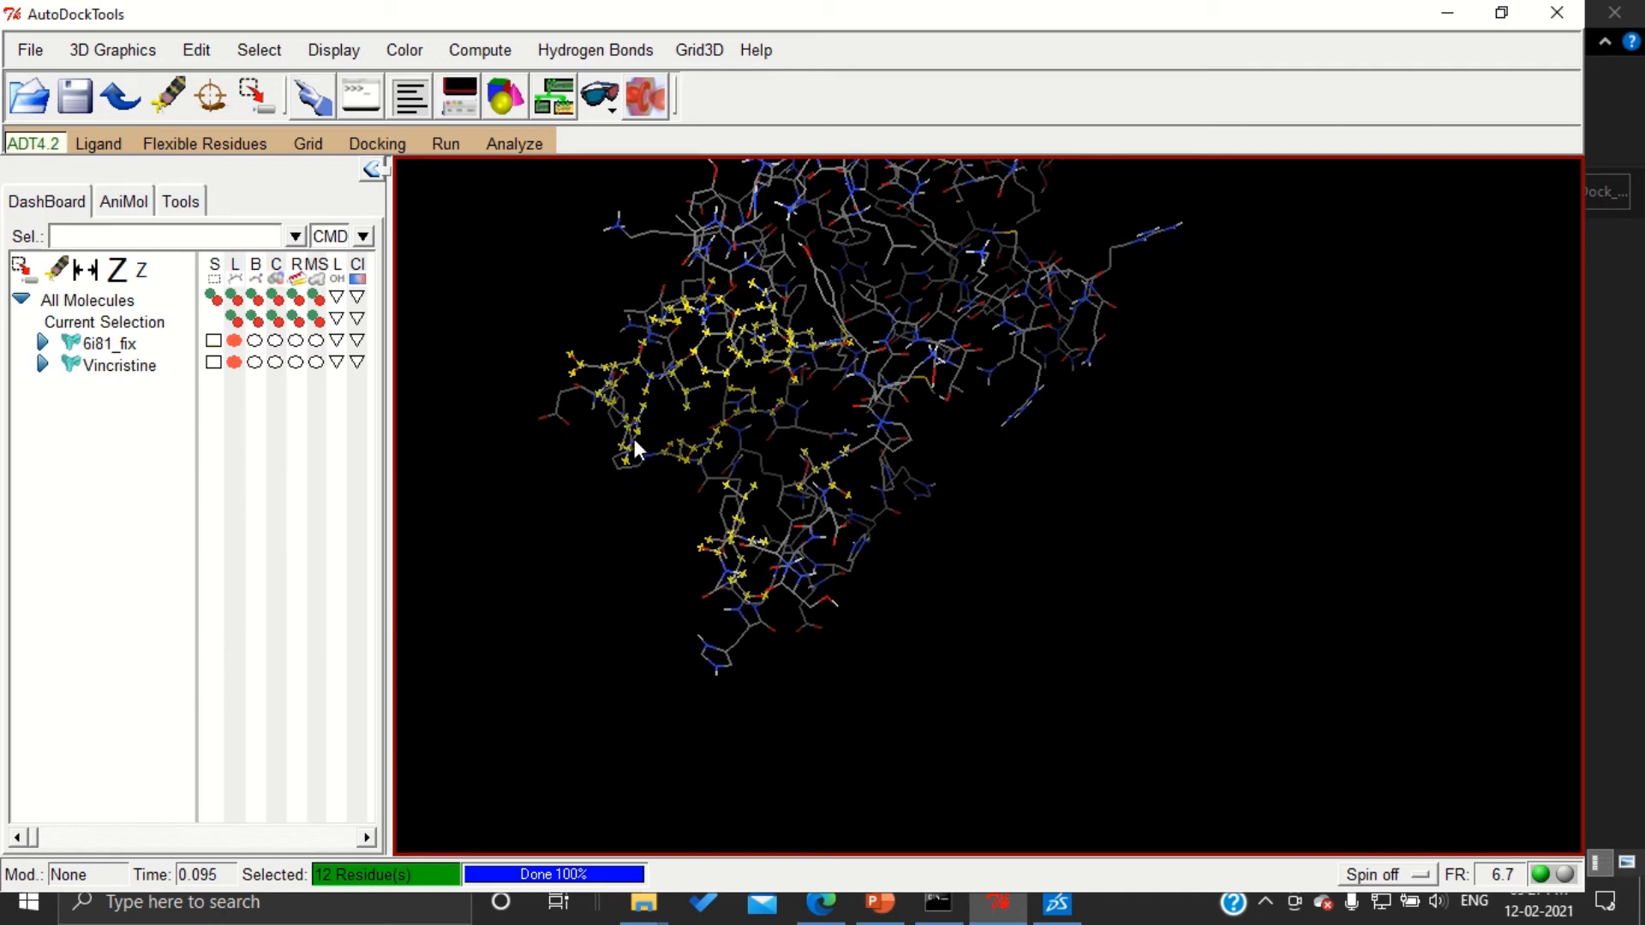
mouse_move(632, 438)
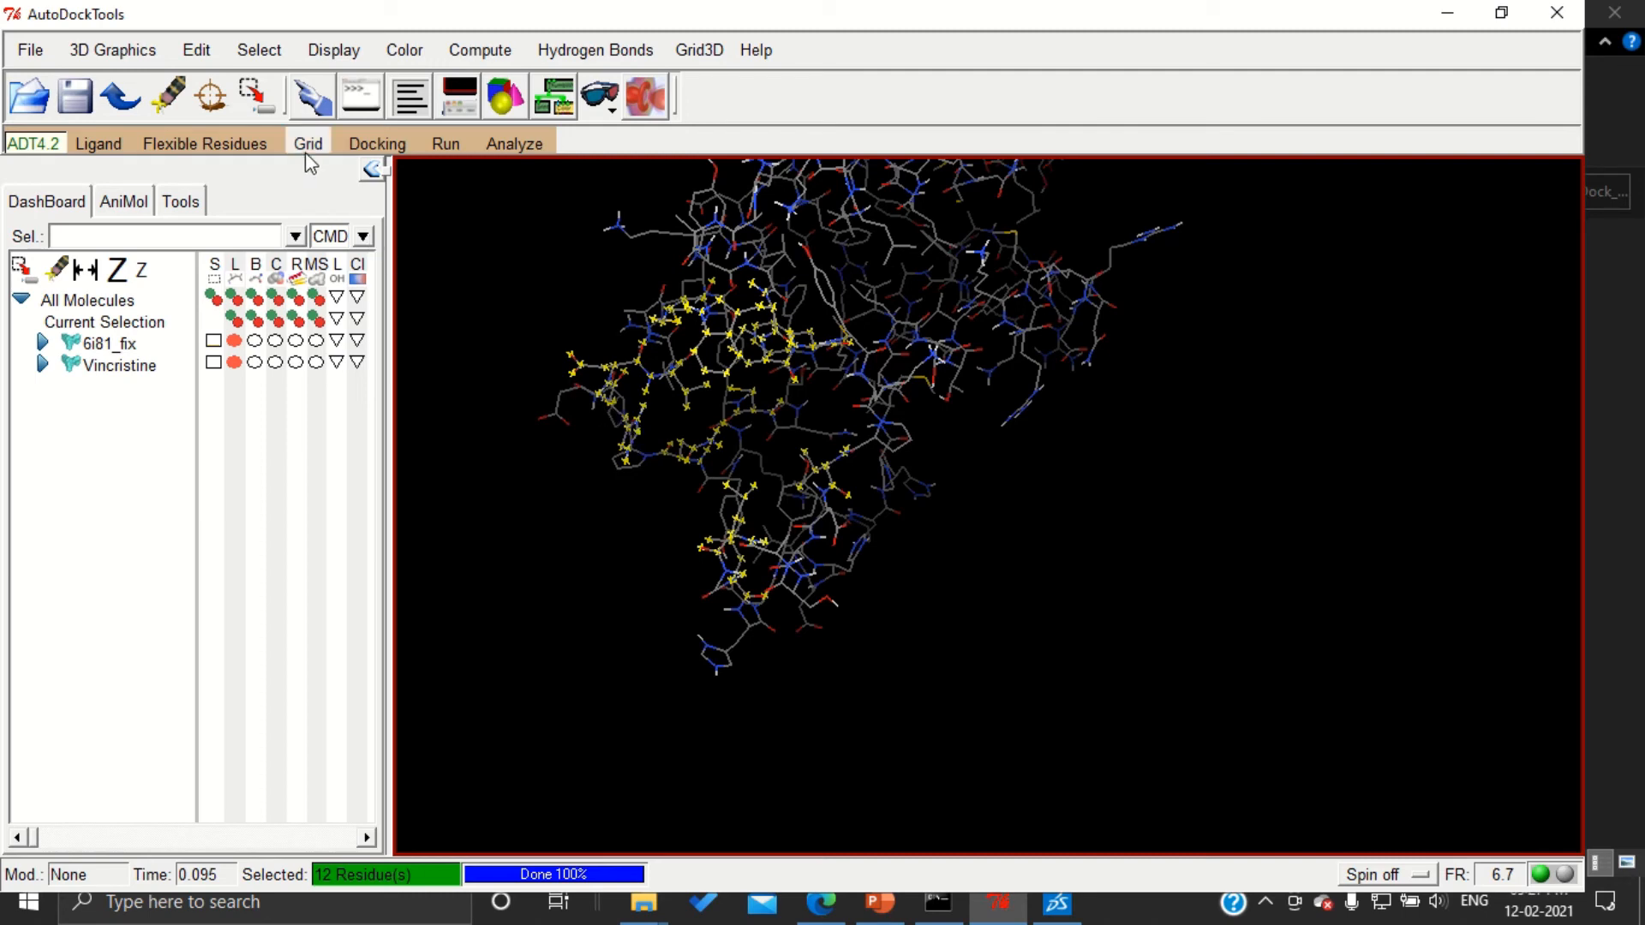
Reopen the grid box, export its dimensions as grid.txt, and close the settings
left_click(308, 144)
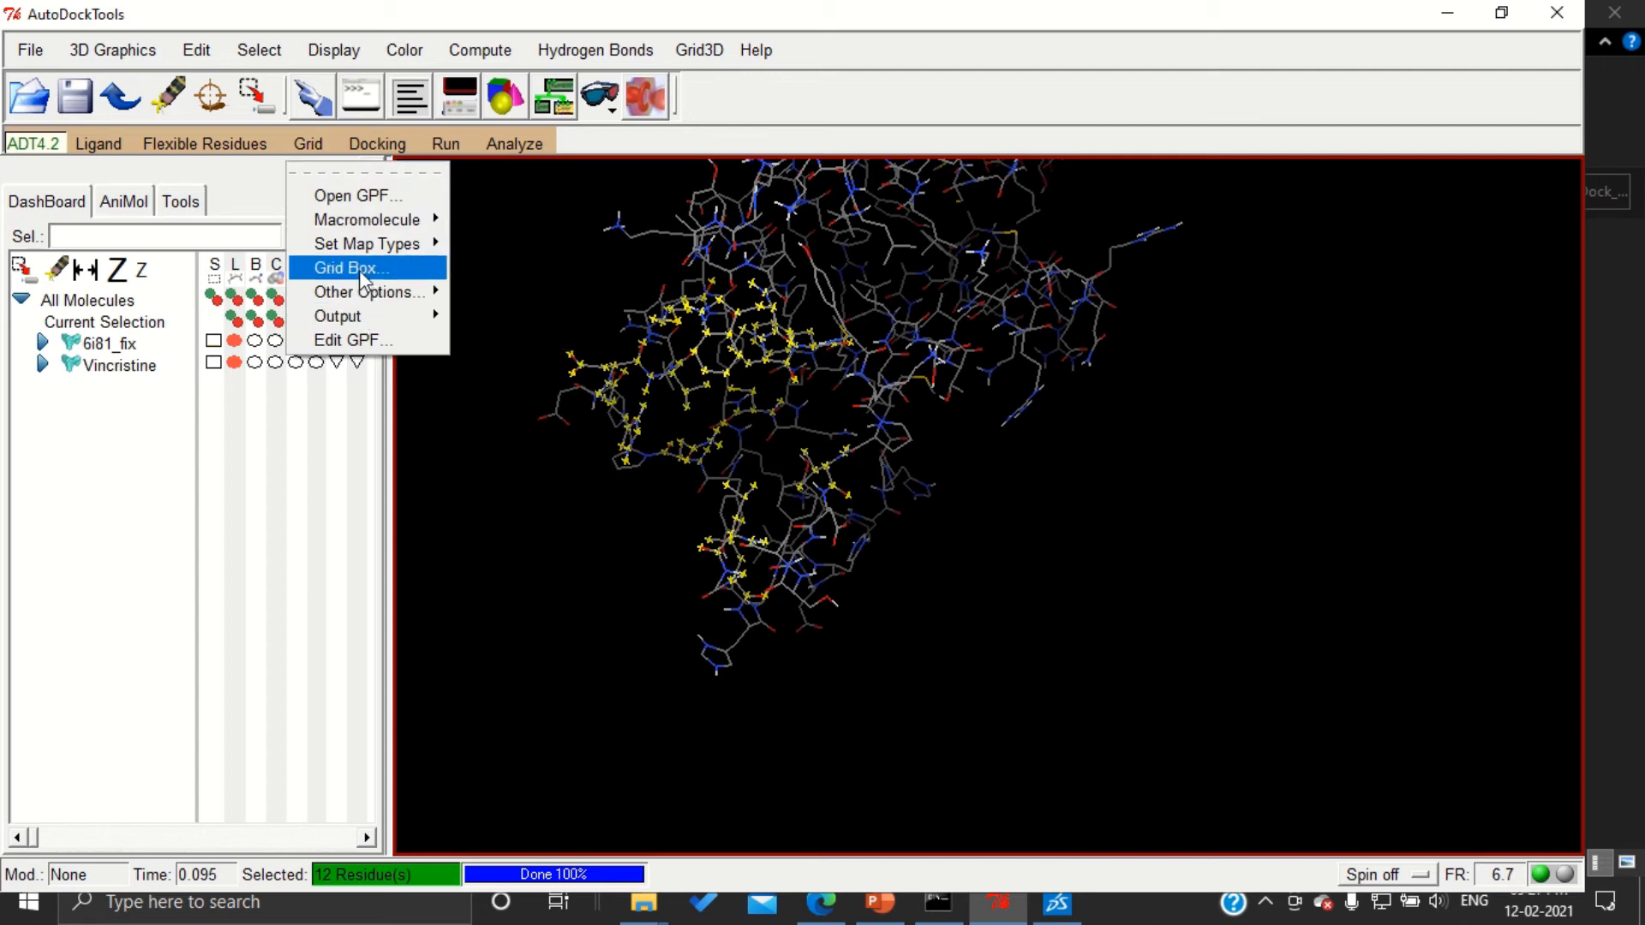
left_click(350, 267)
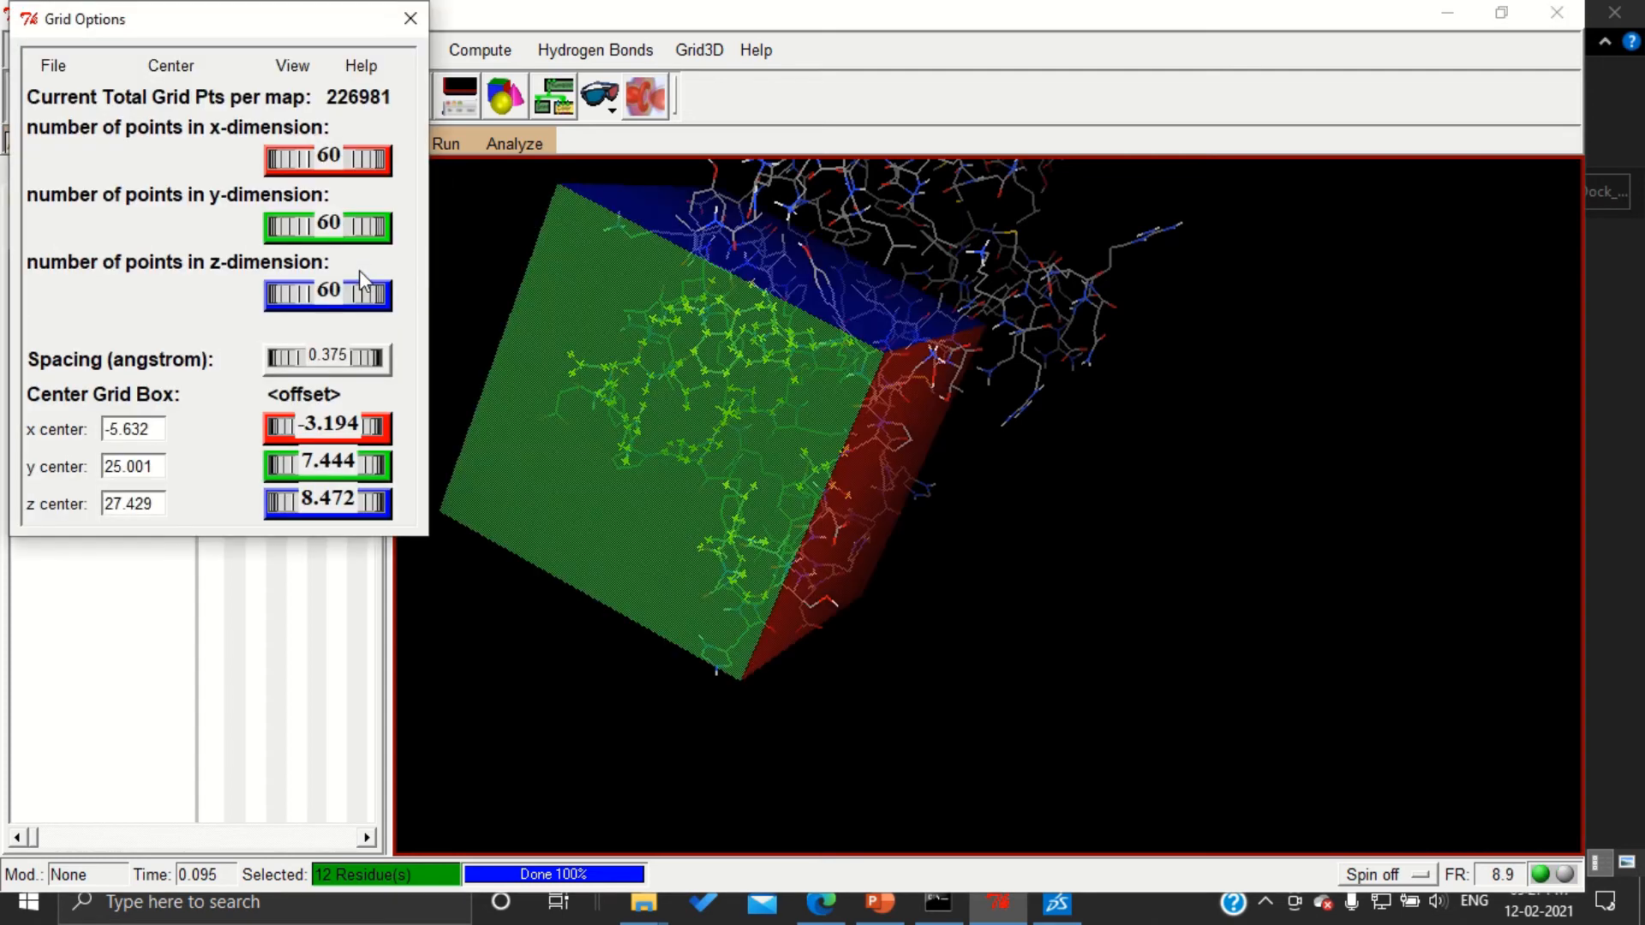
left_click(52, 65)
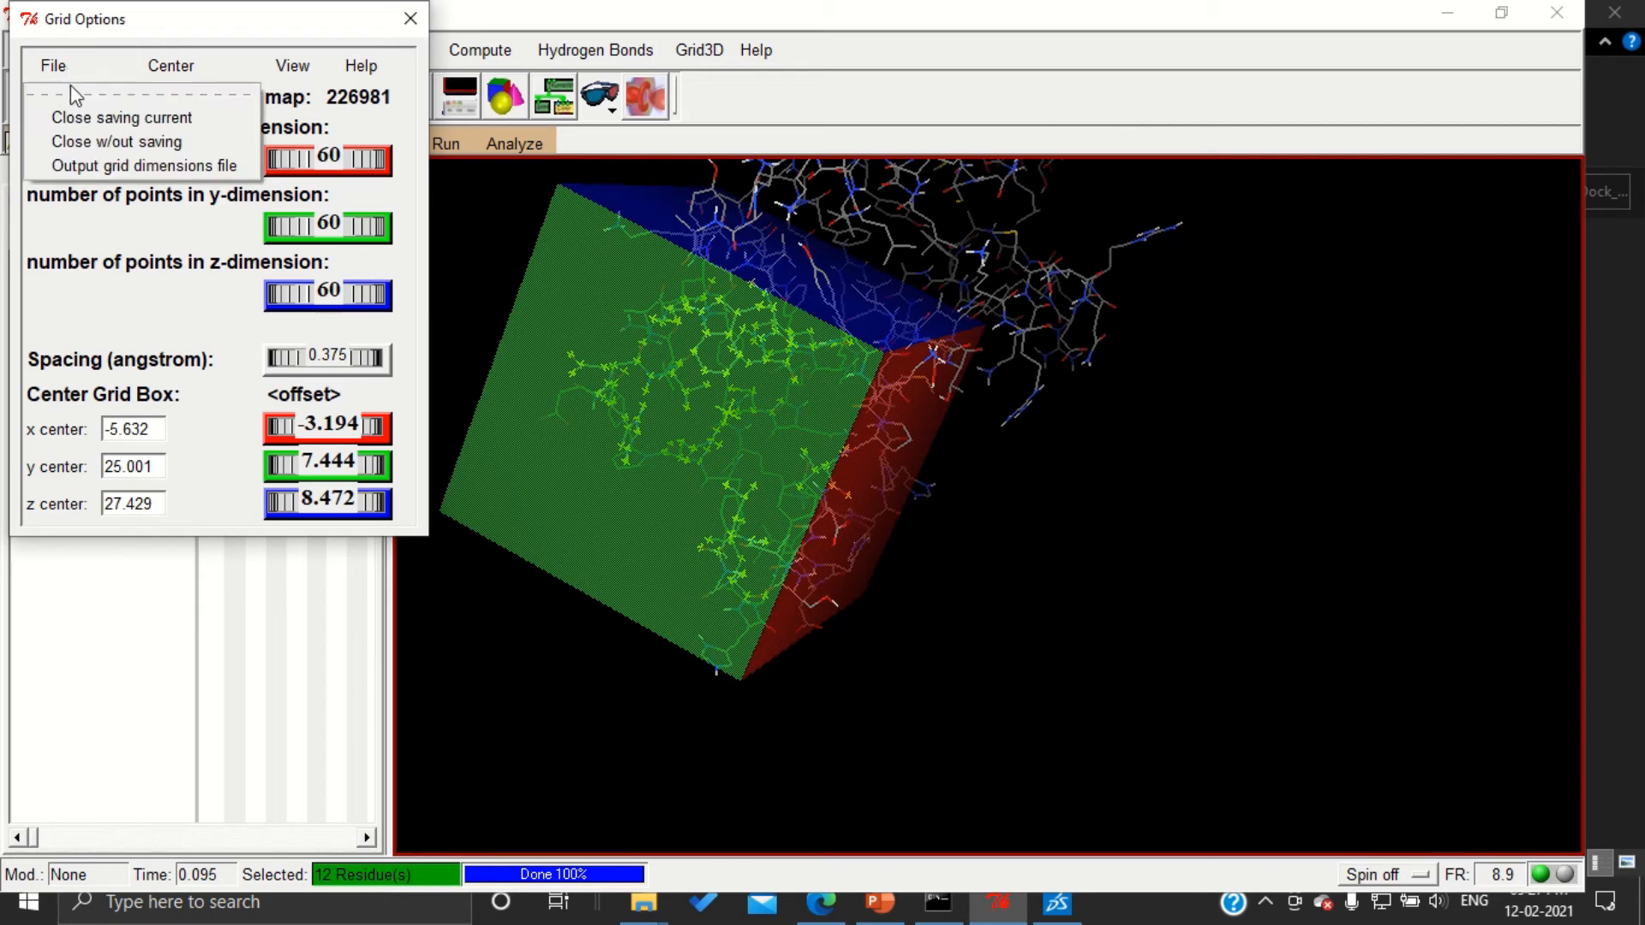
mouse_move(105, 166)
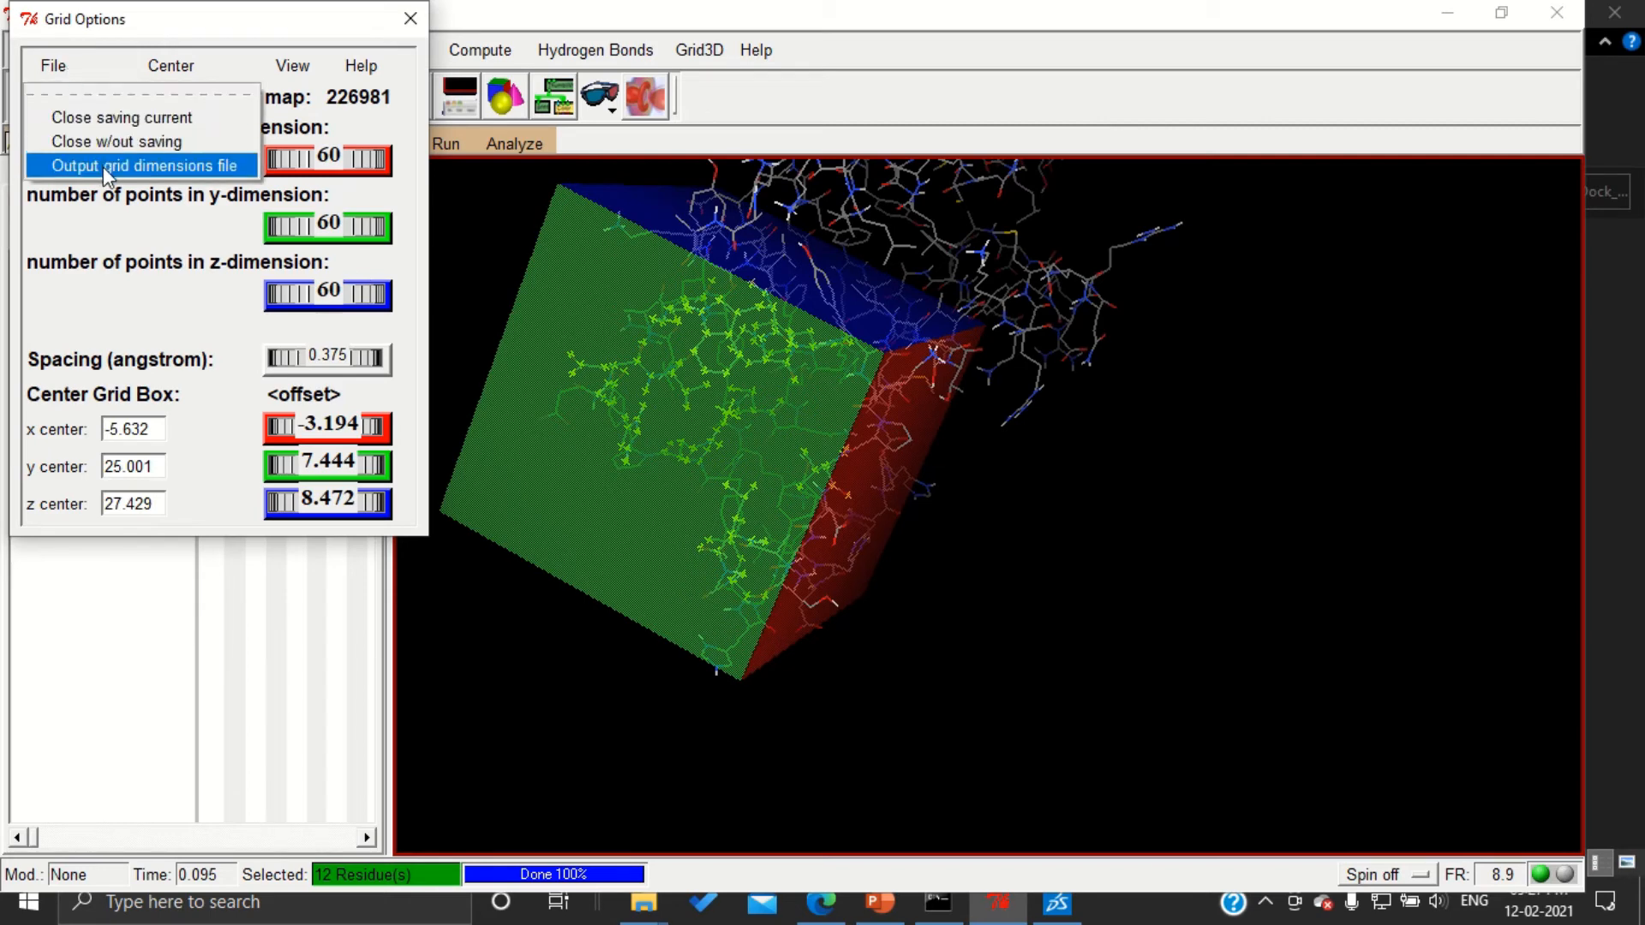
left_click(144, 164)
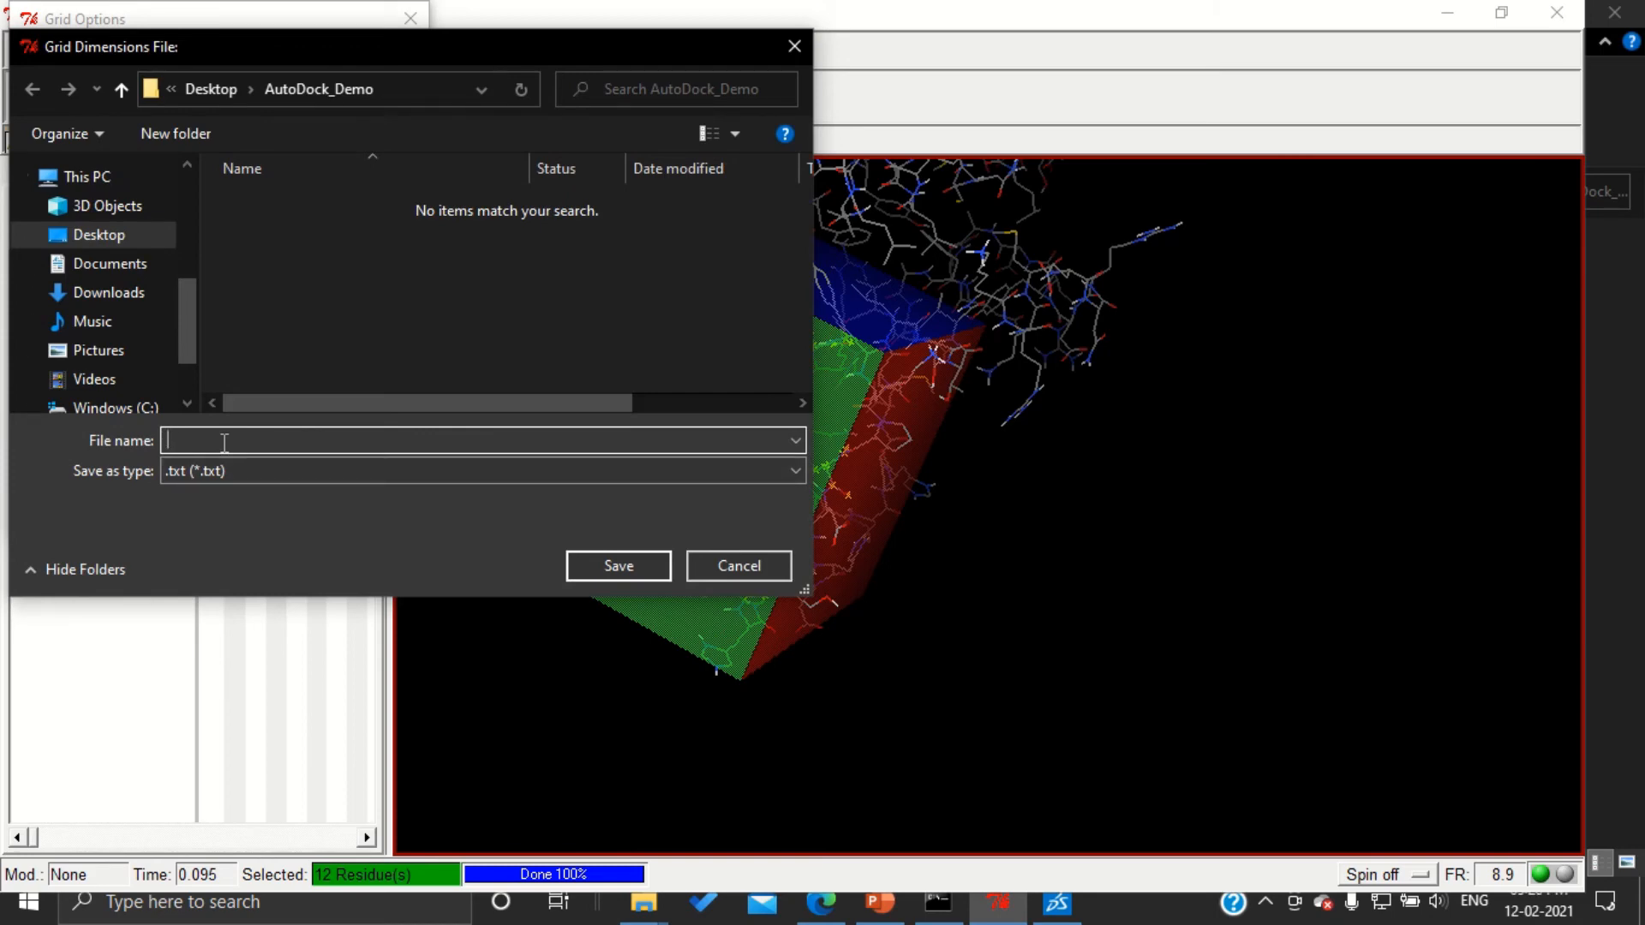
type("grid.txt")
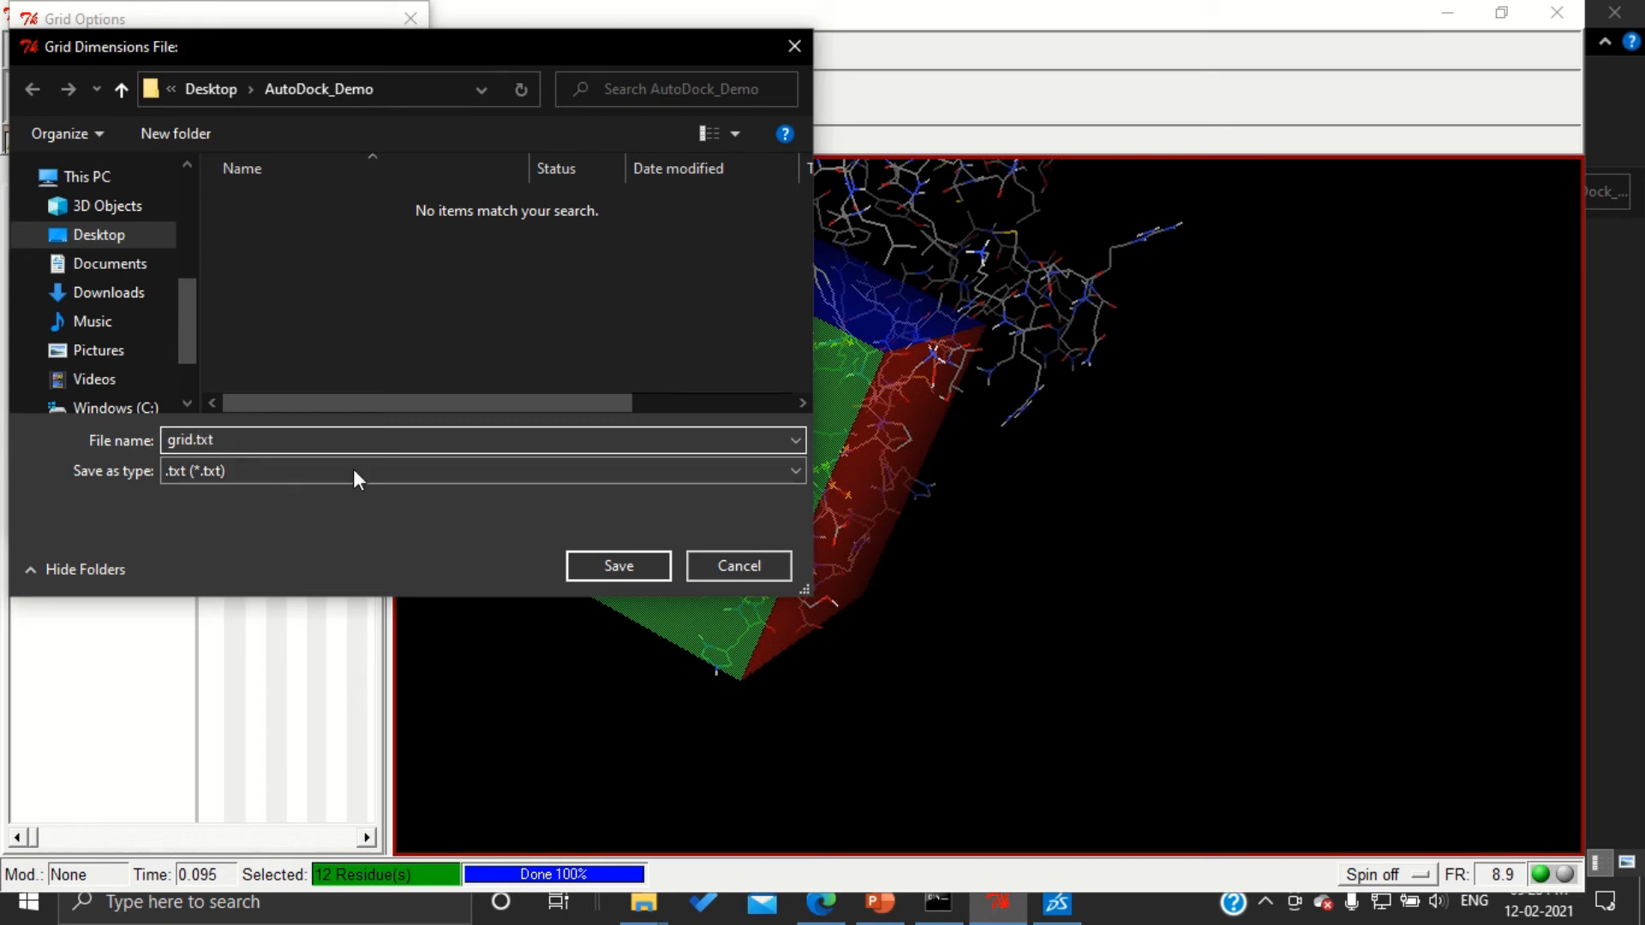
left_click(617, 565)
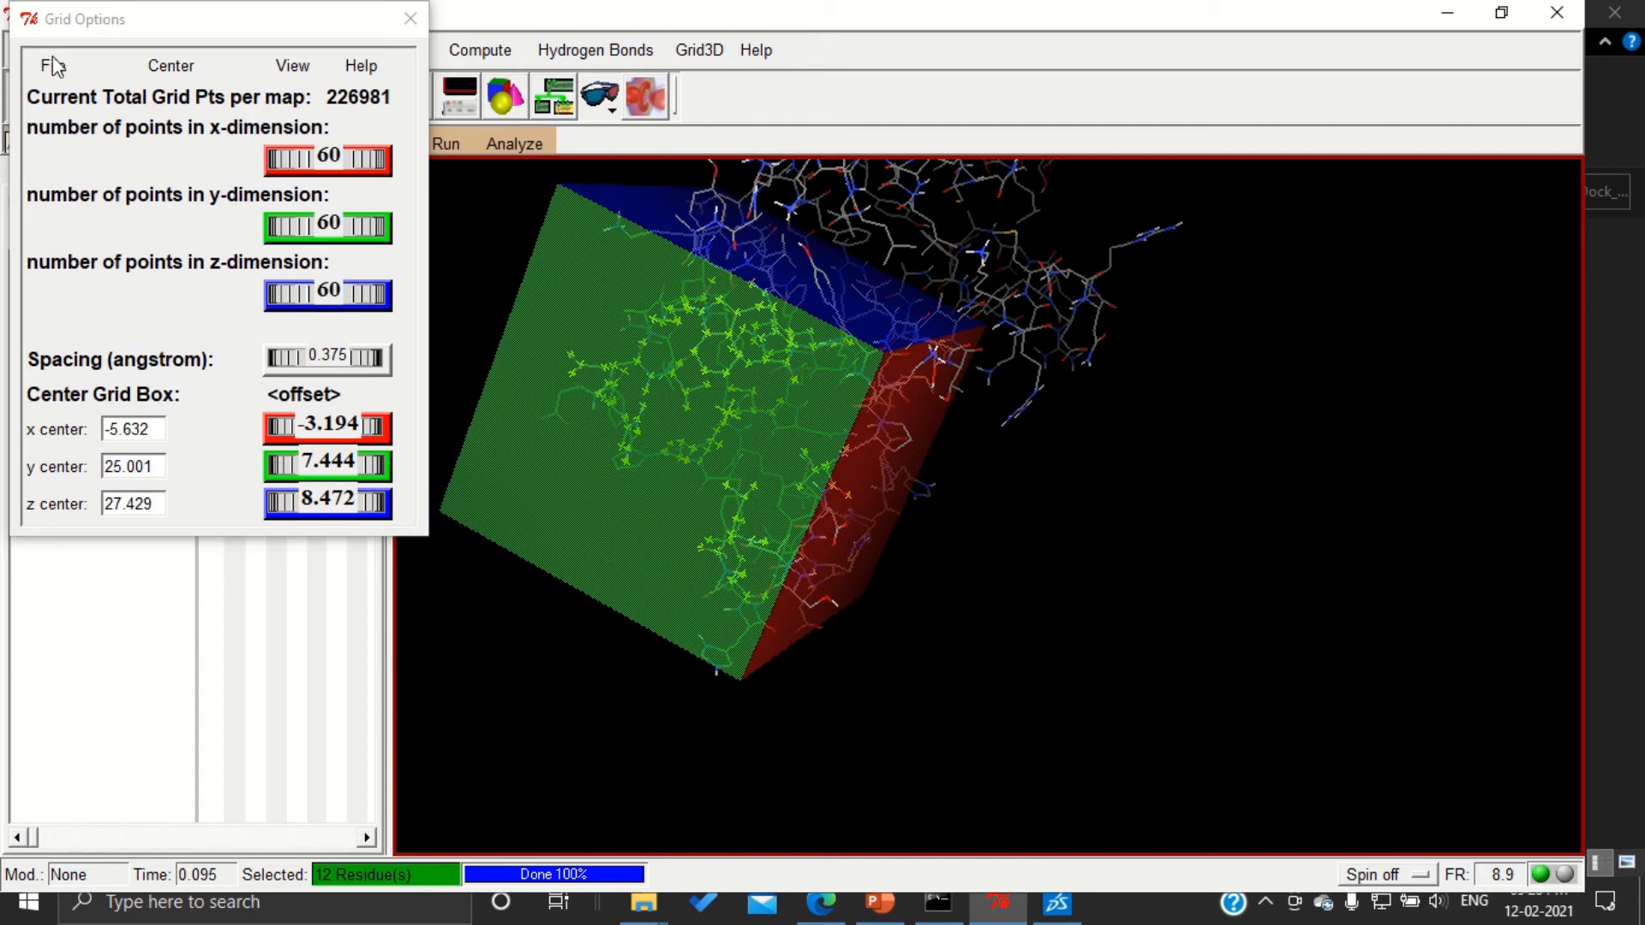
left_click(410, 18)
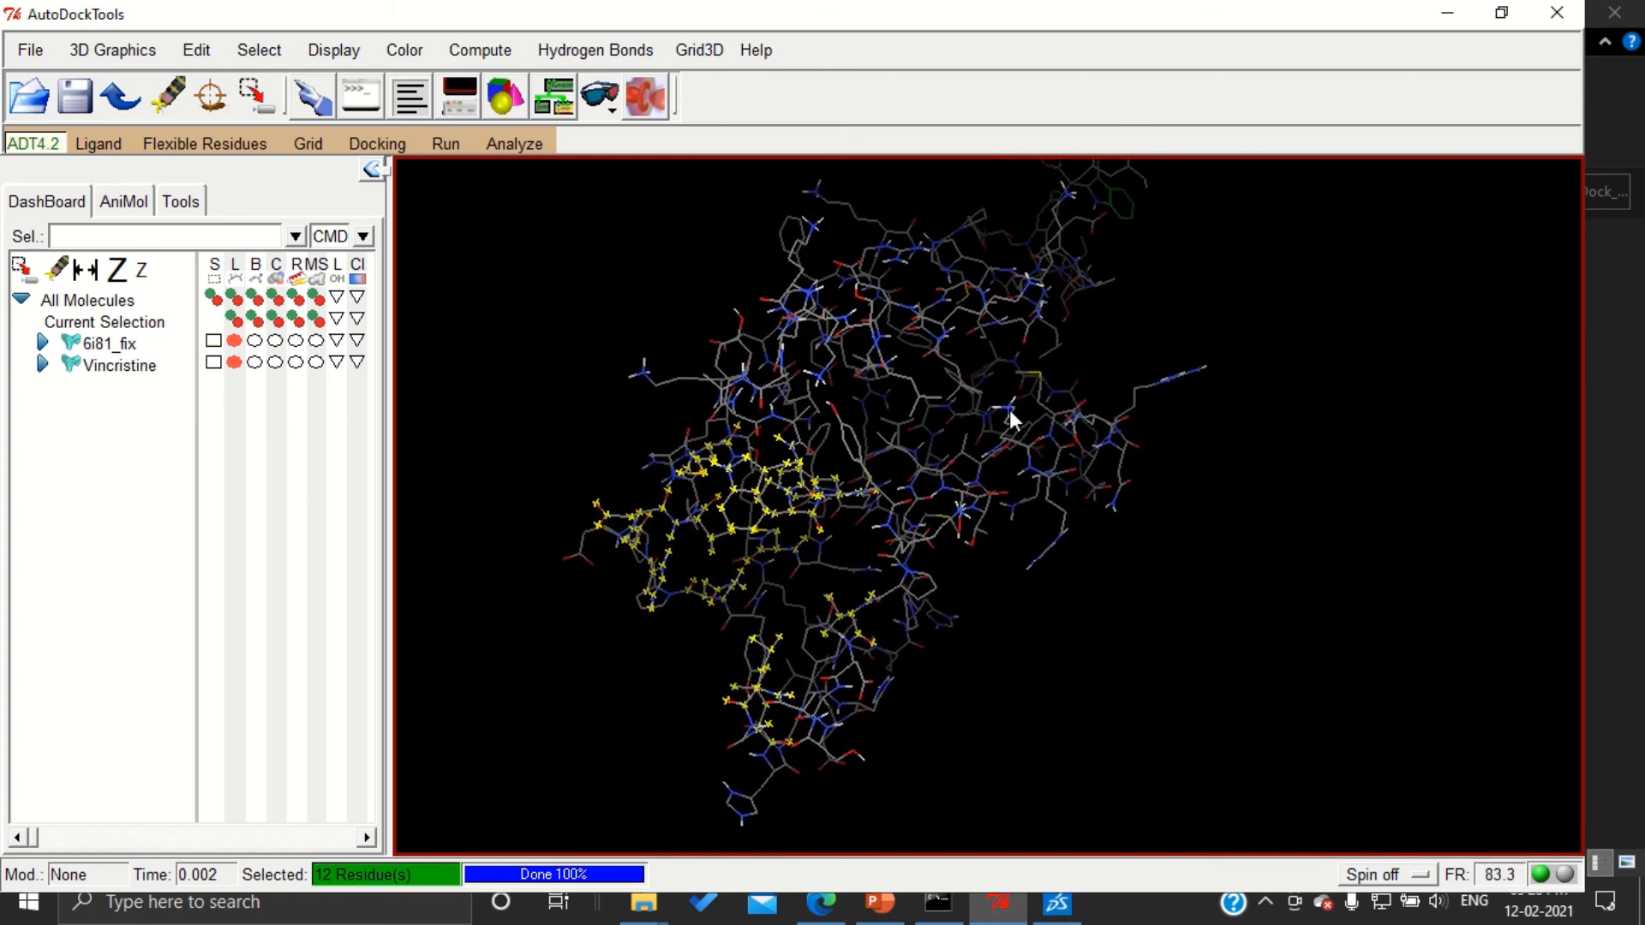
mouse_move(986, 607)
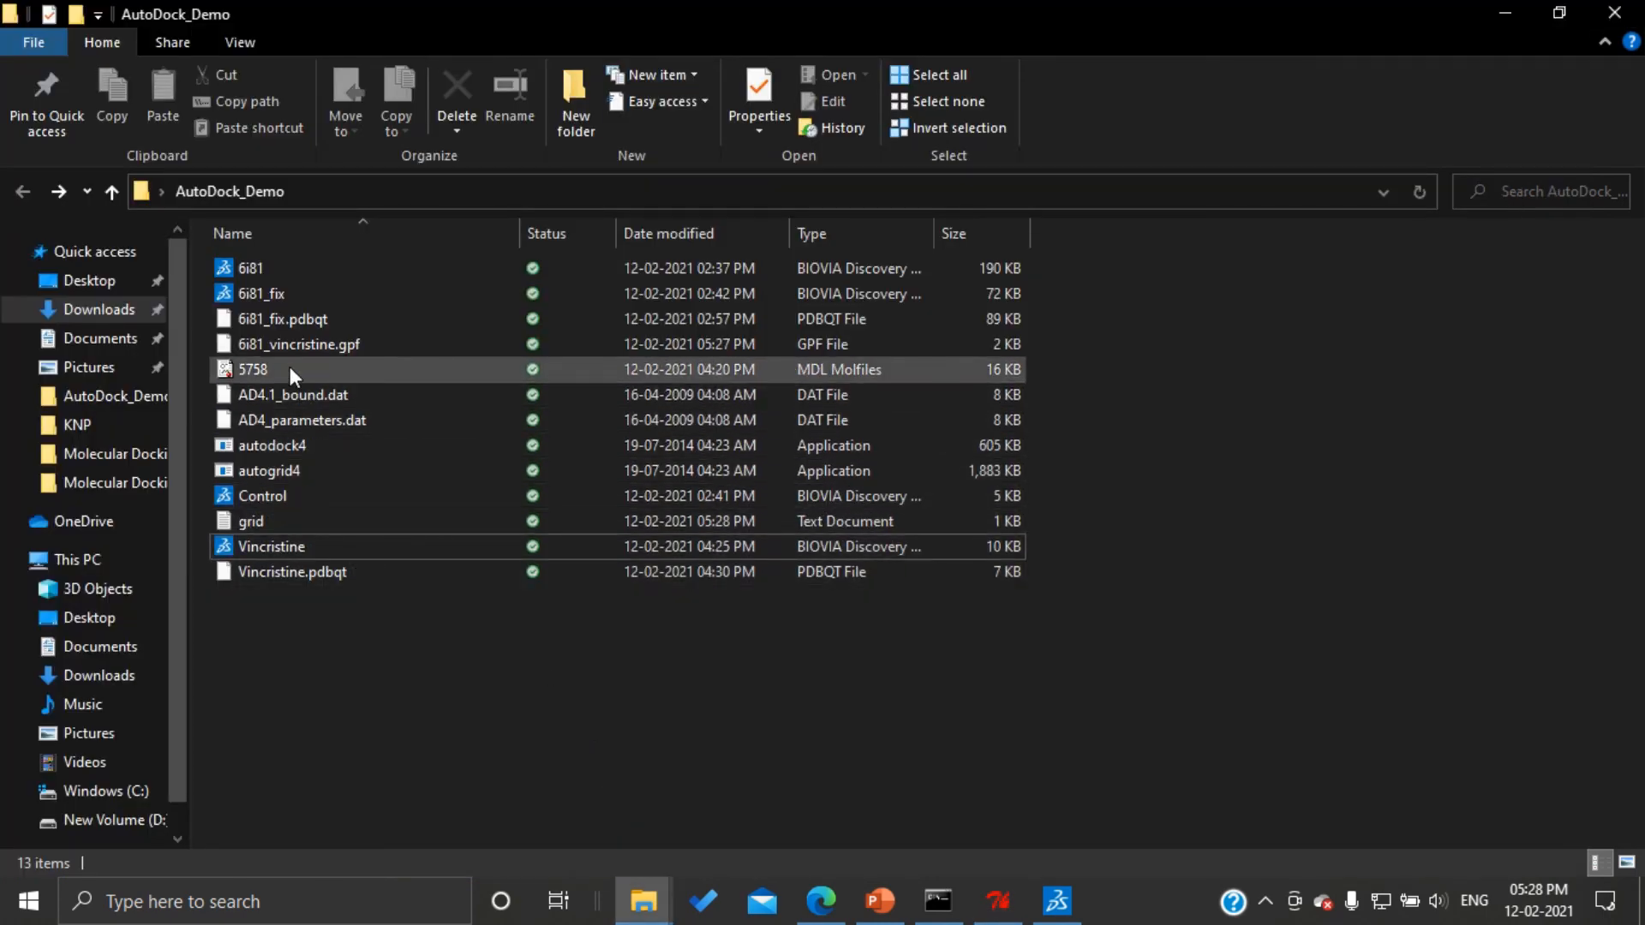
Select 6i81_vincristine.gpf in the AutoDock_Demo folder to confirm it was saved
left_click(298, 344)
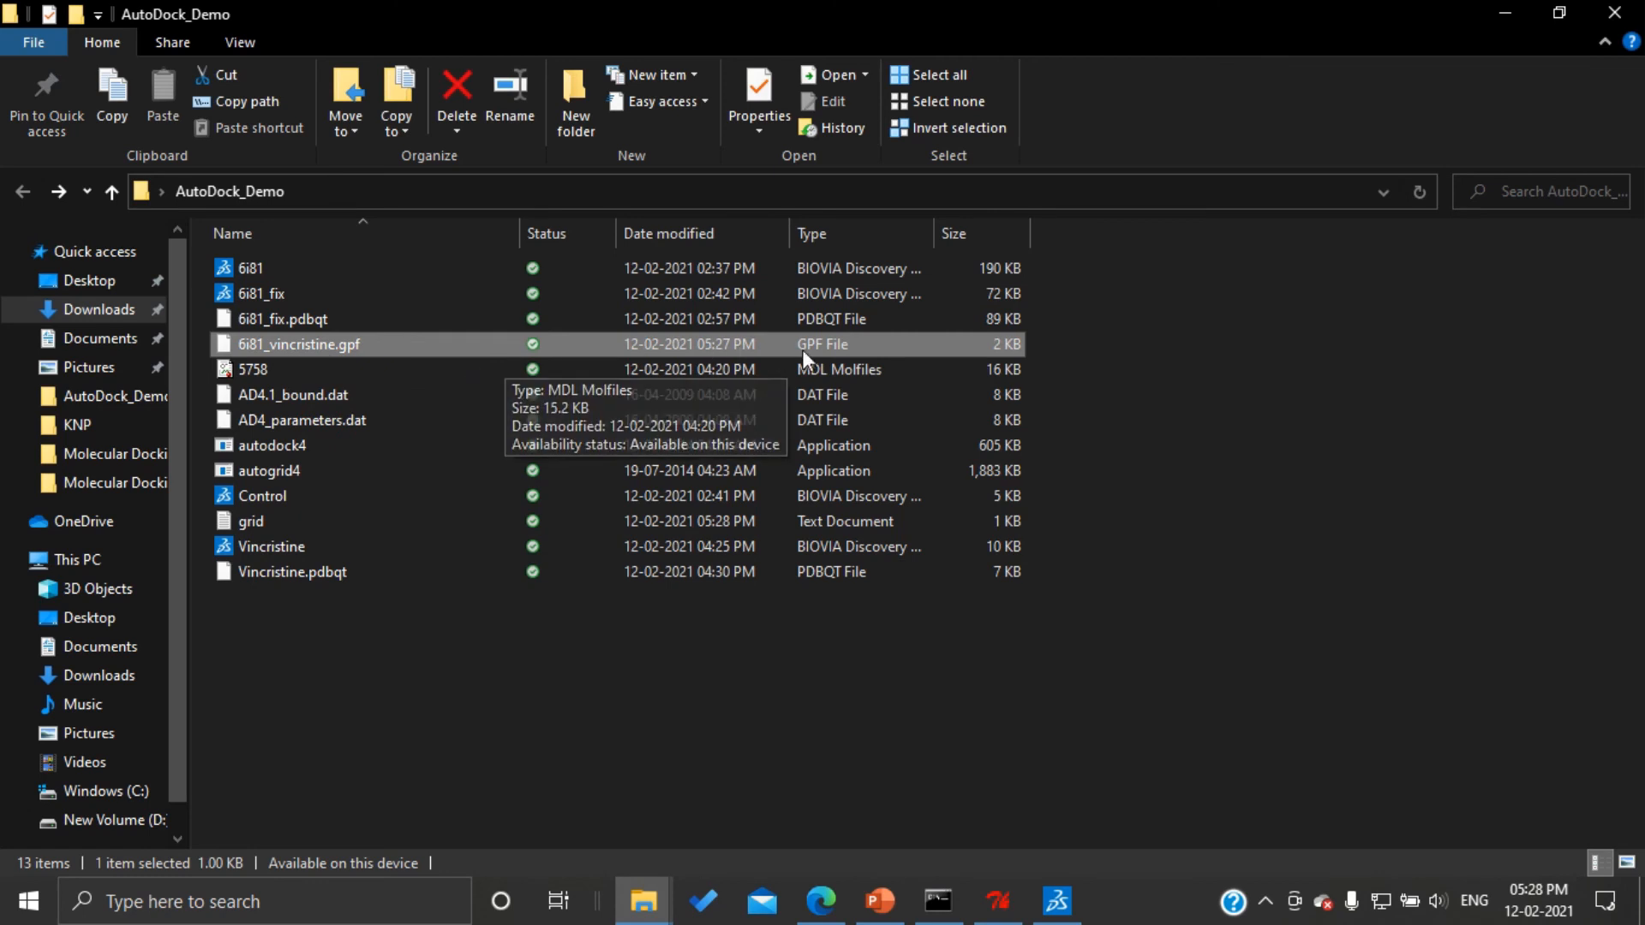
mouse_move(459, 356)
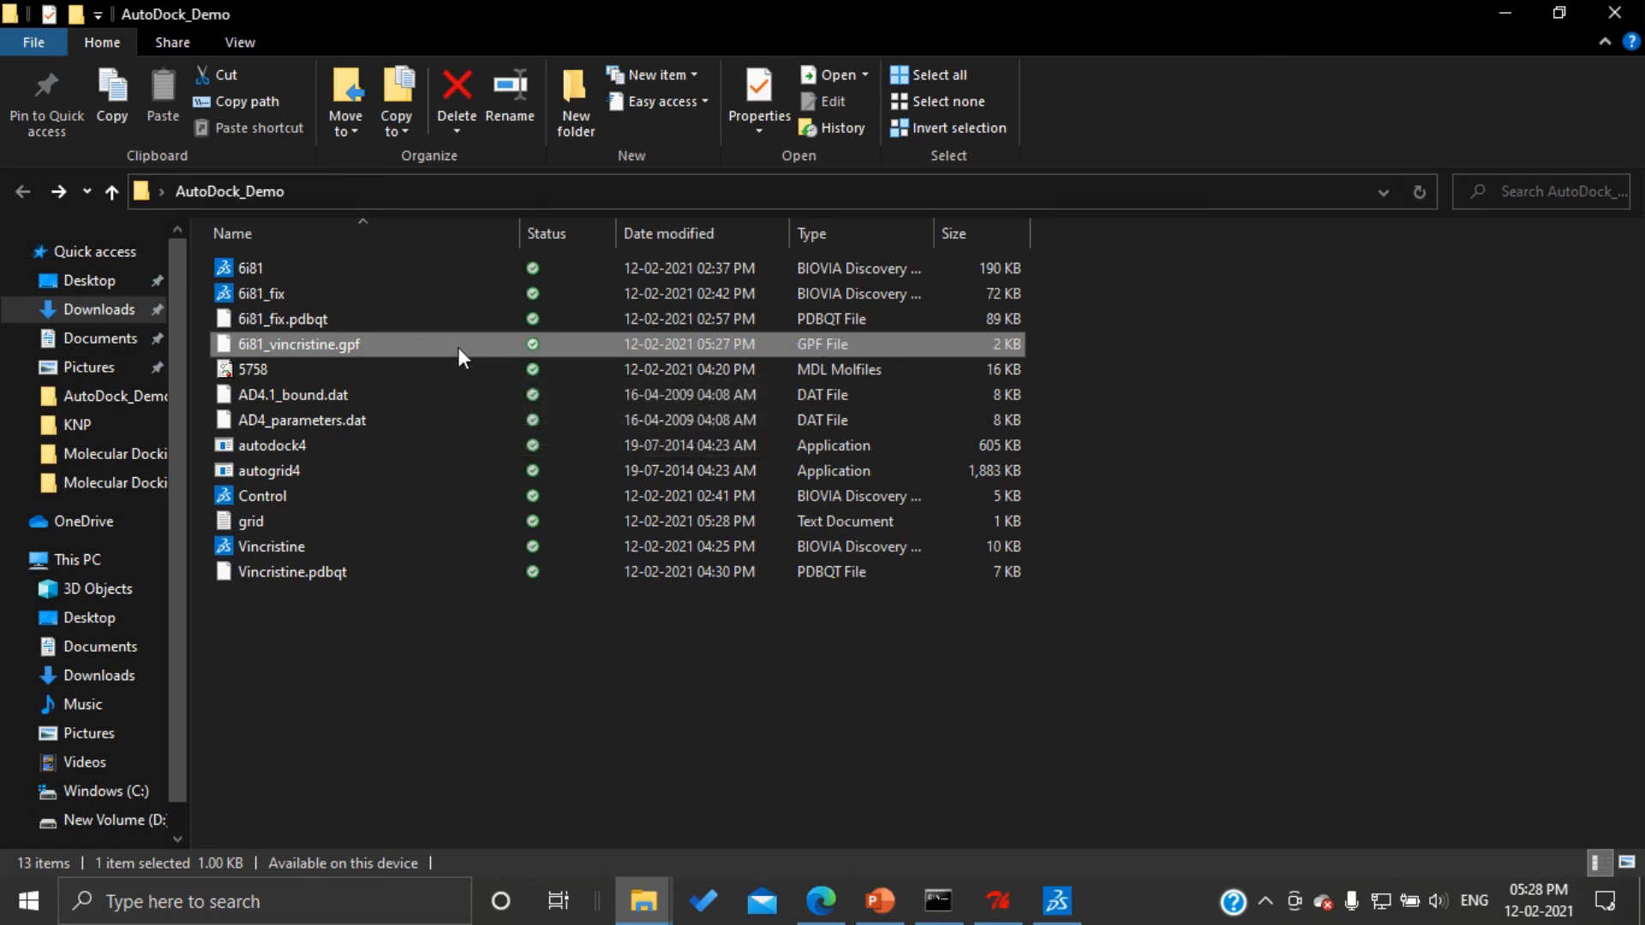